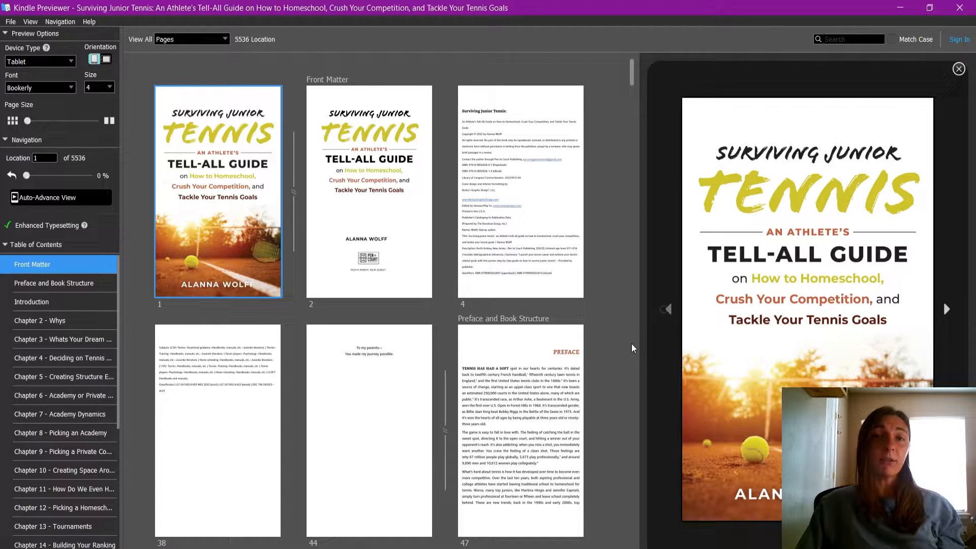
{"action": "mouse_move", "coordinate": [609, 365]}
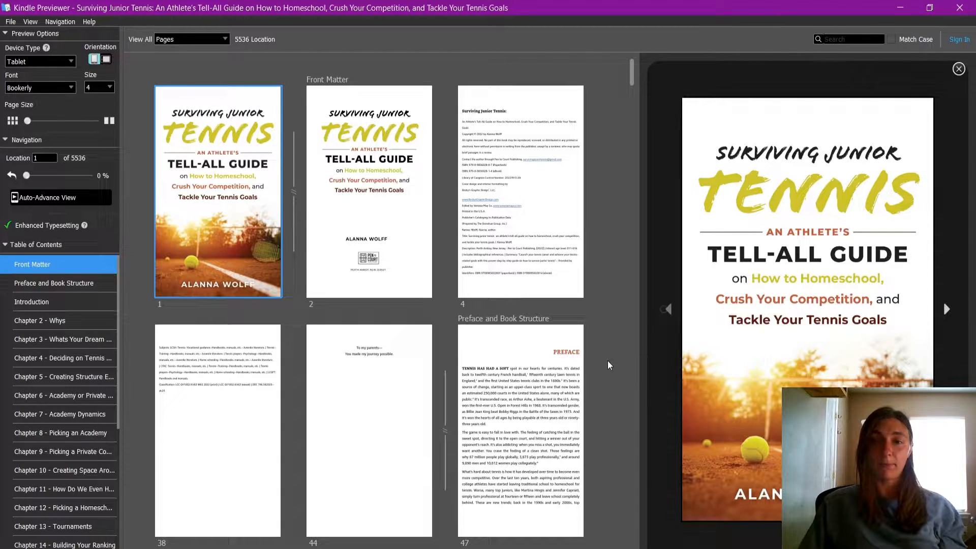
{"action": "mouse_move", "coordinate": [550, 197]}
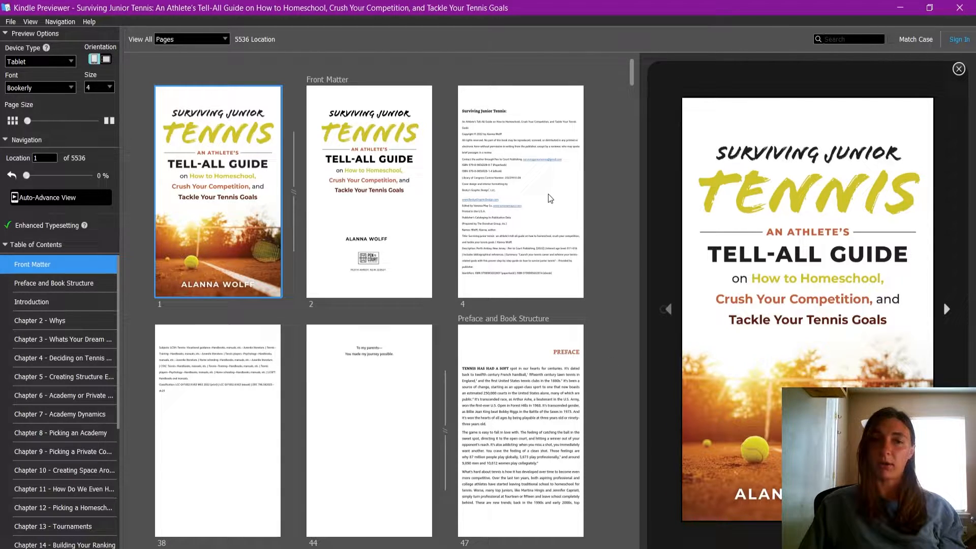
{"action": "mouse_move", "coordinate": [540, 193]}
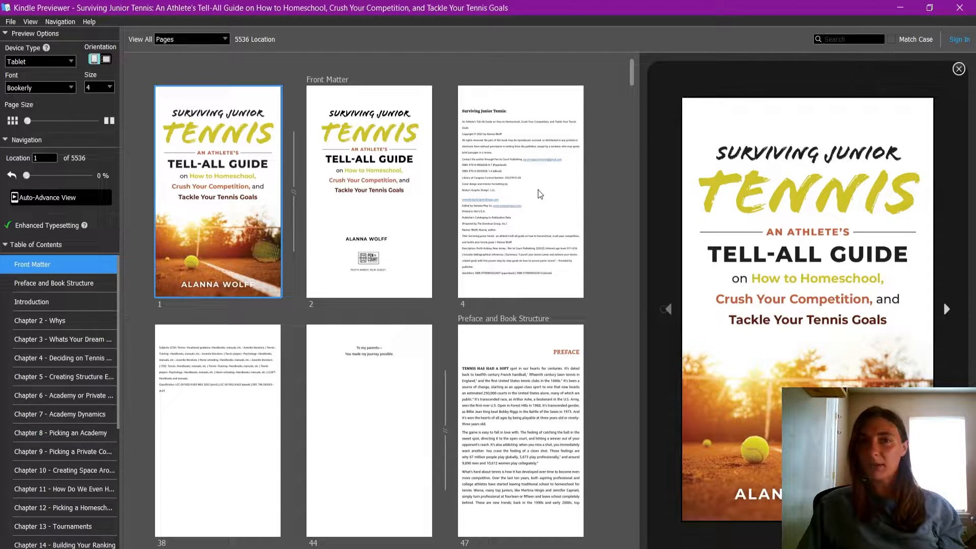
{"action": "mouse_move", "coordinate": [425, 178]}
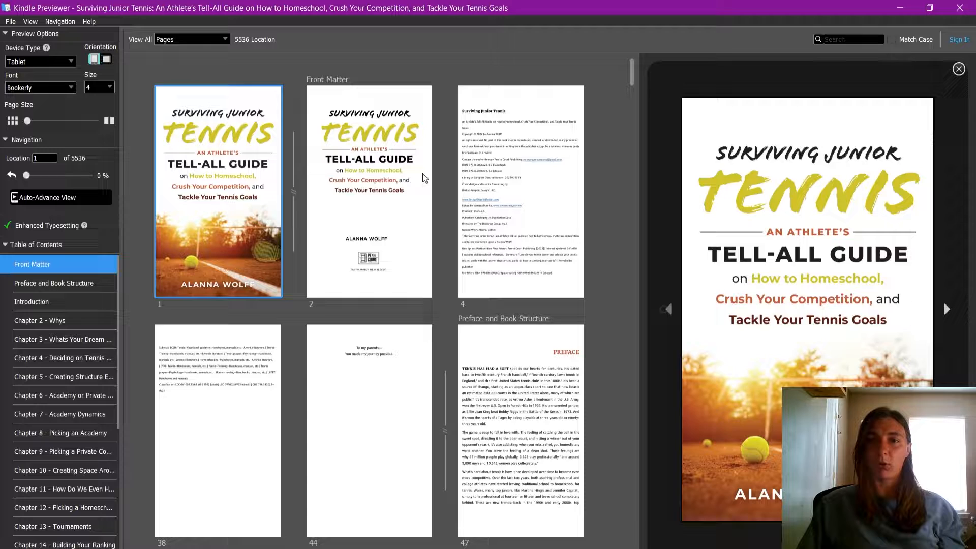
Step: Preview the copyright page, then scroll the page thumbnails toward Chapter 2
{"action": "left_click", "coordinate": [521, 189]}
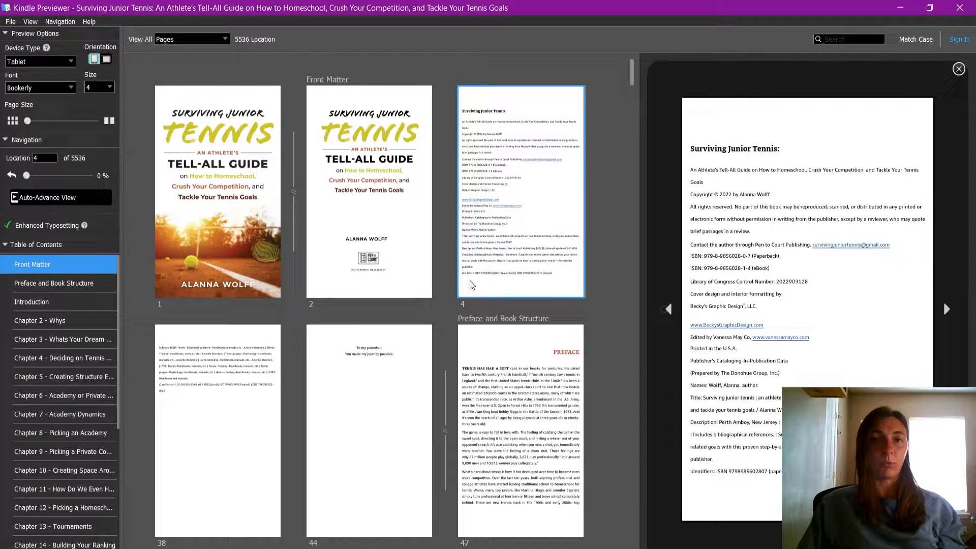
{"action": "mouse_move", "coordinate": [502, 351]}
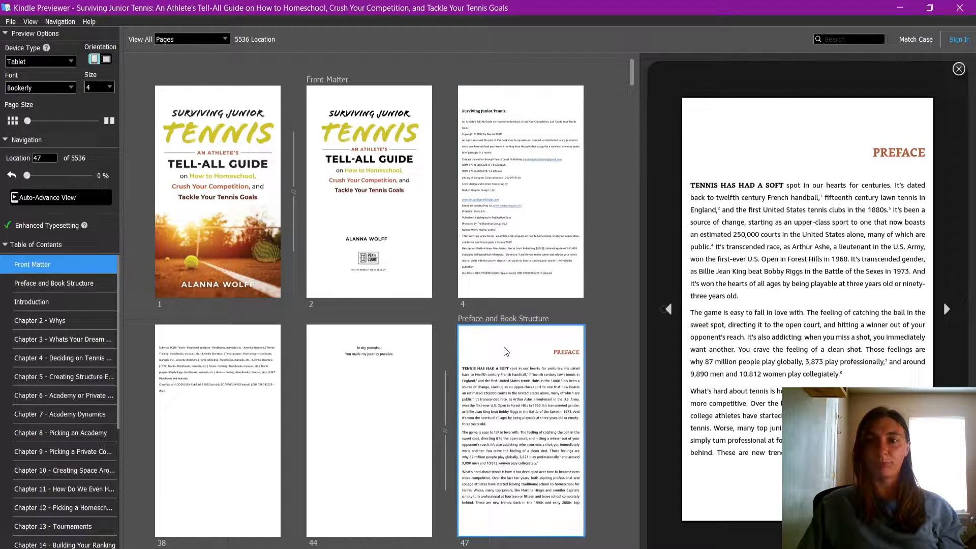
{"action": "scroll", "scroll_direction": "down", "scroll_amount": 3}
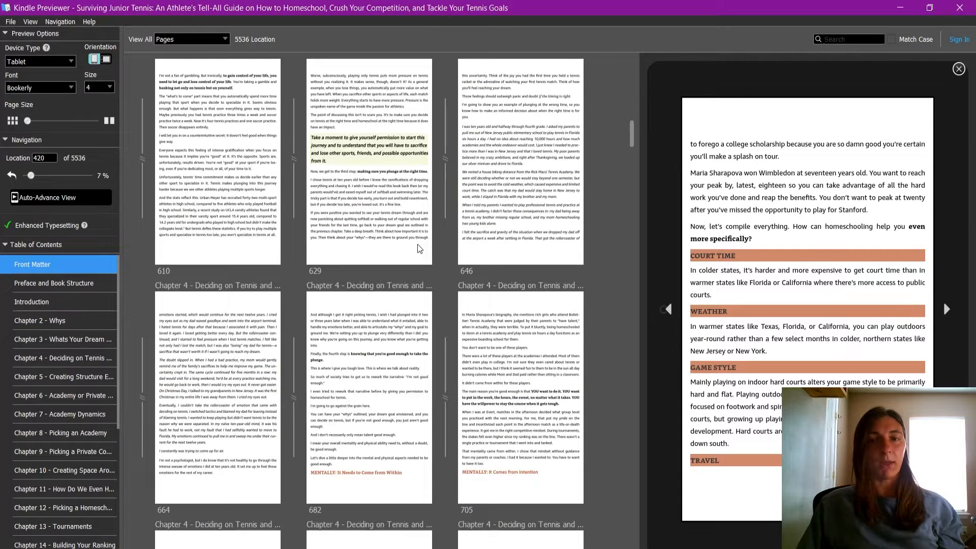
{"action": "mouse_move", "coordinate": [584, 336]}
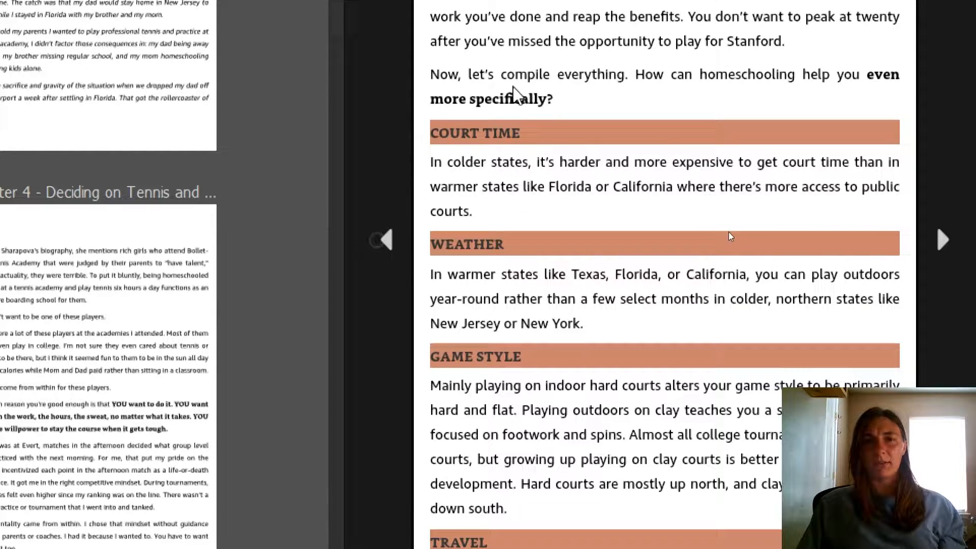
{"action": "mouse_move", "coordinate": [467, 104]}
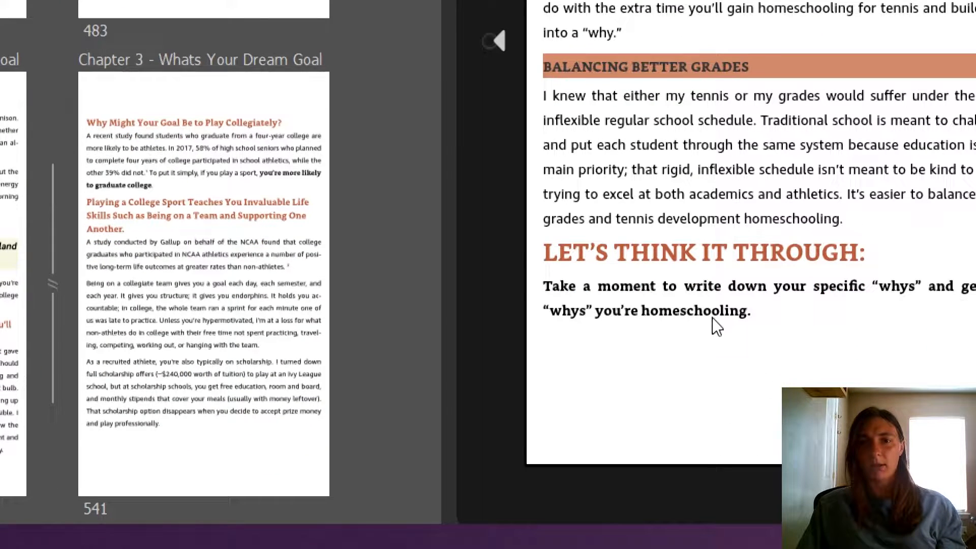
{"action": "mouse_move", "coordinate": [818, 256]}
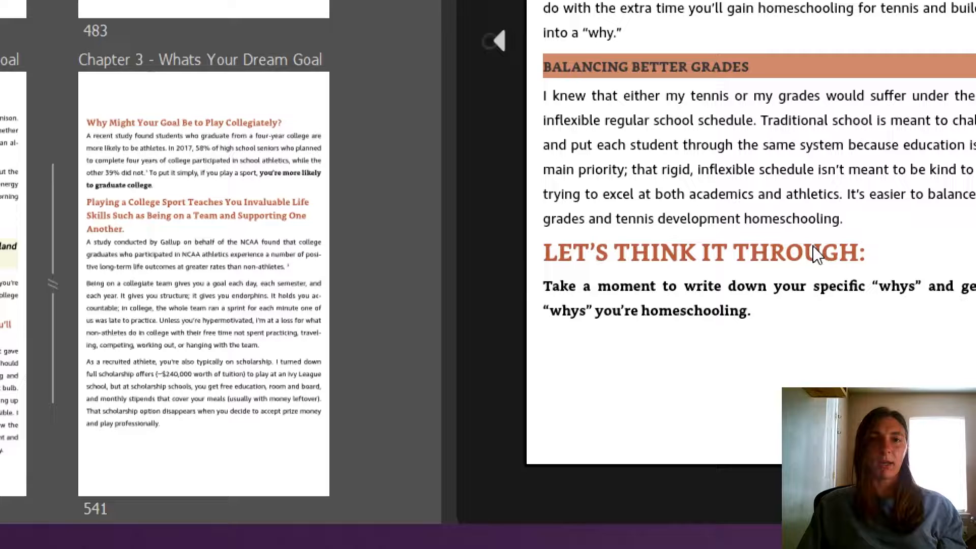
{"action": "mouse_move", "coordinate": [844, 346]}
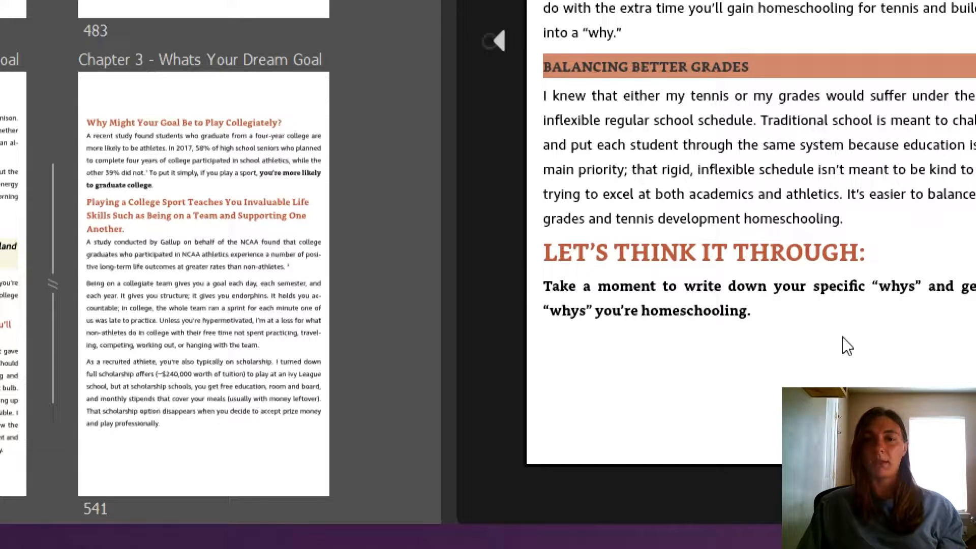
{"action": "mouse_move", "coordinate": [801, 191]}
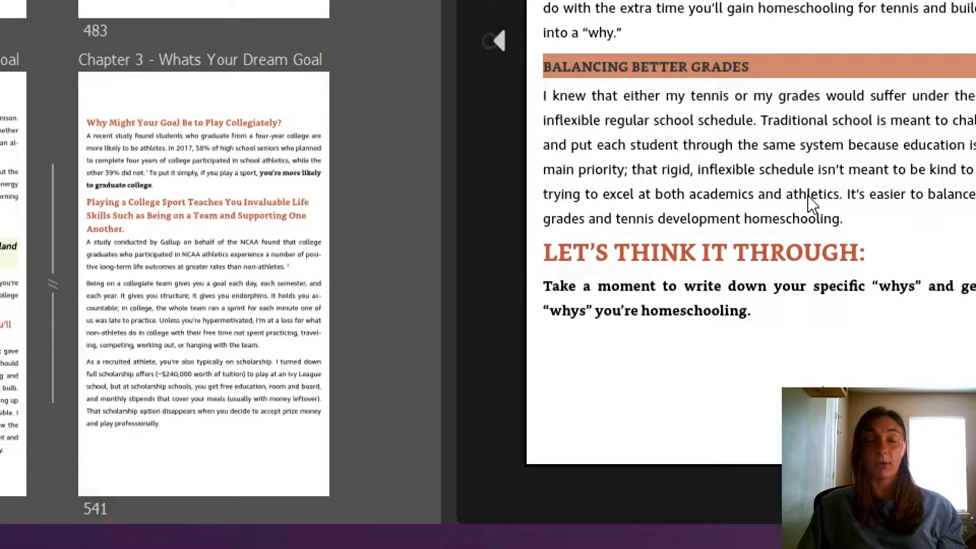
{"action": "mouse_move", "coordinate": [838, 276]}
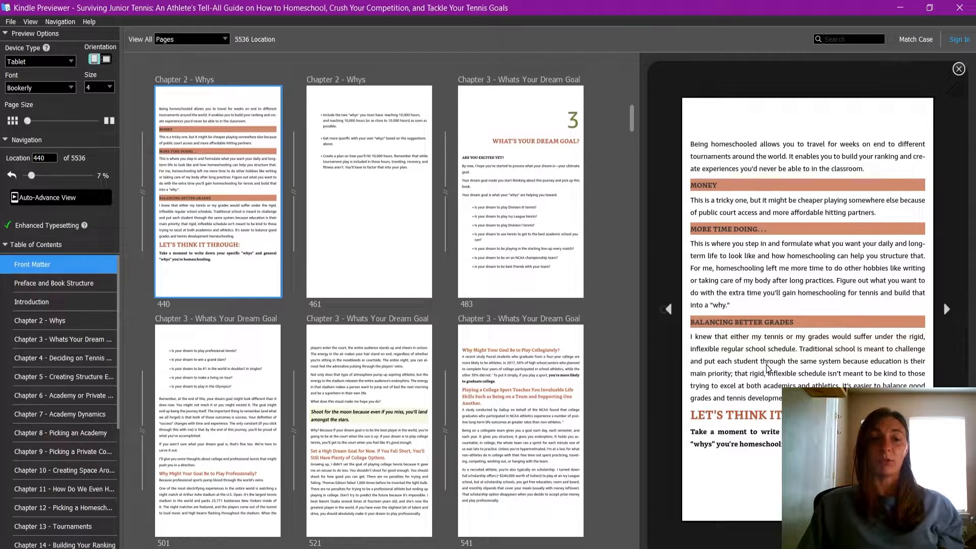
{"action": "mouse_move", "coordinate": [338, 429]}
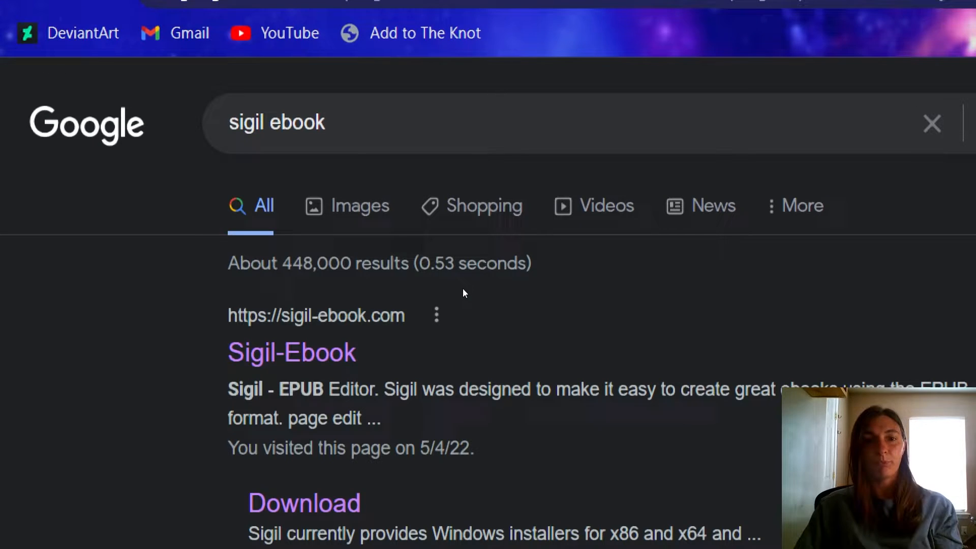
{"action": "mouse_move", "coordinate": [284, 358]}
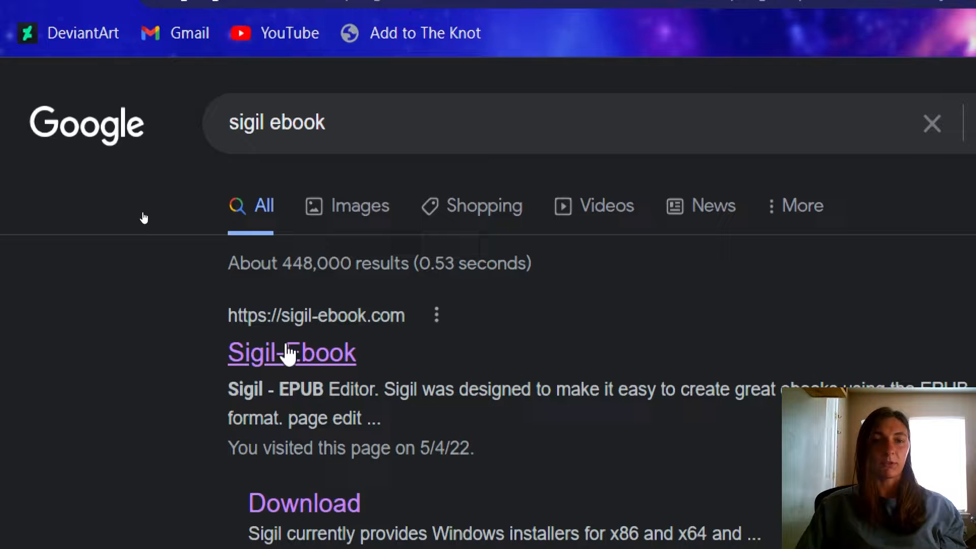
Step: Reach the Sigil-Ebook download page and fetch the latest Windows x64 installer
{"action": "left_click", "coordinate": [291, 353]}
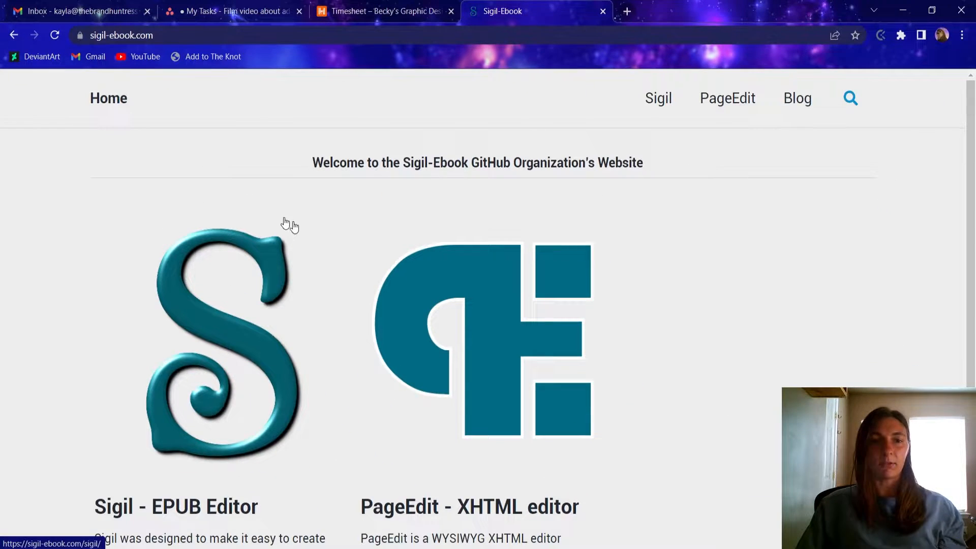
{"action": "mouse_move", "coordinate": [400, 262]}
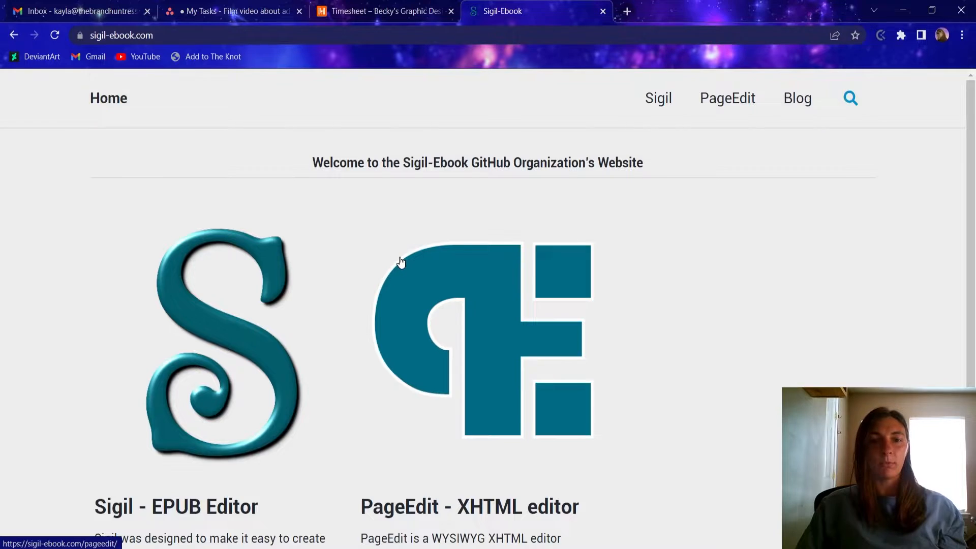
{"action": "scroll", "scroll_direction": "down", "scroll_amount": 3}
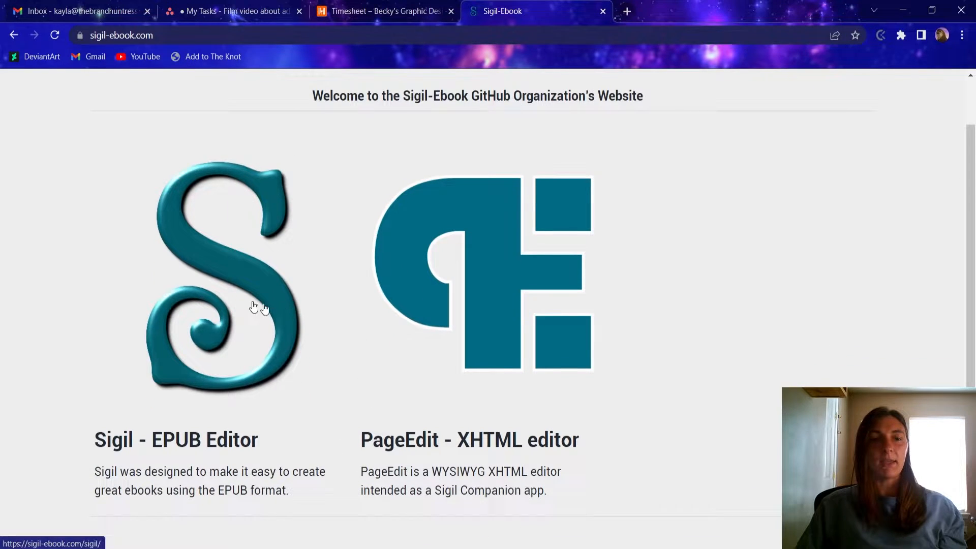
{"action": "mouse_move", "coordinate": [181, 342]}
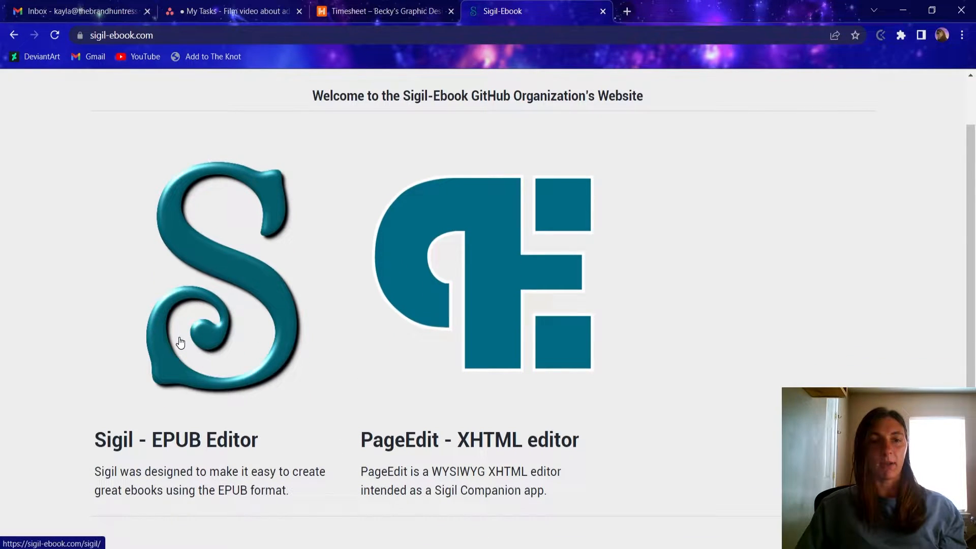
{"action": "left_click", "coordinate": [181, 342]}
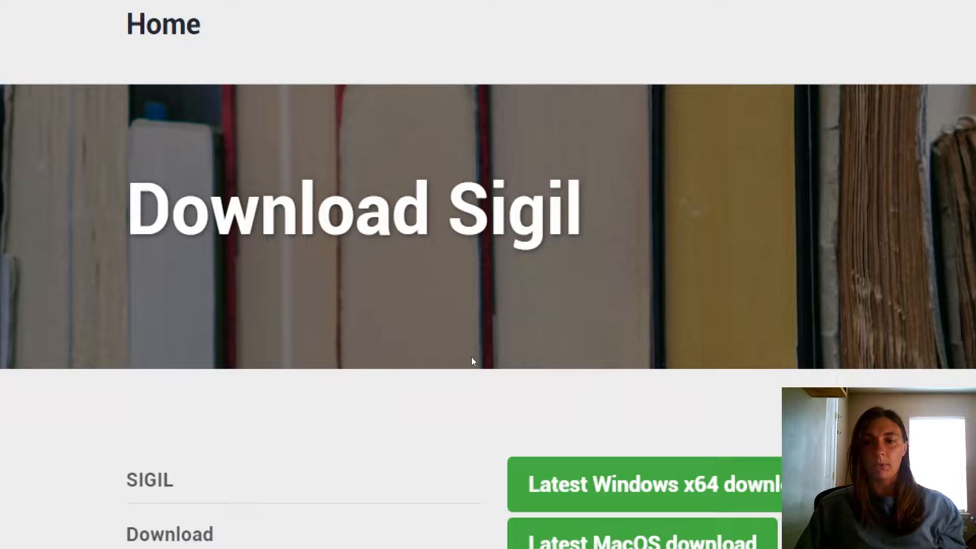
{"action": "scroll", "scroll_direction": "down", "scroll_amount": 3}
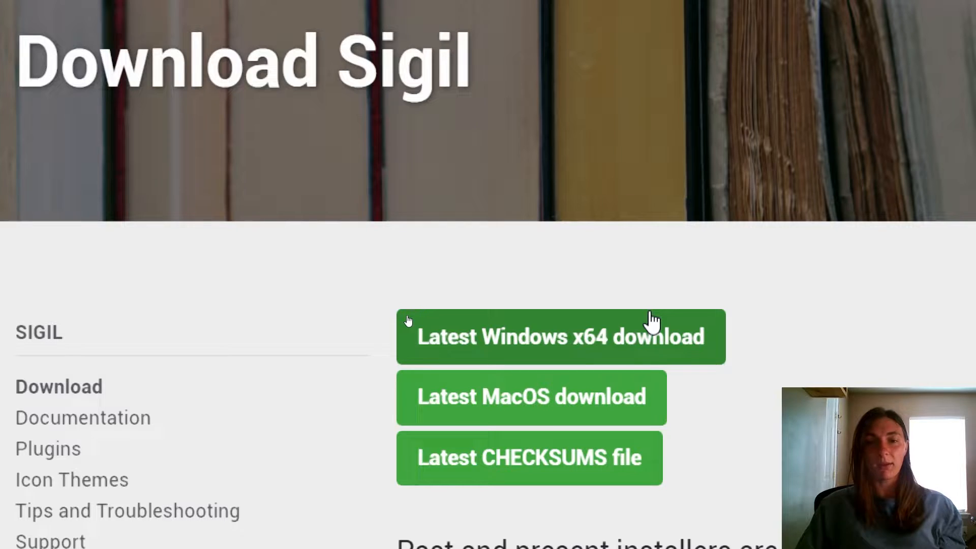
{"action": "mouse_move", "coordinate": [586, 417]}
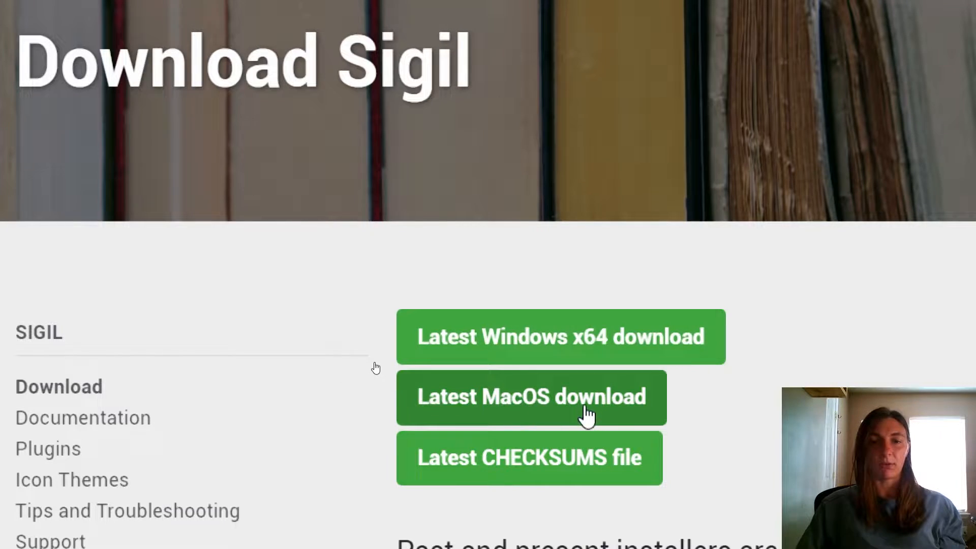
{"action": "mouse_move", "coordinate": [589, 346]}
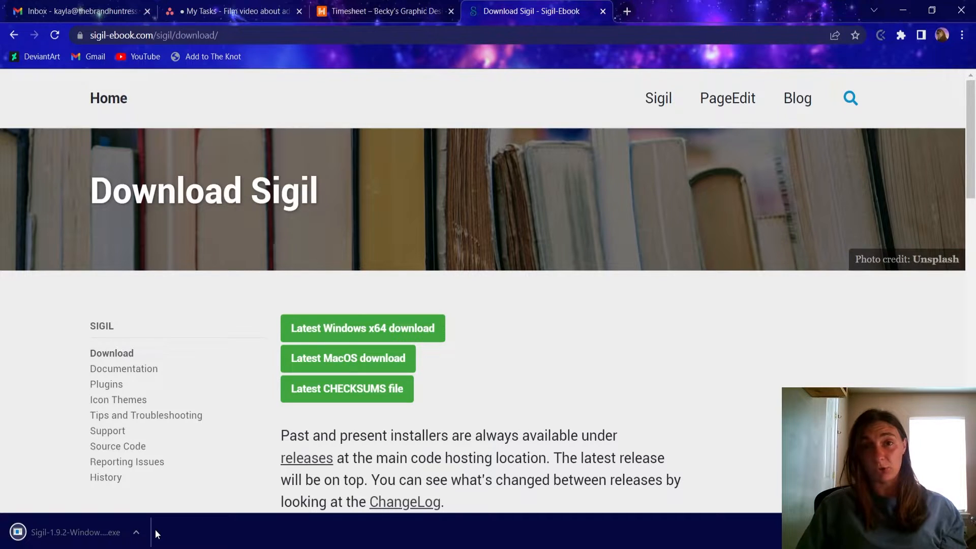
{"action": "mouse_move", "coordinate": [70, 491]}
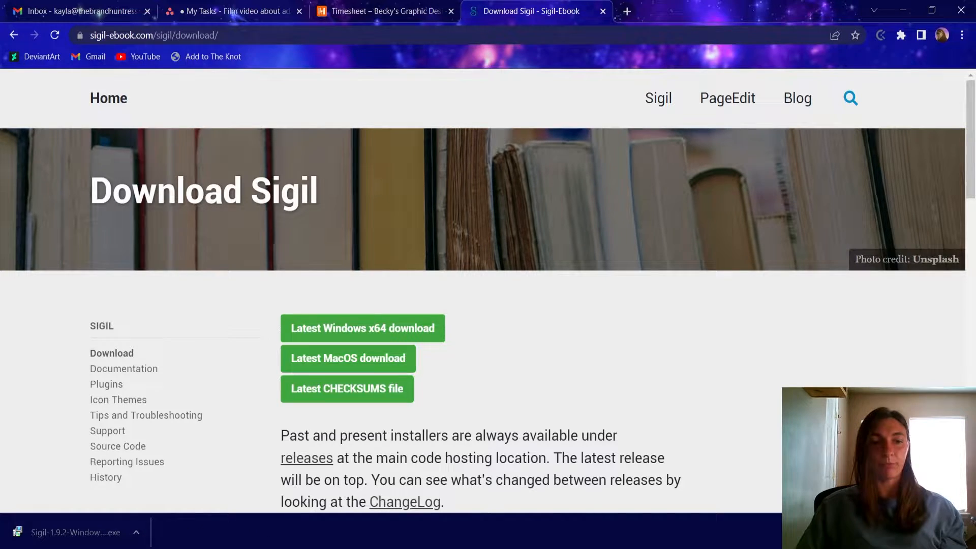
{"action": "type", "text": "sigil"}
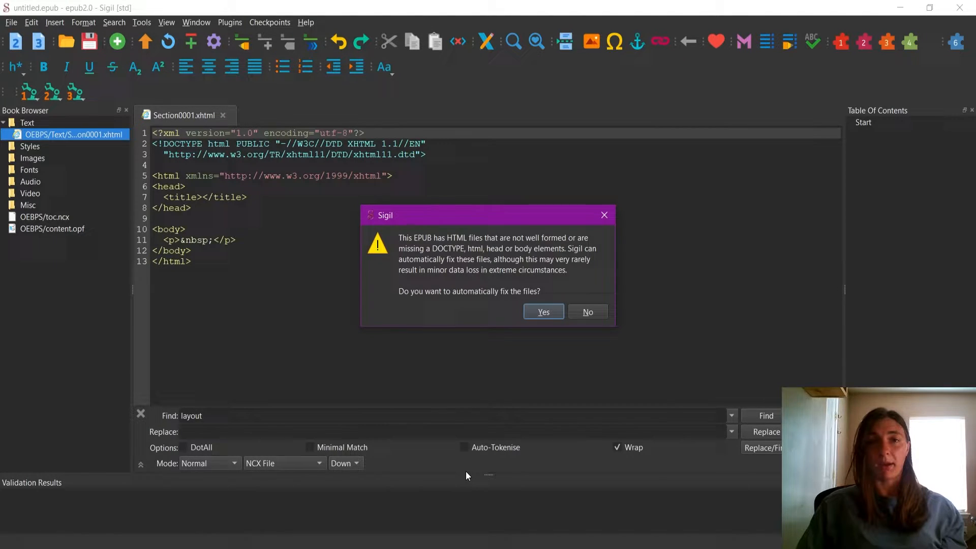
{"action": "mouse_move", "coordinate": [589, 361]}
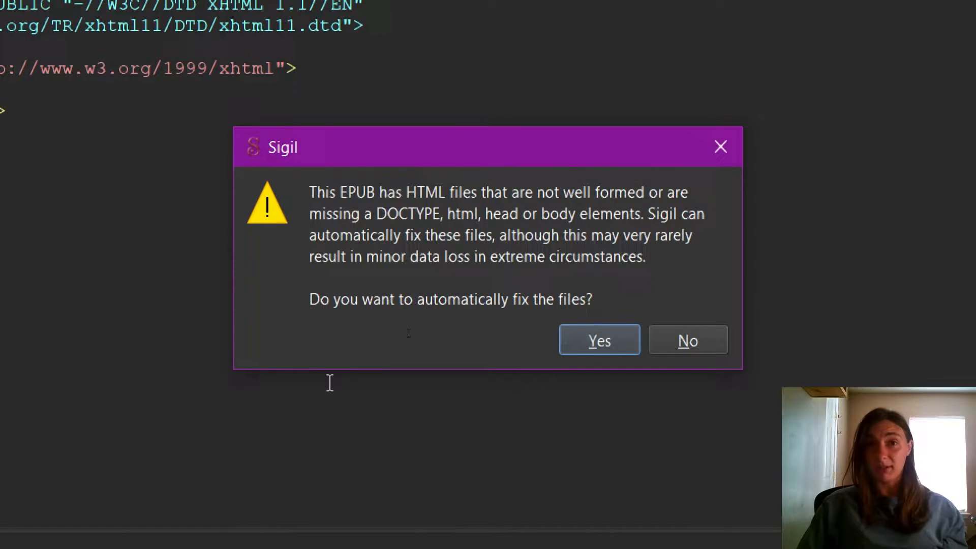
{"action": "mouse_move", "coordinate": [872, 135]}
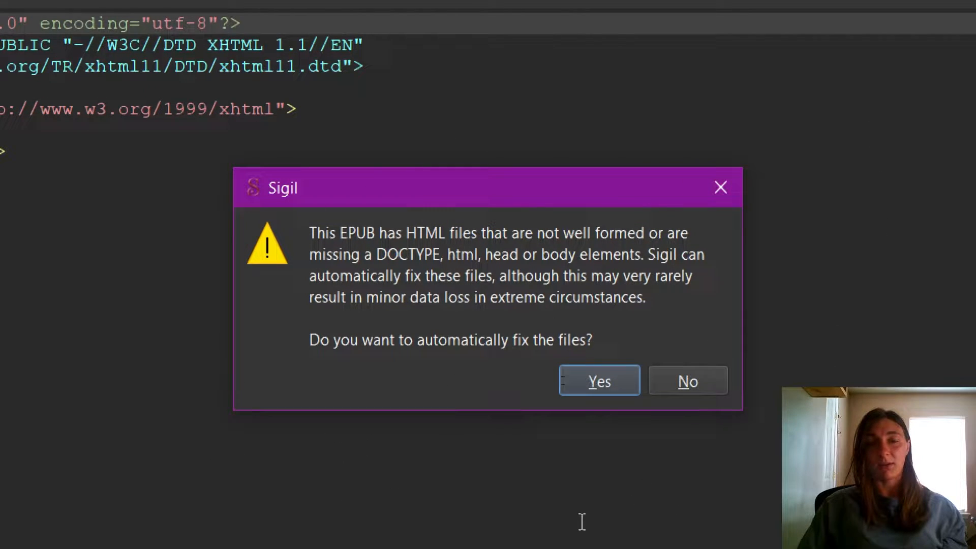
{"action": "mouse_move", "coordinate": [642, 329]}
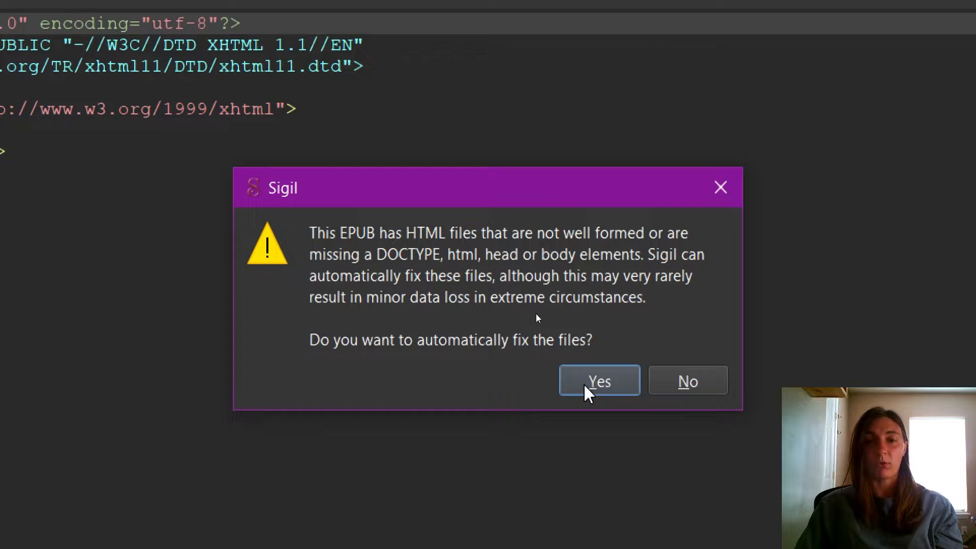
Step: Accept Yes so Sigil automatically repairs the EPUB's malformed HTML files
{"action": "left_click", "coordinate": [600, 381]}
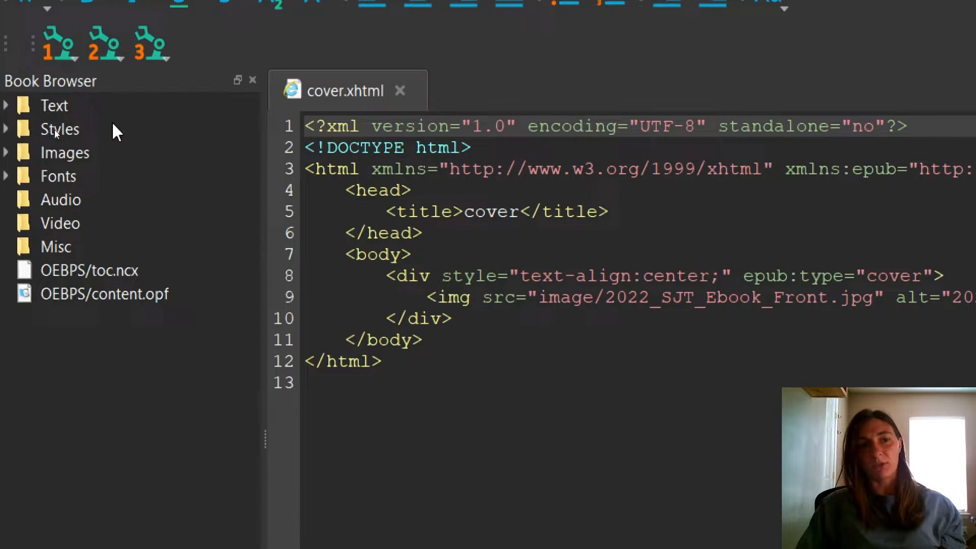
{"action": "mouse_move", "coordinate": [47, 246]}
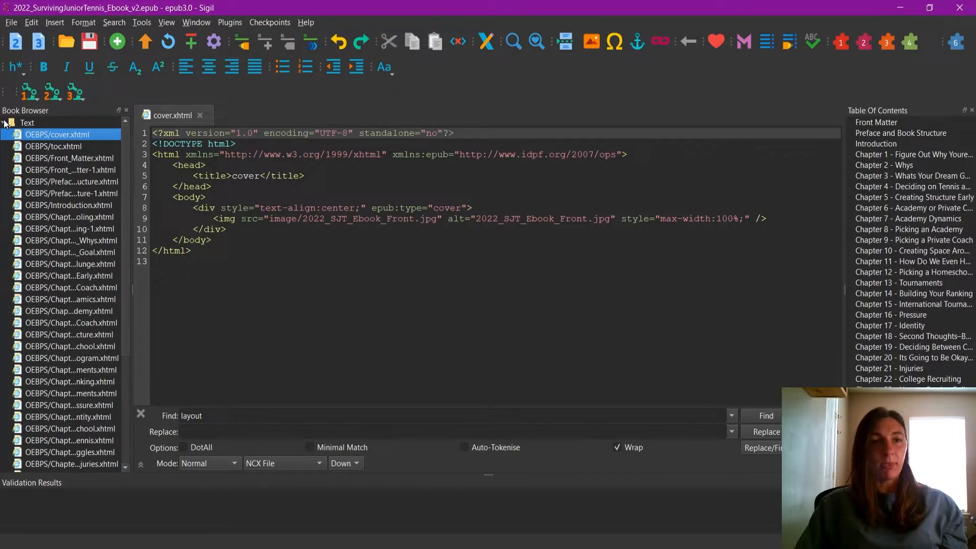
{"action": "mouse_move", "coordinate": [42, 240]}
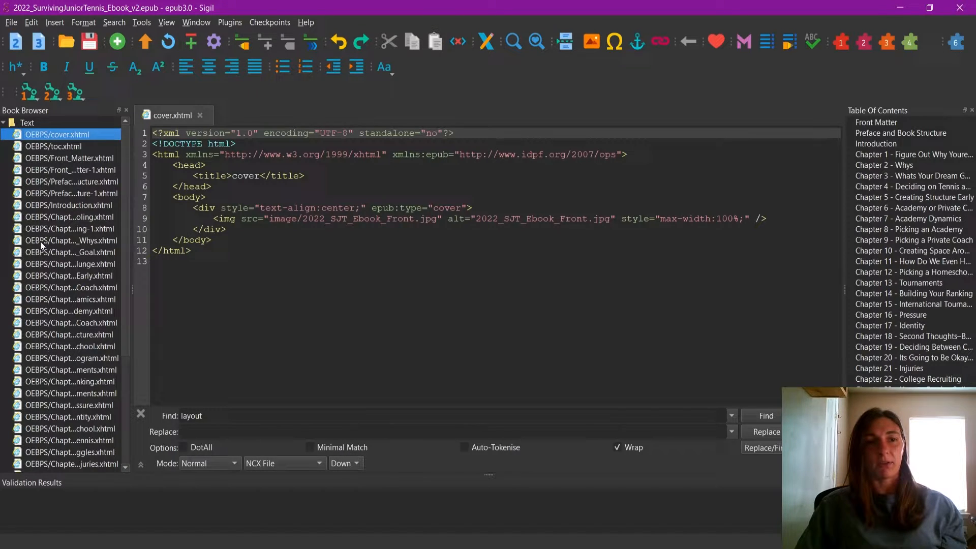
Step: Select the Preface, Chapter 3 and Chapter 7 files in the Book Browser listing
{"action": "left_click", "coordinate": [71, 181]}
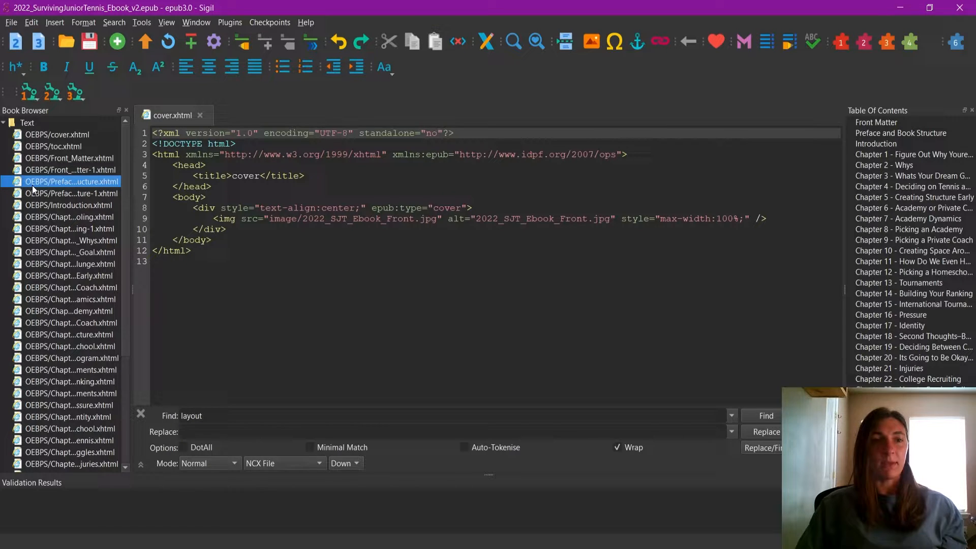
{"action": "mouse_move", "coordinate": [42, 189]}
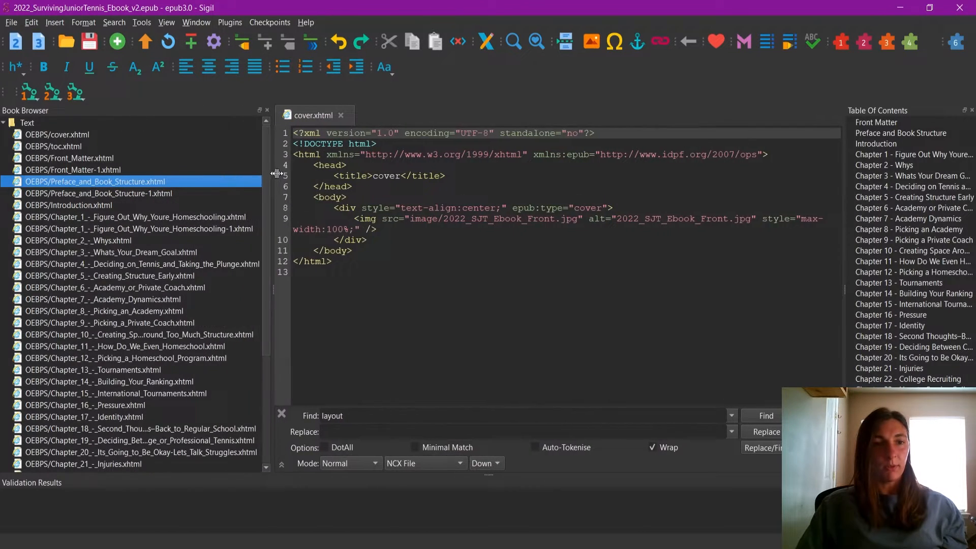
{"action": "left_click", "coordinate": [134, 216]}
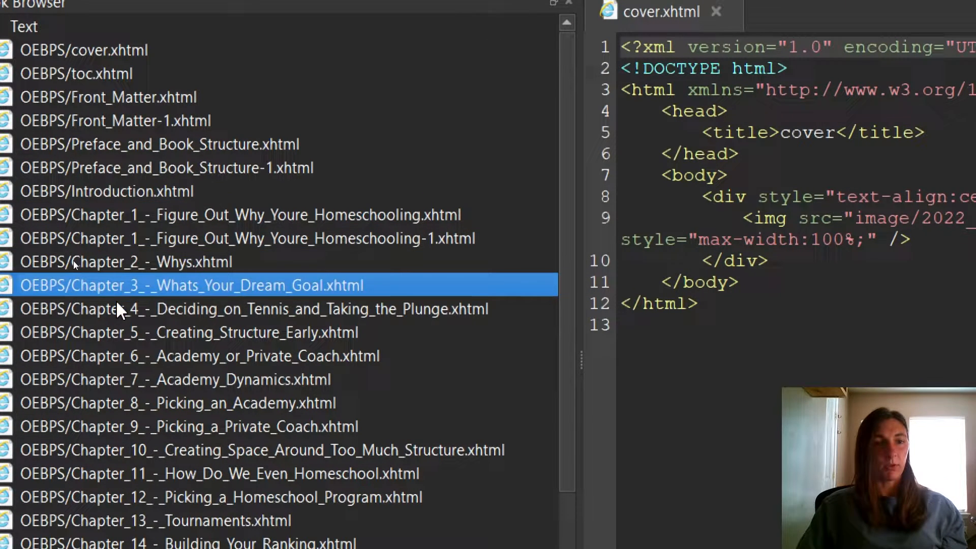
{"action": "left_click", "coordinate": [152, 380]}
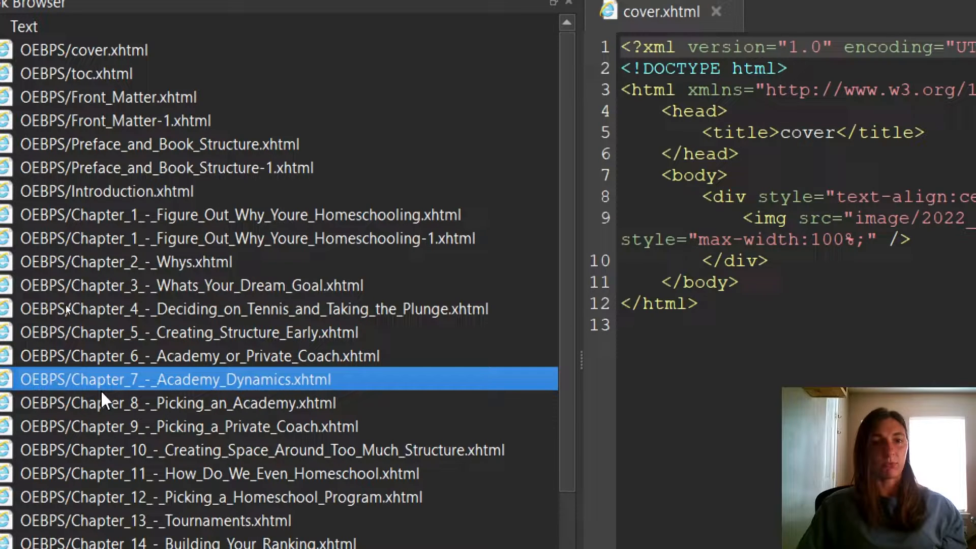
{"action": "mouse_move", "coordinate": [185, 385]}
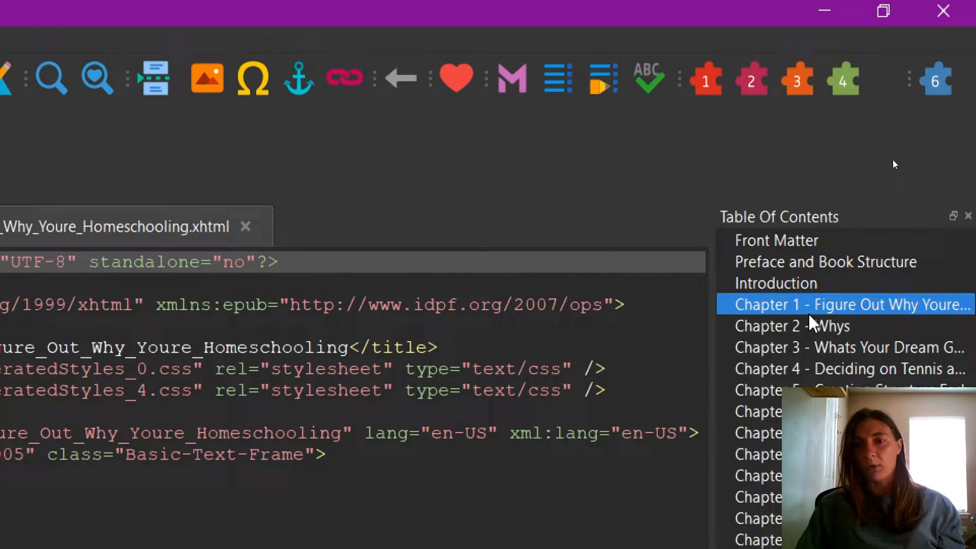
{"action": "mouse_move", "coordinate": [812, 325]}
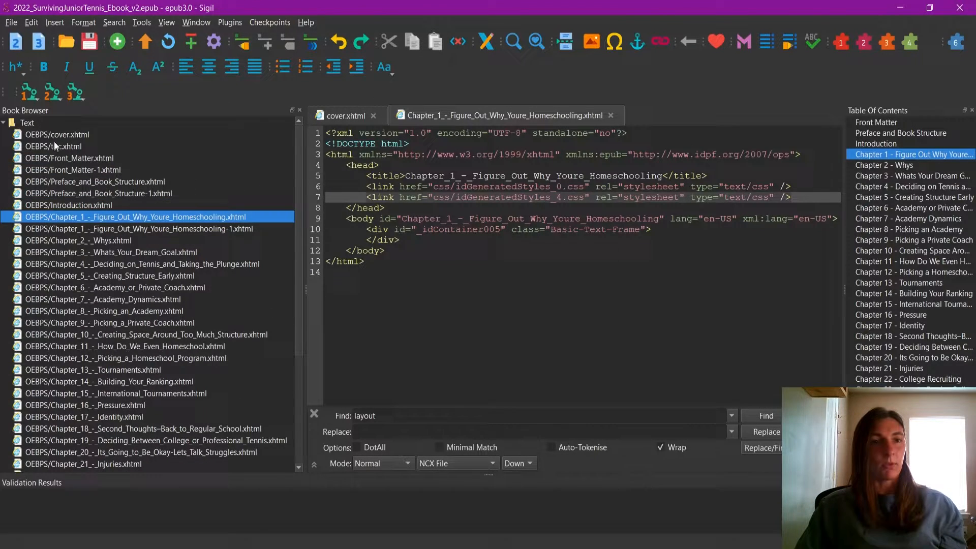
{"action": "mouse_move", "coordinate": [56, 146]}
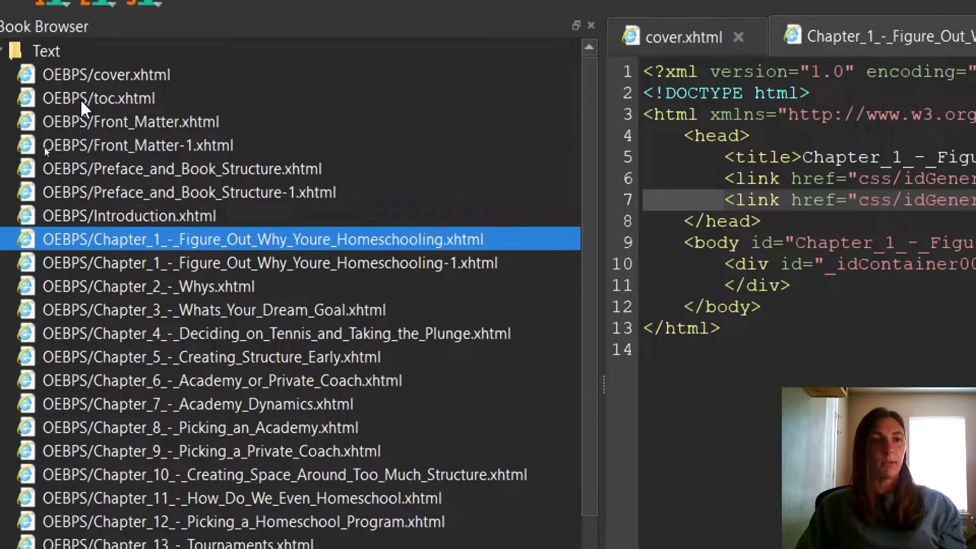
{"action": "mouse_move", "coordinate": [94, 114]}
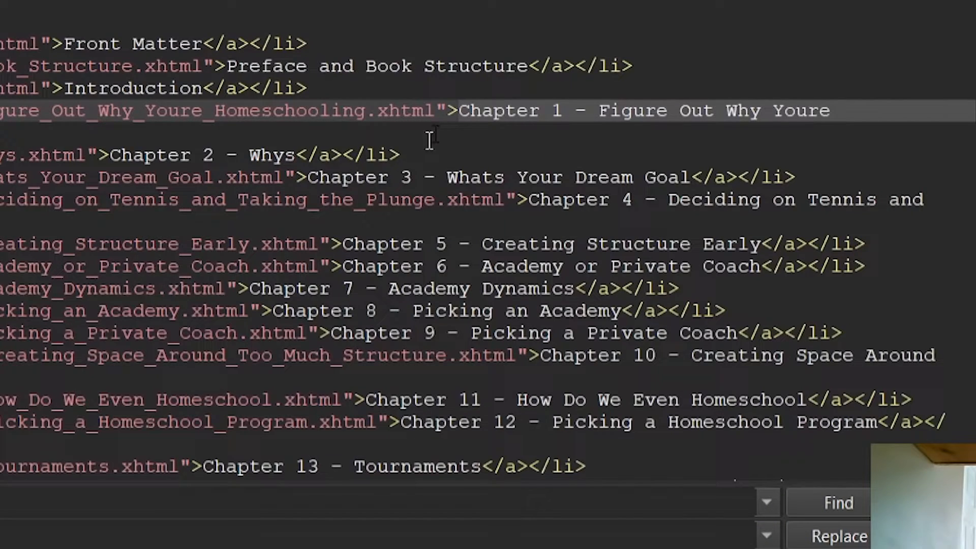
{"action": "mouse_move", "coordinate": [710, 224]}
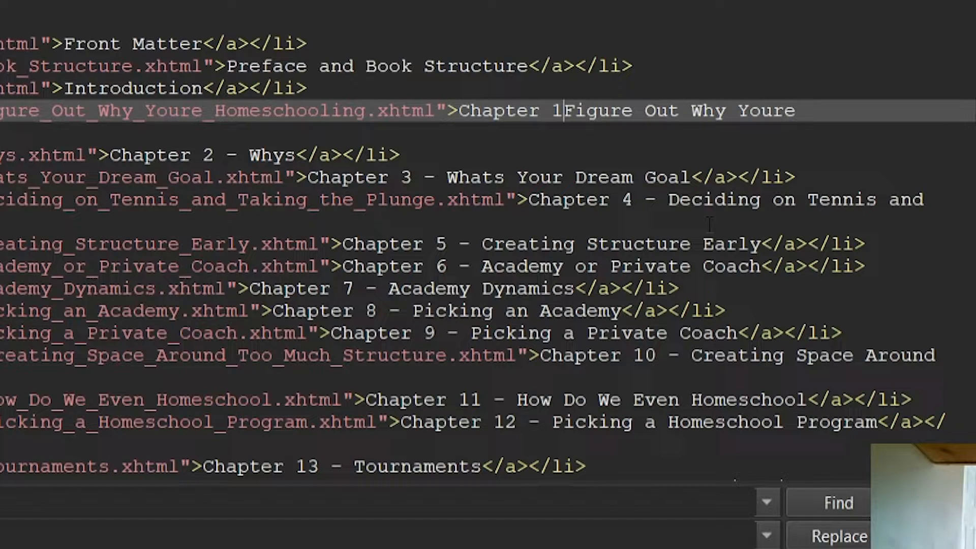
Step: In toc.xhtml, swap chapter-title hyphens for em dashes and add the apostrophe in What's
{"action": "type", "text": "-"}
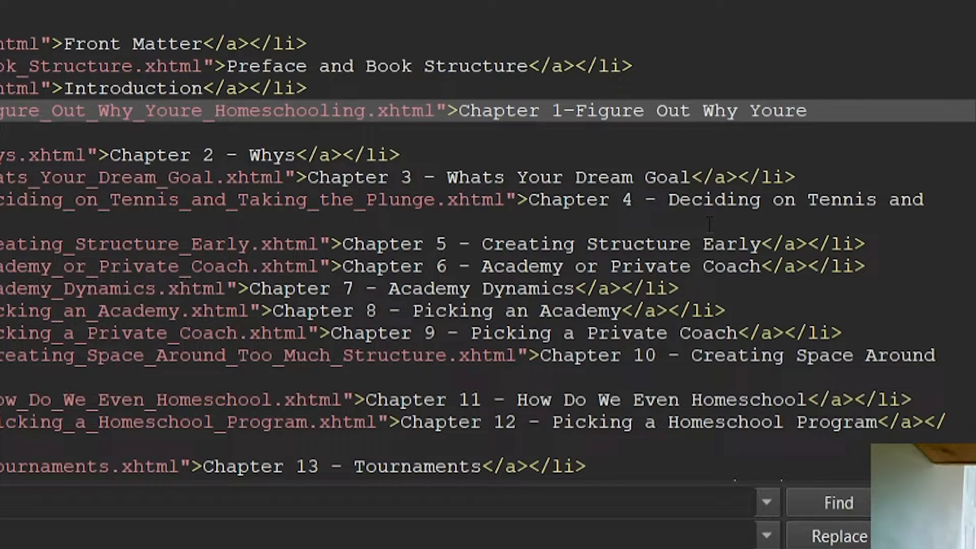
{"action": "left_click", "coordinate": [587, 110]}
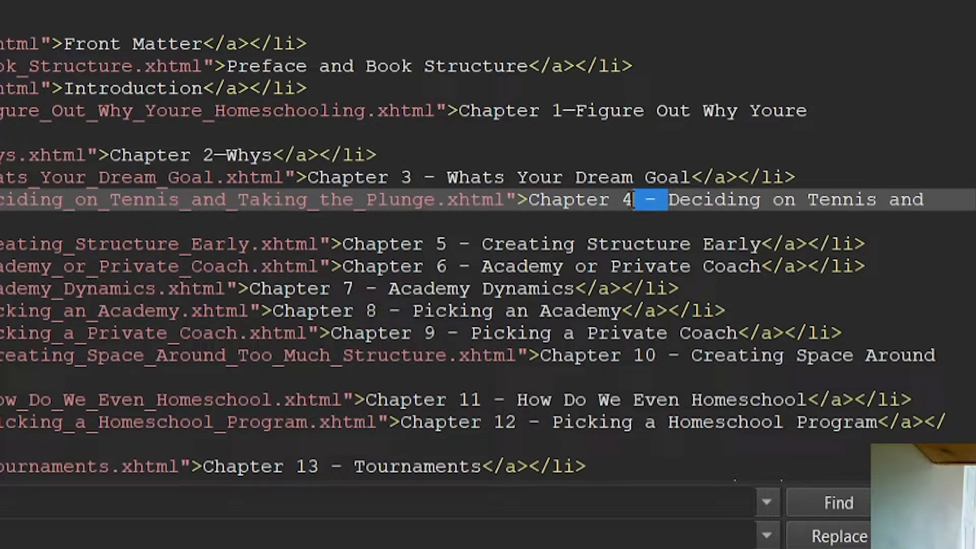
{"action": "type", "text": "—"}
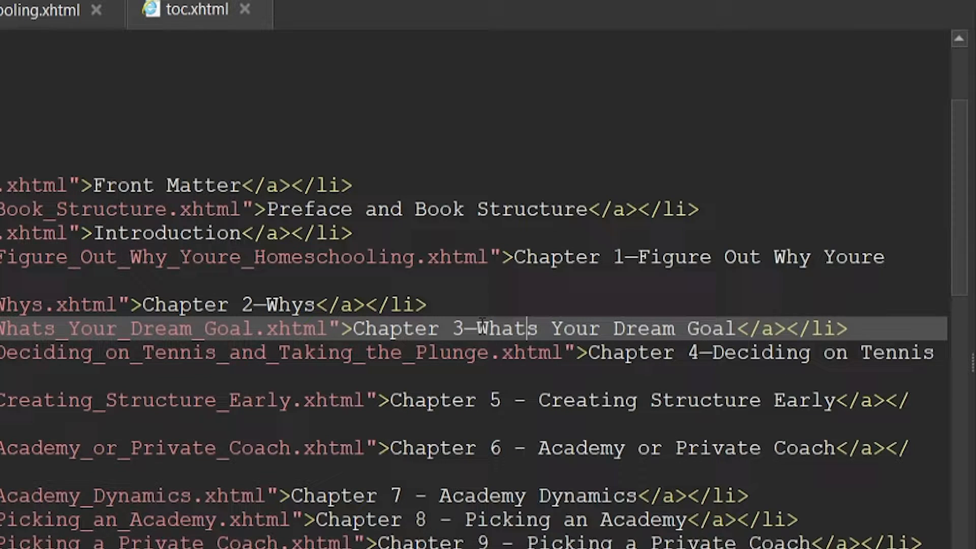
{"action": "left_click_drag", "start_coordinate": [478, 329], "coordinate": [741, 329]}
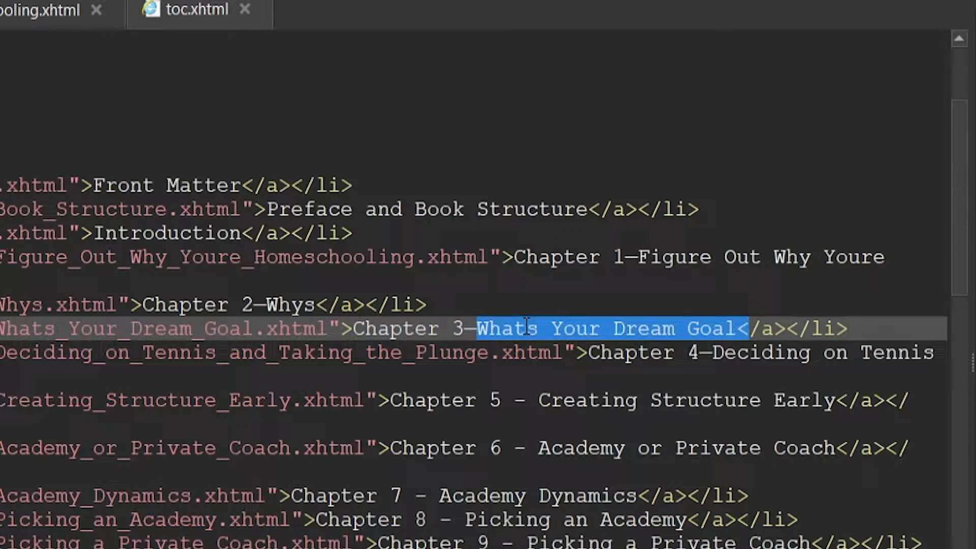
{"action": "type", "text": "'"}
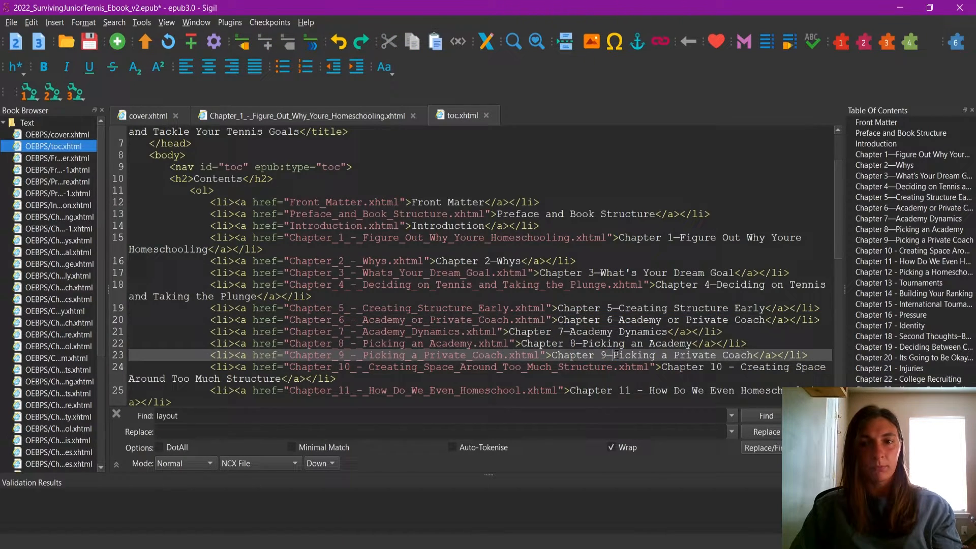
Step: In toc.ncx, Replace All remaining spaced hyphens with em dashes
{"action": "scroll", "scroll_direction": "down", "scroll_amount": 3}
{"action": "type", "text": "-"}
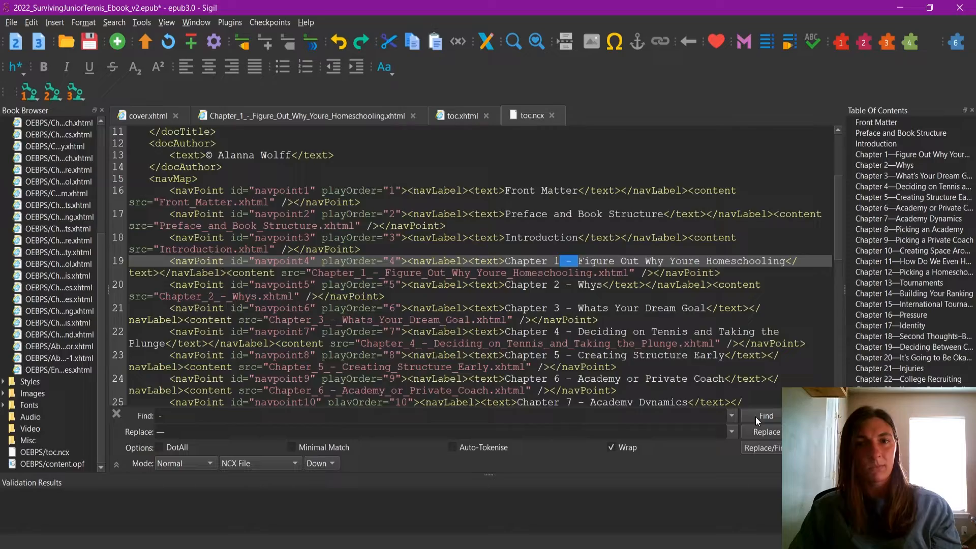
{"action": "left_click", "coordinate": [458, 115]}
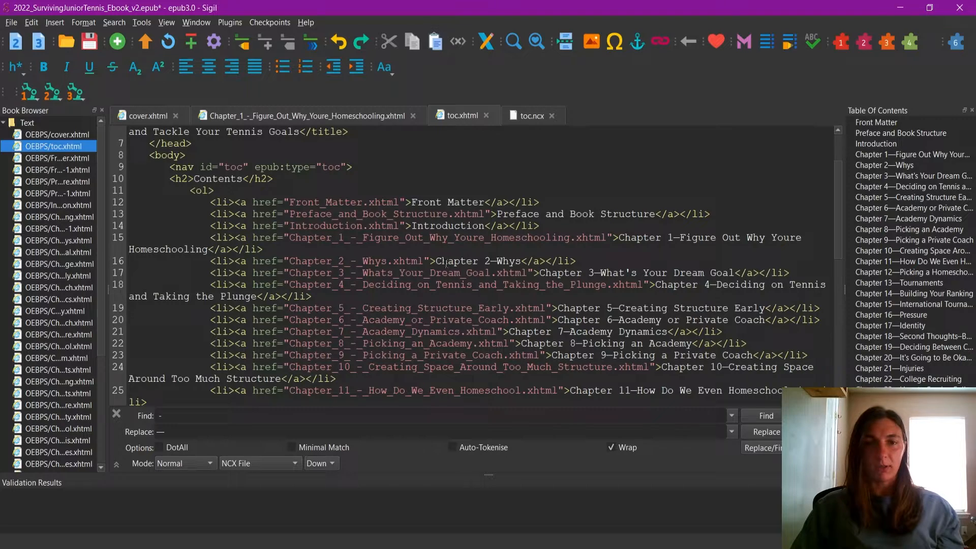
{"action": "double_click", "coordinate": [456, 260]}
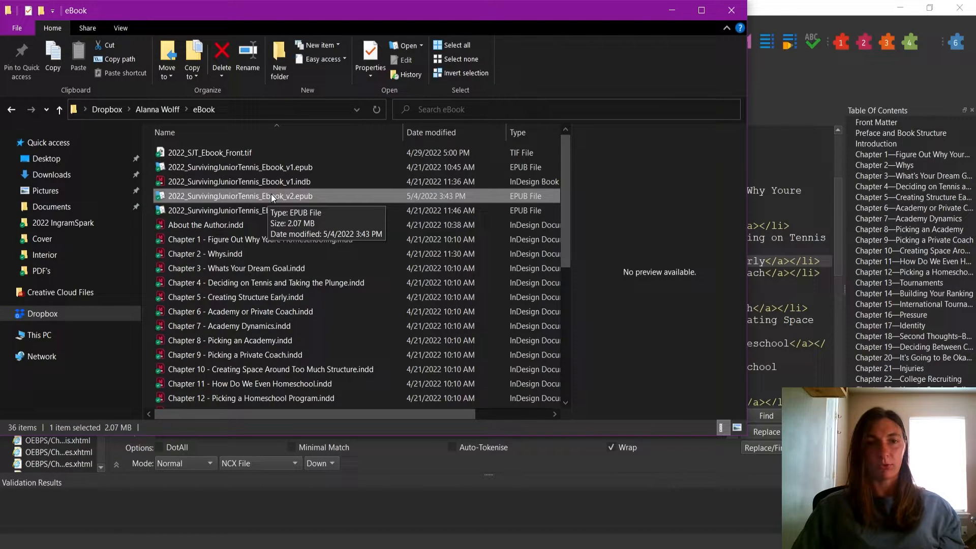
Step: Load 2022_SurvivingJuniorTennis_Ebook_v2.epub into Kindle Previewer from the eBook folder
{"action": "double_click", "coordinate": [243, 196]}
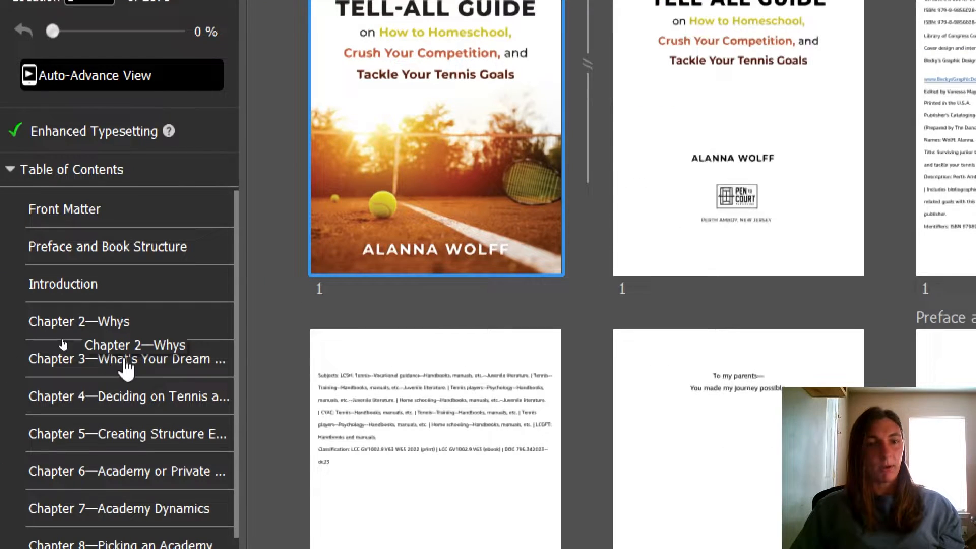
Step: Jump to Chapter 3—What's Your Dream Goal, then preview the shaded-heading Chapter 2 page
{"action": "left_click", "coordinate": [128, 359]}
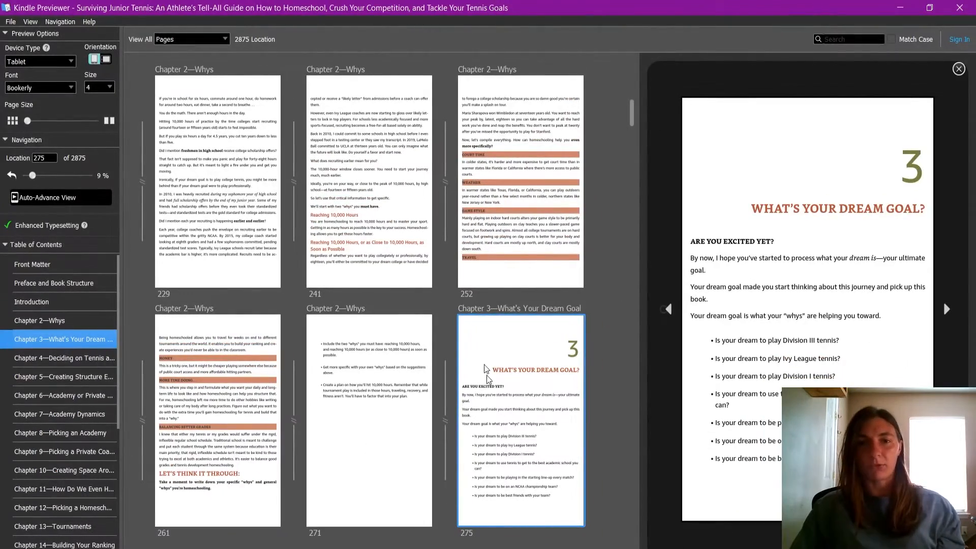
{"action": "left_click", "coordinate": [519, 181]}
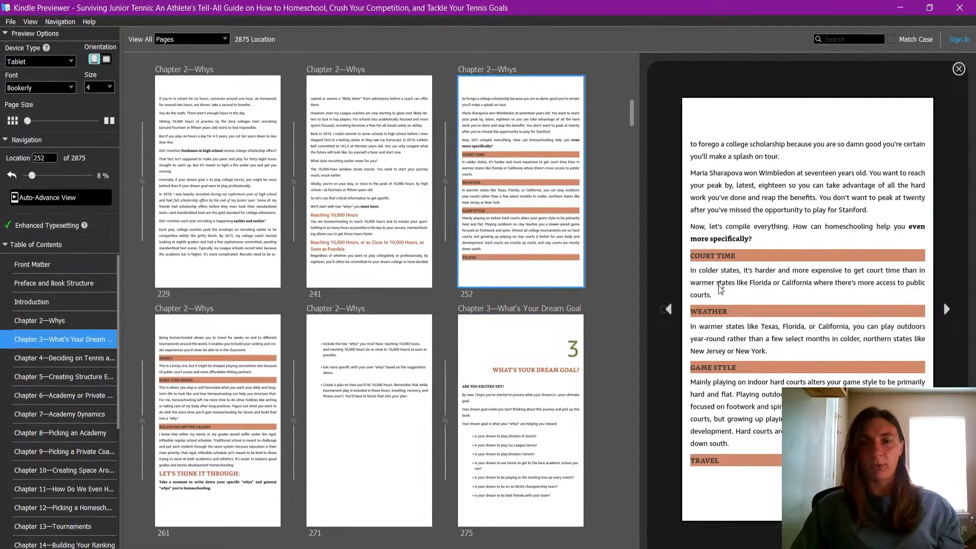
{"action": "mouse_move", "coordinate": [735, 269]}
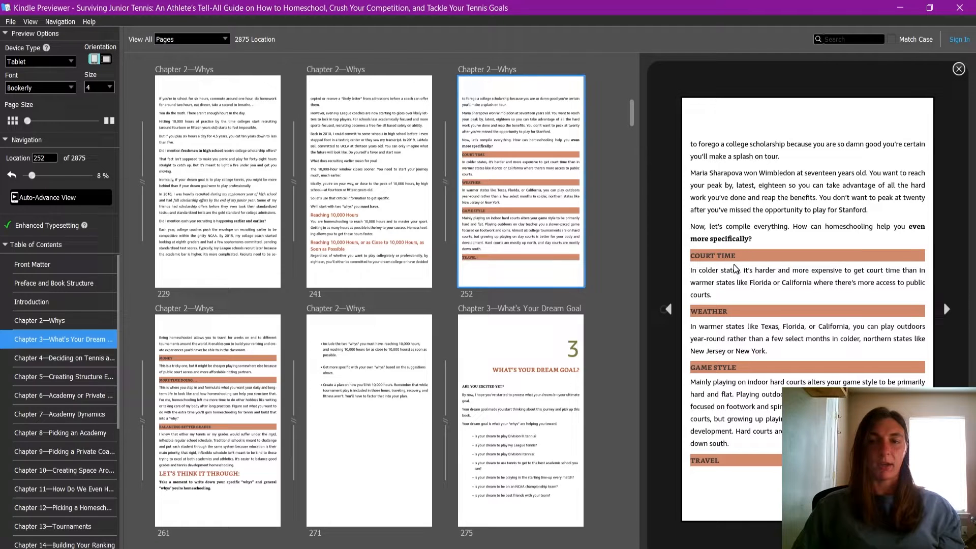
{"action": "mouse_move", "coordinate": [516, 422]}
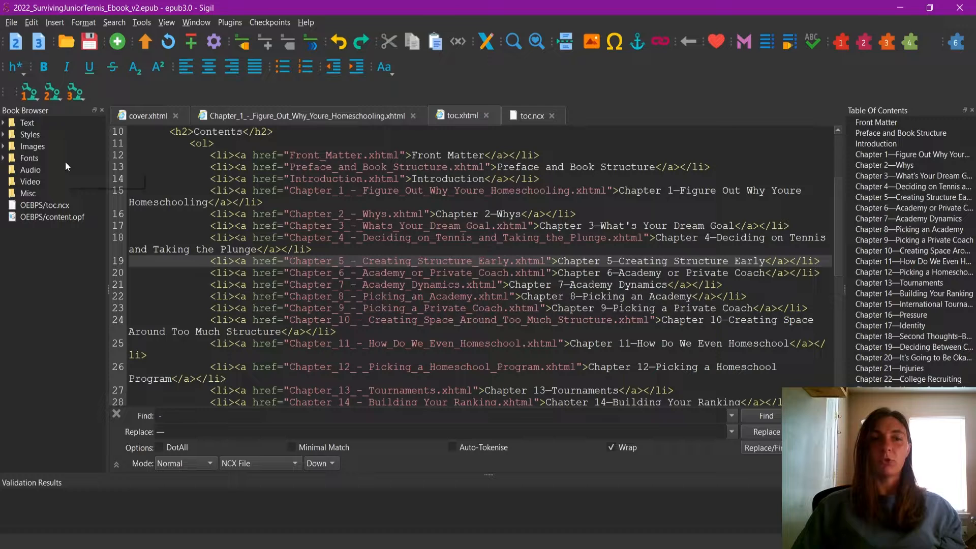
{"action": "mouse_move", "coordinate": [6, 144]}
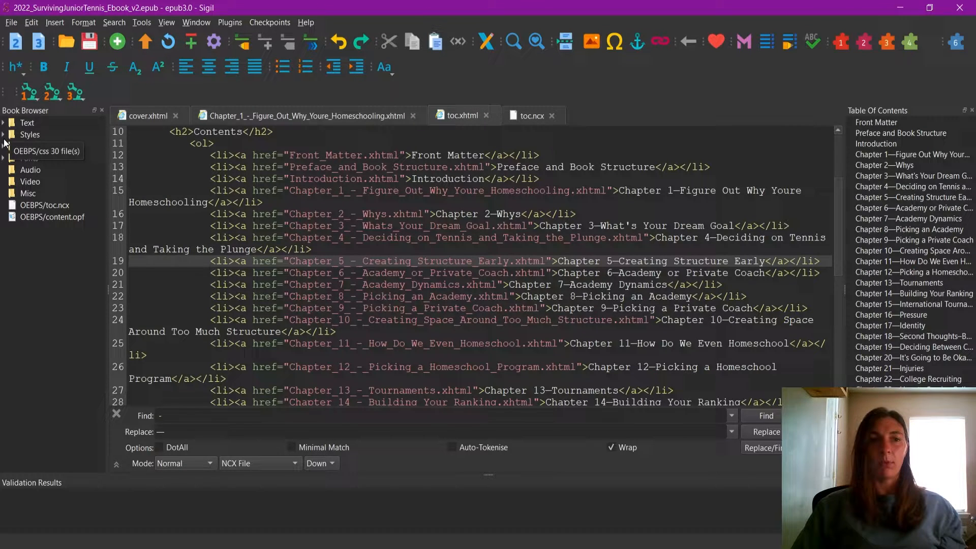
Step: Browse the paragraph rules of idGeneratedStyles_0.css, then collapse the Styles folder again
{"action": "left_click", "coordinate": [5, 134]}
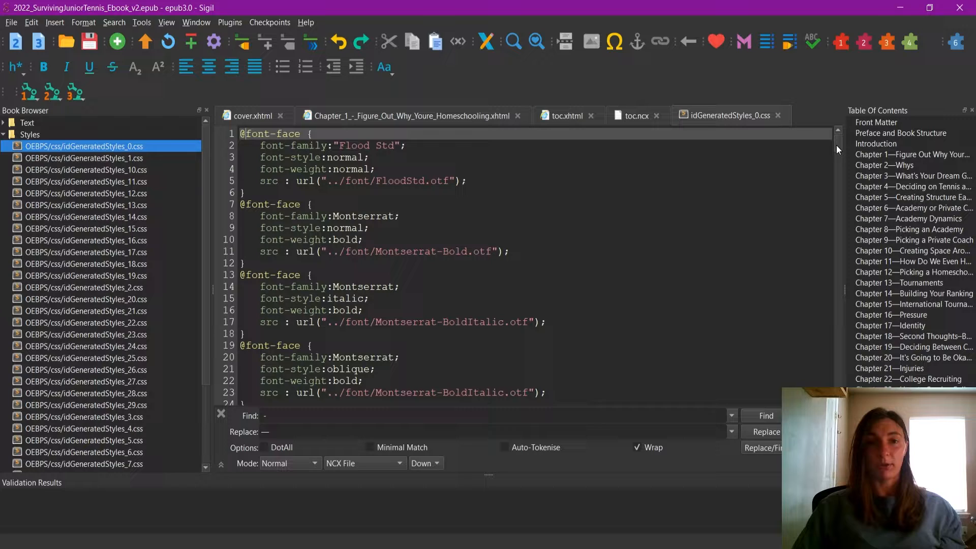
{"action": "mouse_move", "coordinate": [836, 322]}
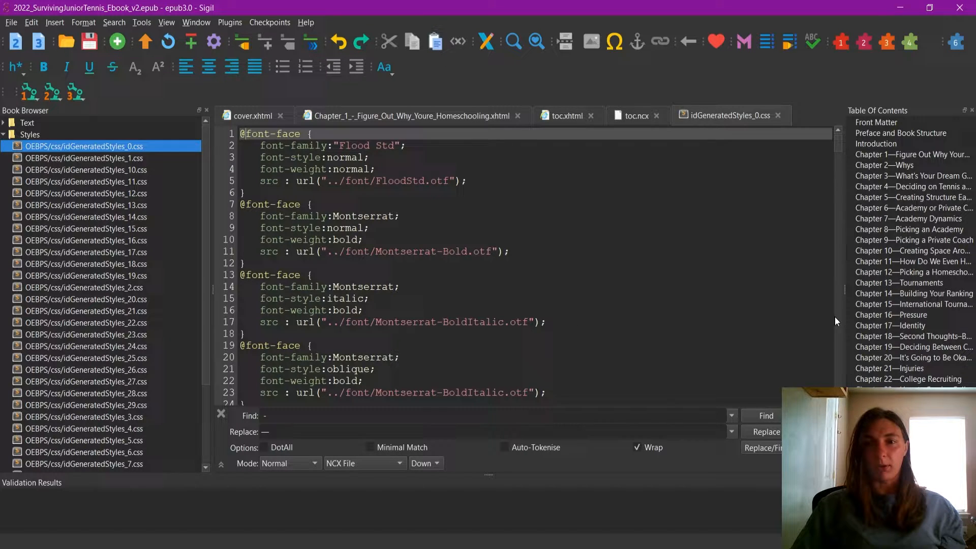
{"action": "scroll", "scroll_direction": "down", "scroll_amount": 3}
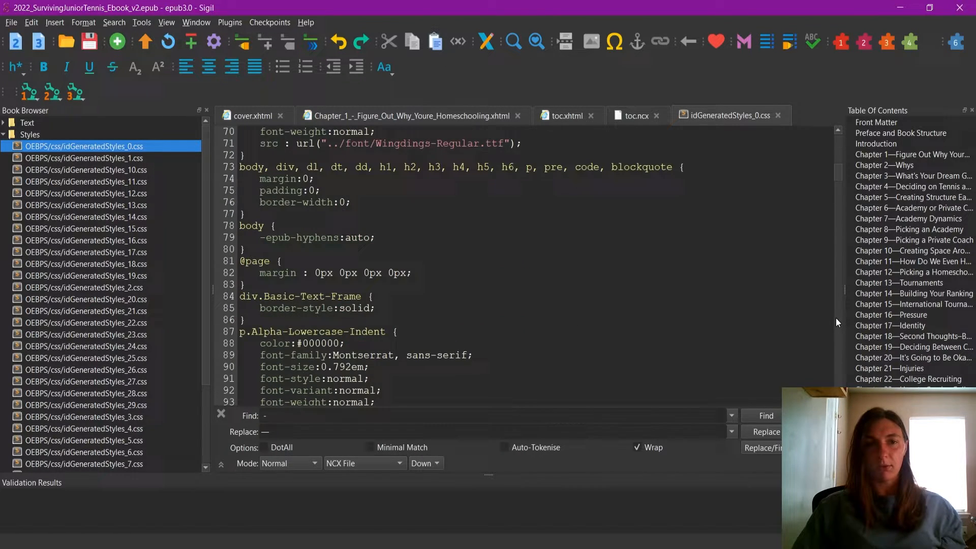
{"action": "scroll", "scroll_direction": "down", "scroll_amount": 3}
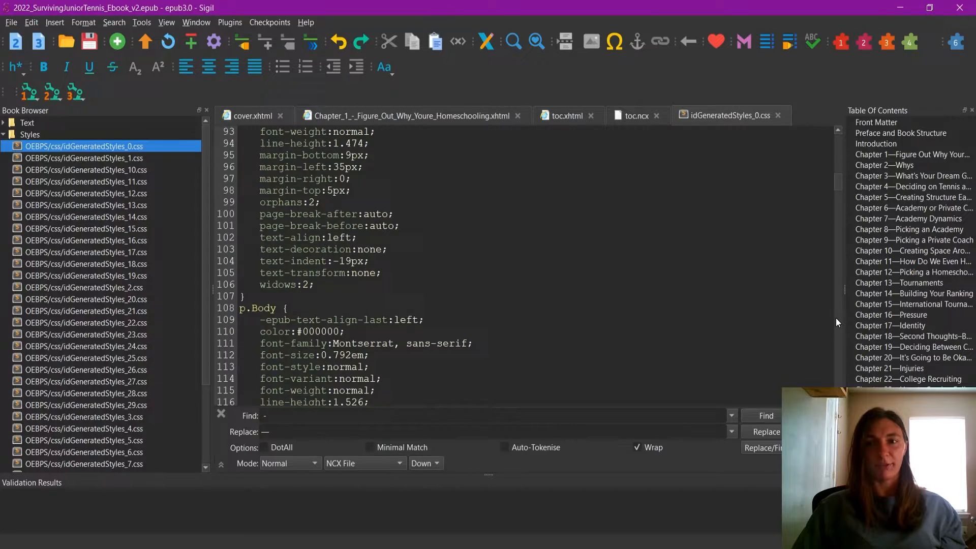
{"action": "scroll", "scroll_direction": "down", "scroll_amount": 3}
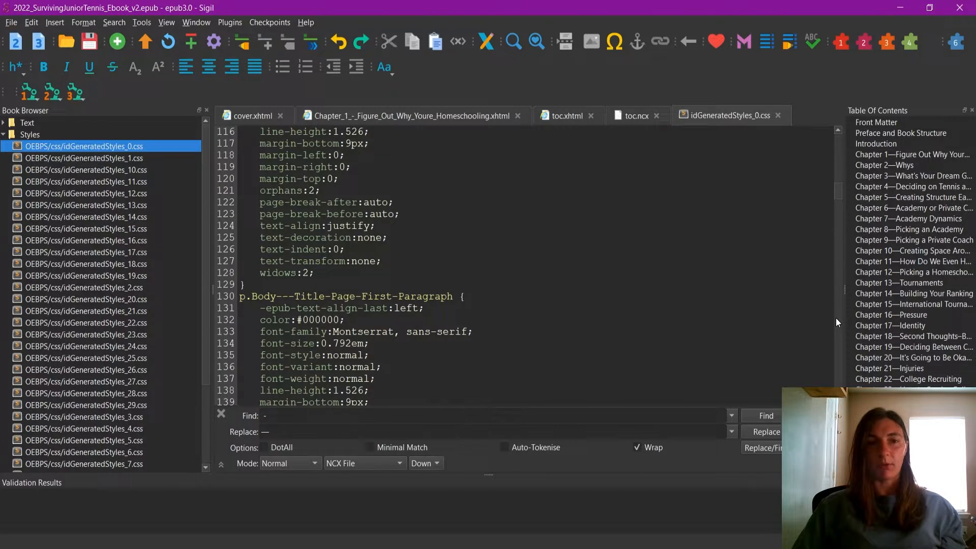
{"action": "scroll", "scroll_direction": "down", "scroll_amount": 3}
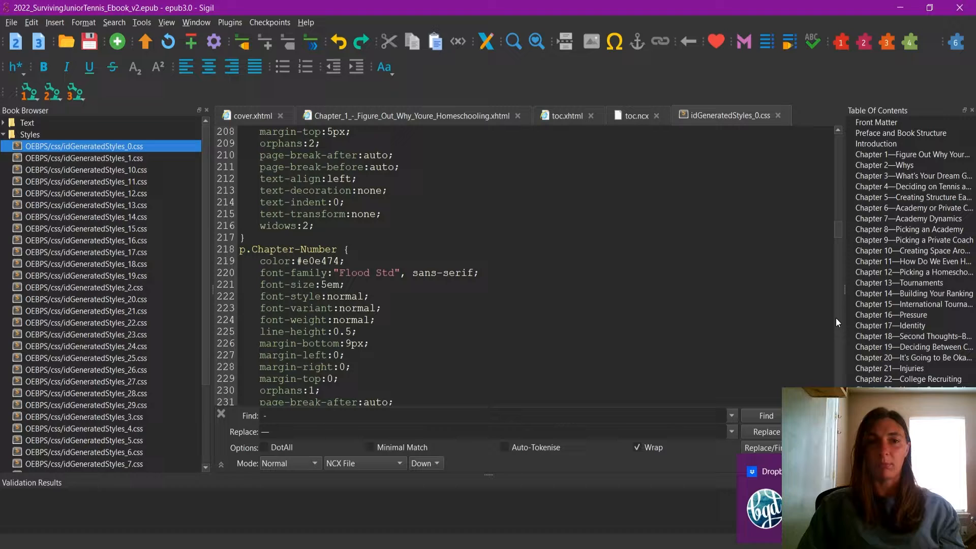
{"action": "scroll", "scroll_direction": "down", "scroll_amount": 3}
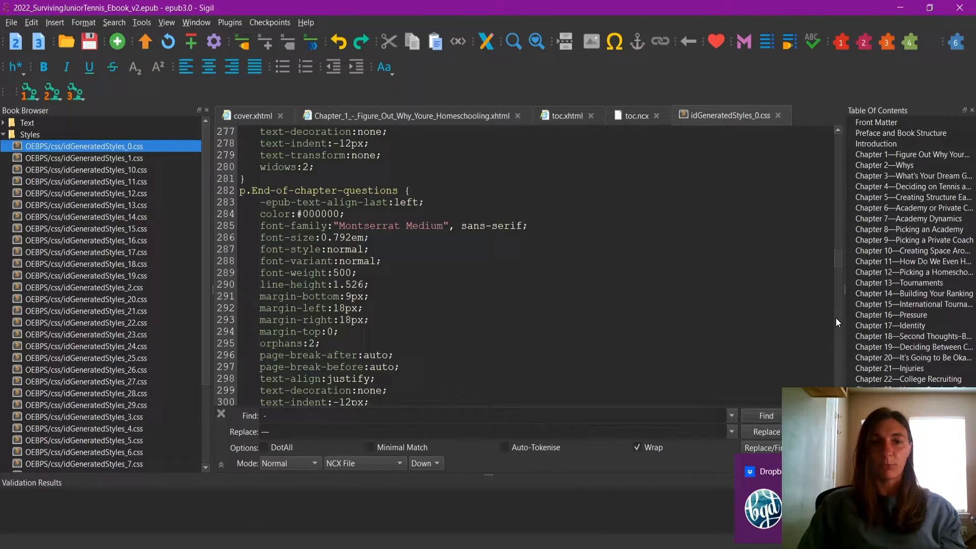
{"action": "mouse_move", "coordinate": [779, 292]}
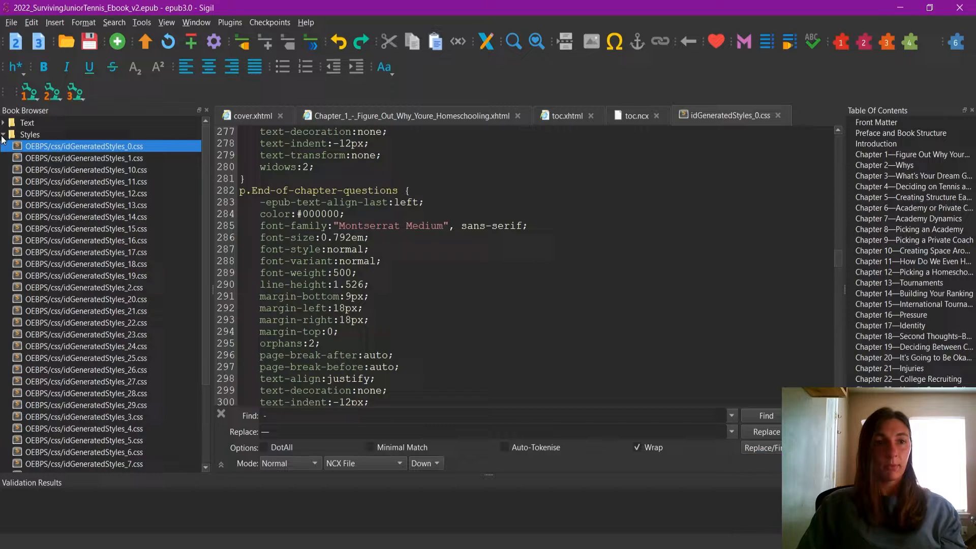
{"action": "left_click", "coordinate": [4, 135]}
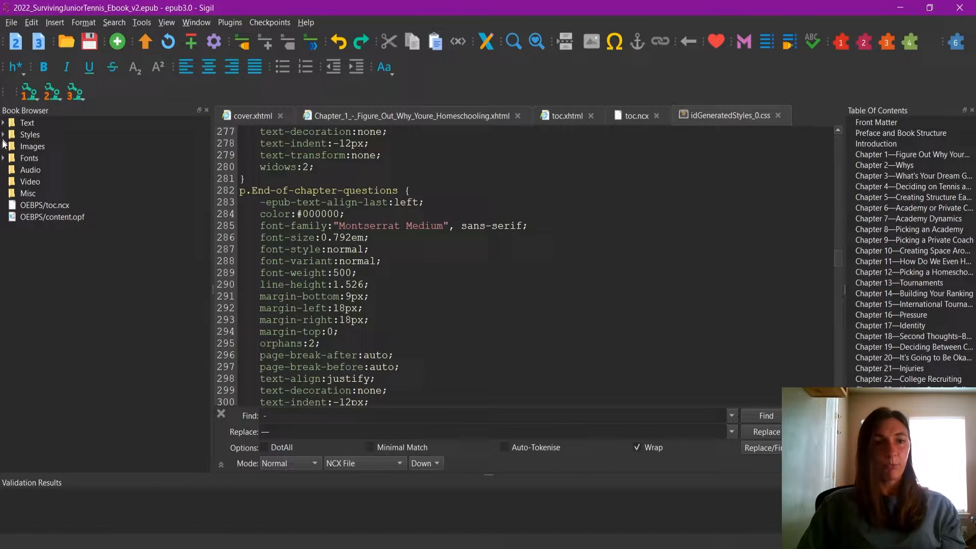
{"action": "left_click", "coordinate": [5, 122]}
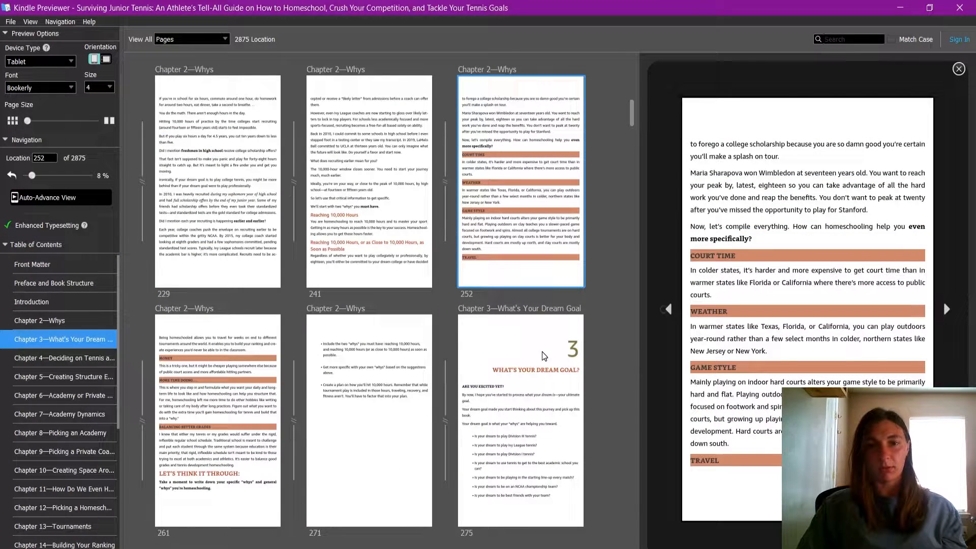
{"action": "mouse_move", "coordinate": [722, 279]}
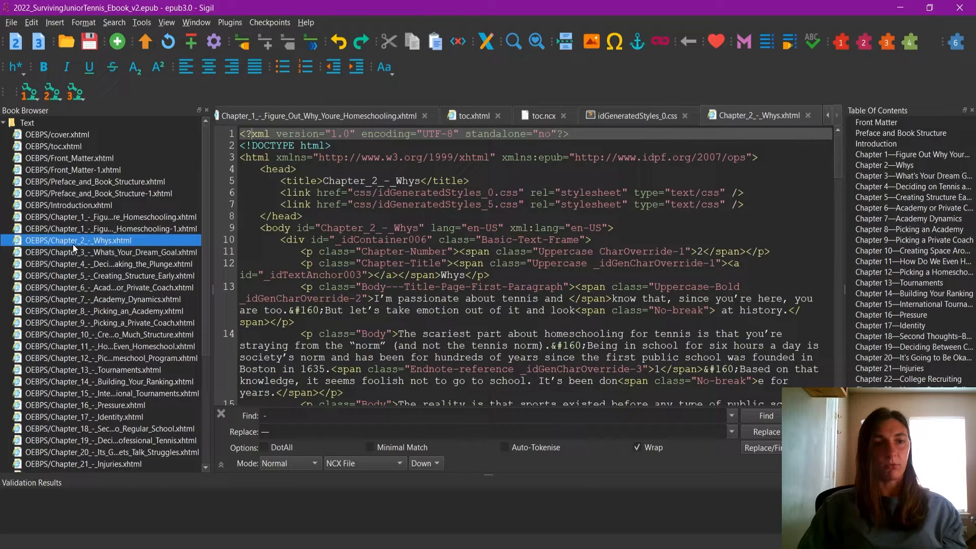
Step: Move into the Chapter_2_-_Whys.xhtml markup and scroll into its body
{"action": "left_click", "coordinate": [581, 263]}
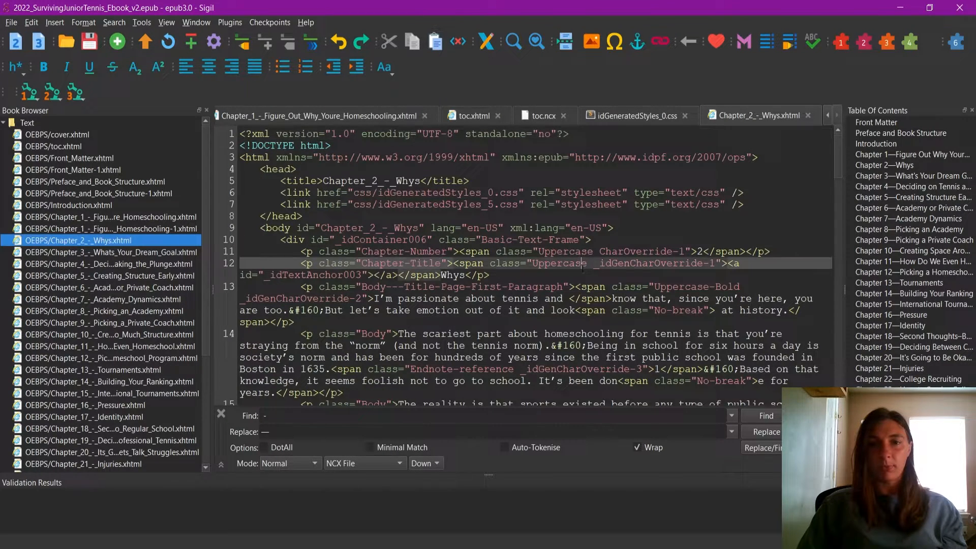
{"action": "scroll", "scroll_direction": "down", "scroll_amount": 3}
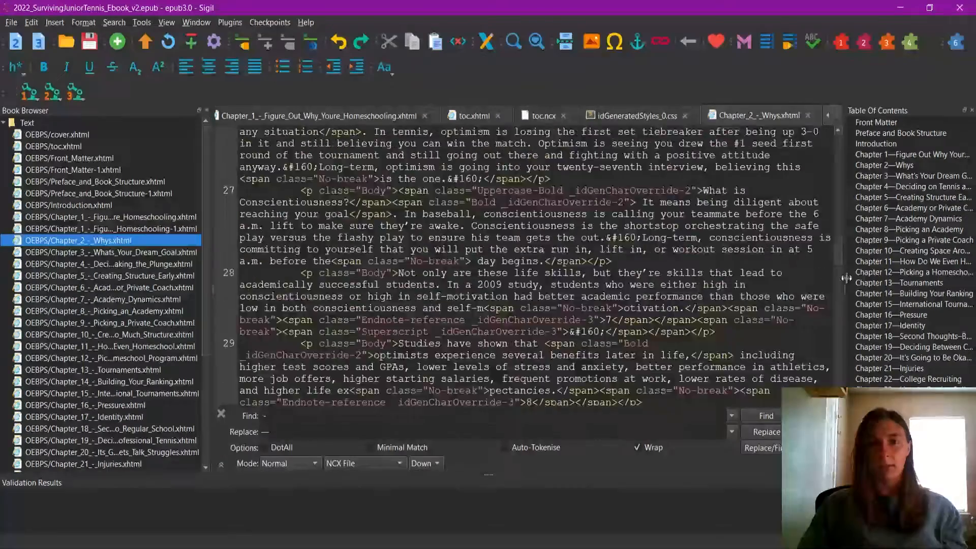
{"action": "scroll", "scroll_direction": "down", "scroll_amount": 3}
{"action": "type", "text": "Game style"}
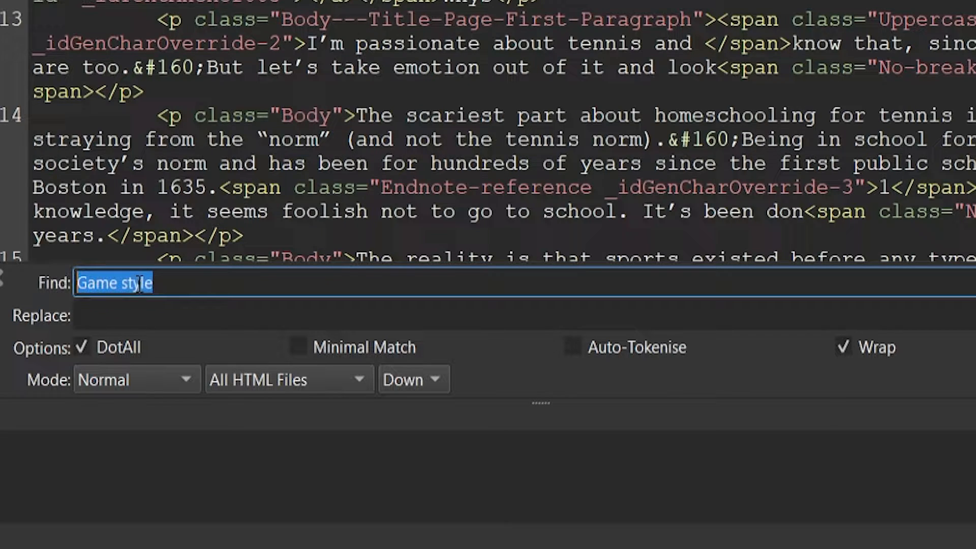
Step: Search for 'Game style' with the Find scope limited to Current File
{"action": "left_click", "coordinate": [81, 283]}
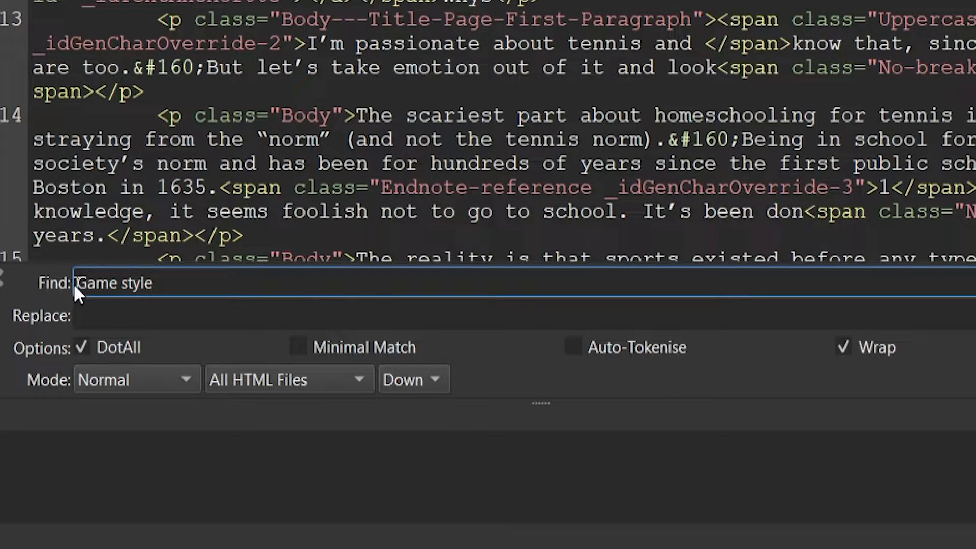
{"action": "double_click", "coordinate": [114, 283]}
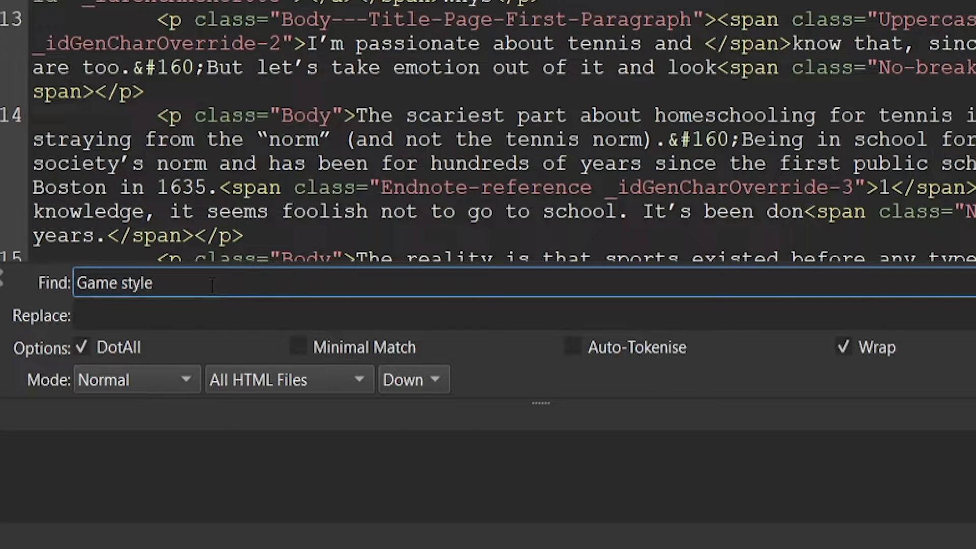
{"action": "double_click", "coordinate": [97, 282]}
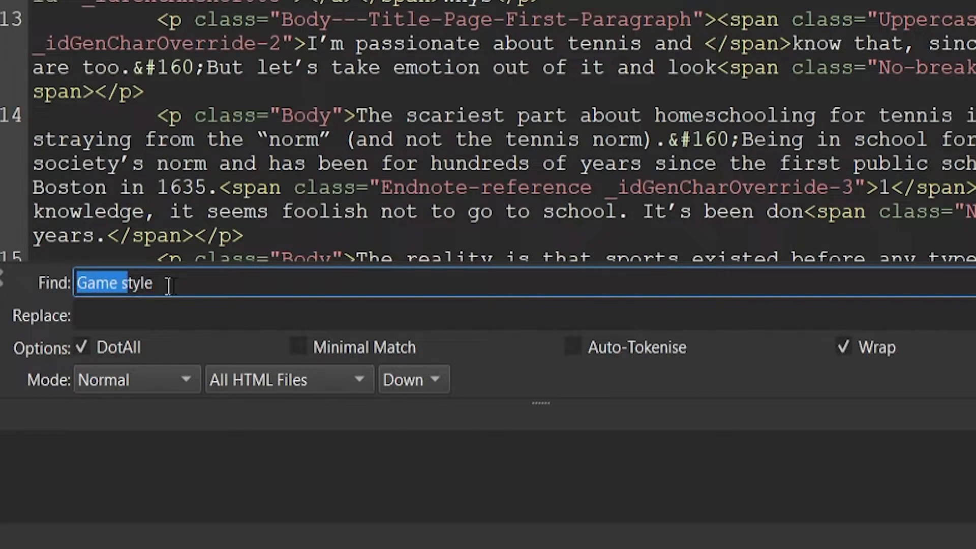
{"action": "left_click", "coordinate": [171, 282]}
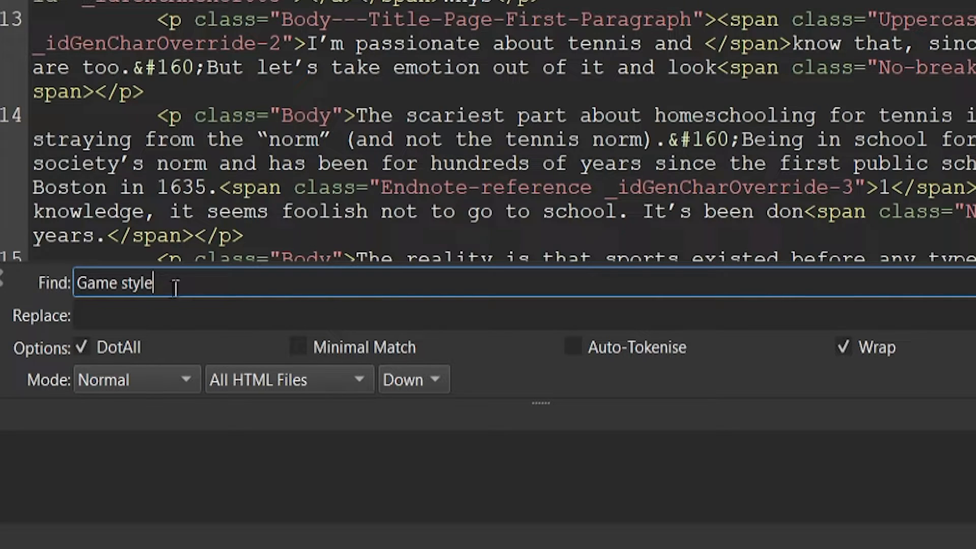
{"action": "mouse_move", "coordinate": [144, 413]}
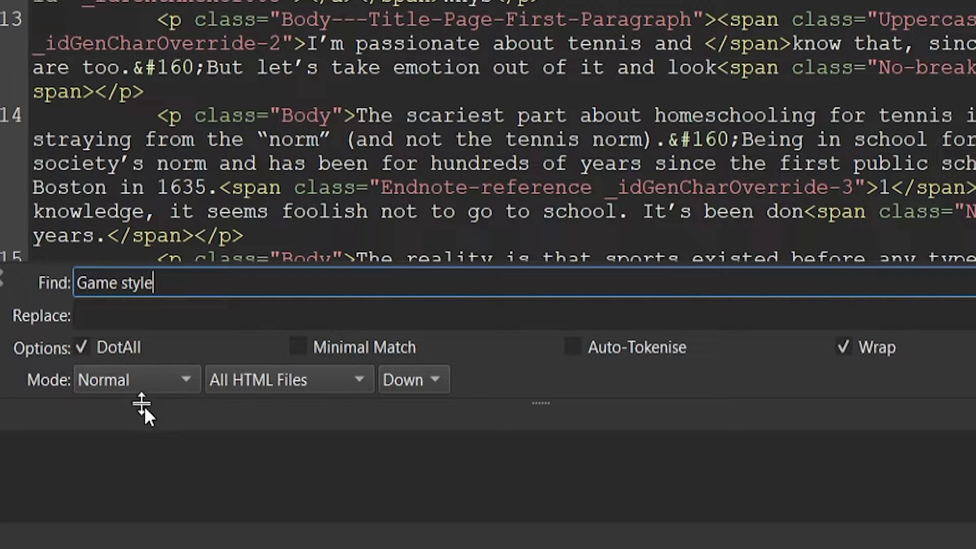
{"action": "left_click", "coordinate": [290, 379]}
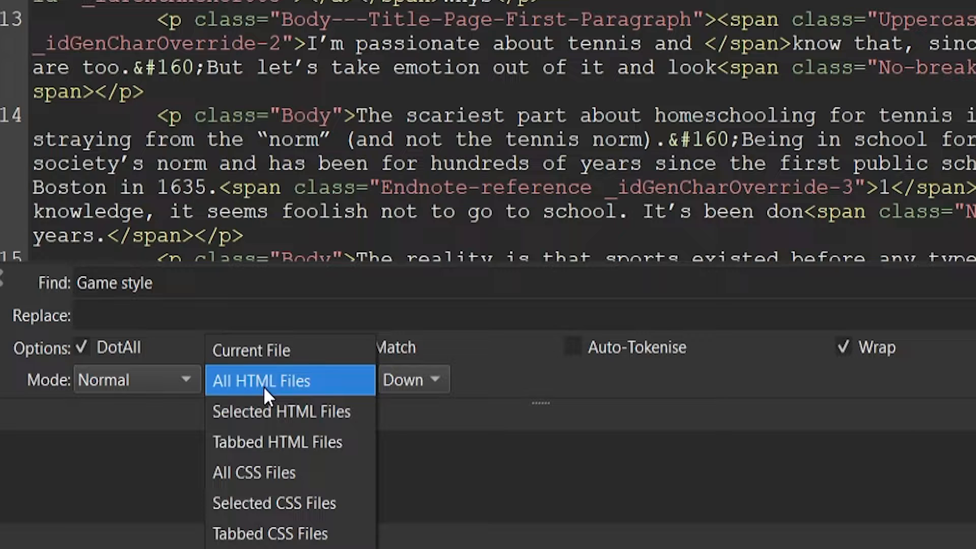
{"action": "mouse_move", "coordinate": [292, 397]}
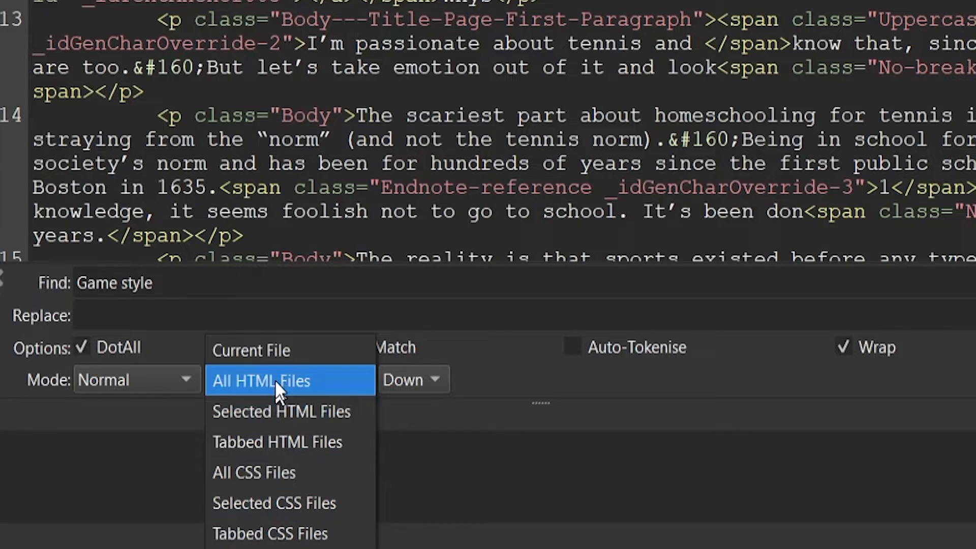
{"action": "left_click", "coordinate": [250, 350]}
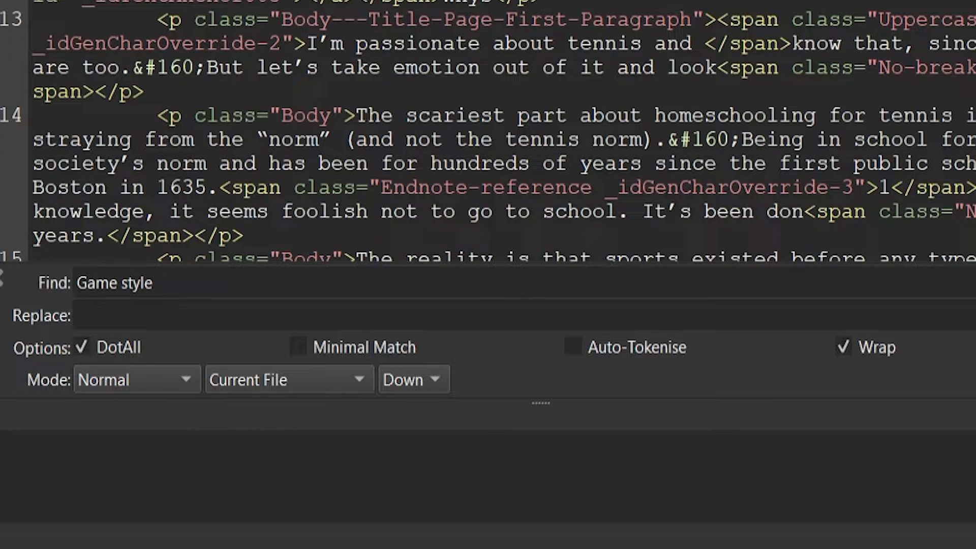
{"action": "left_click", "coordinate": [766, 416]}
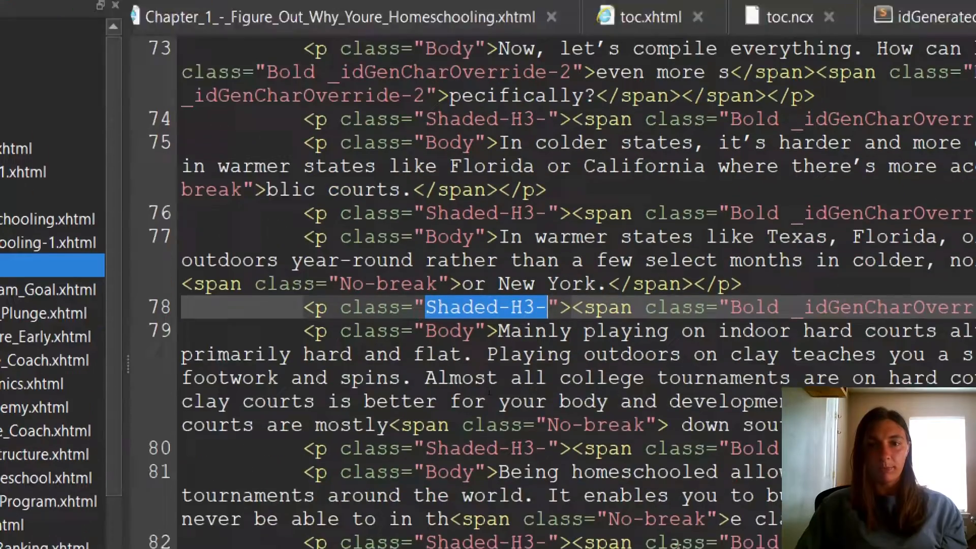
Step: Scroll idGeneratedStyles_0.css down to the p.Shaded-H3- rule with its background and bold Montserrat font
{"action": "scroll", "scroll_direction": "down", "scroll_amount": 3}
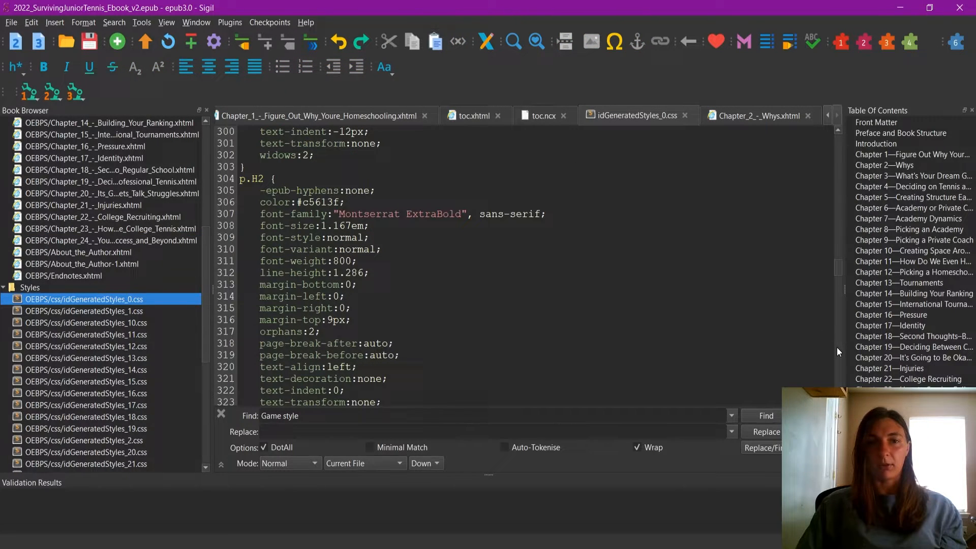
{"action": "scroll", "scroll_direction": "down", "scroll_amount": 3}
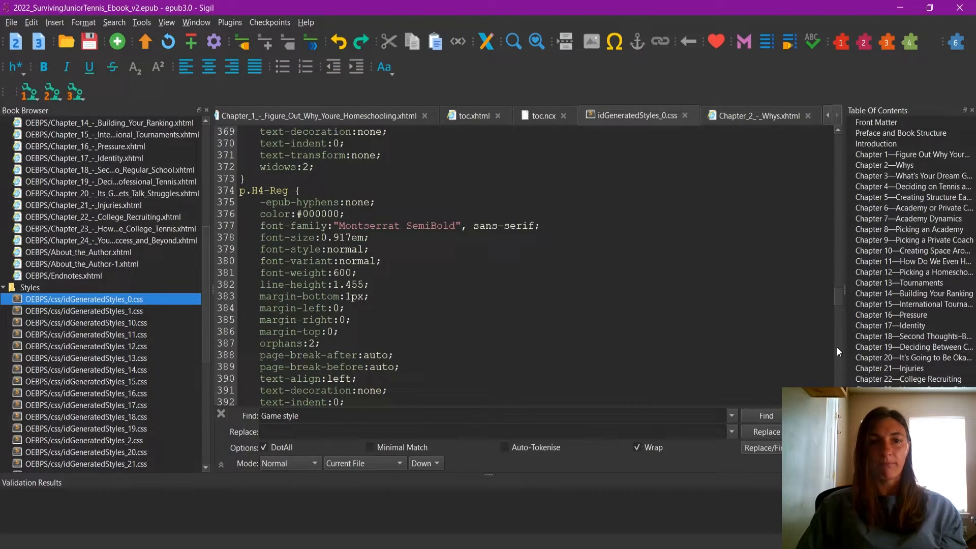
{"action": "scroll", "scroll_direction": "down", "scroll_amount": 3}
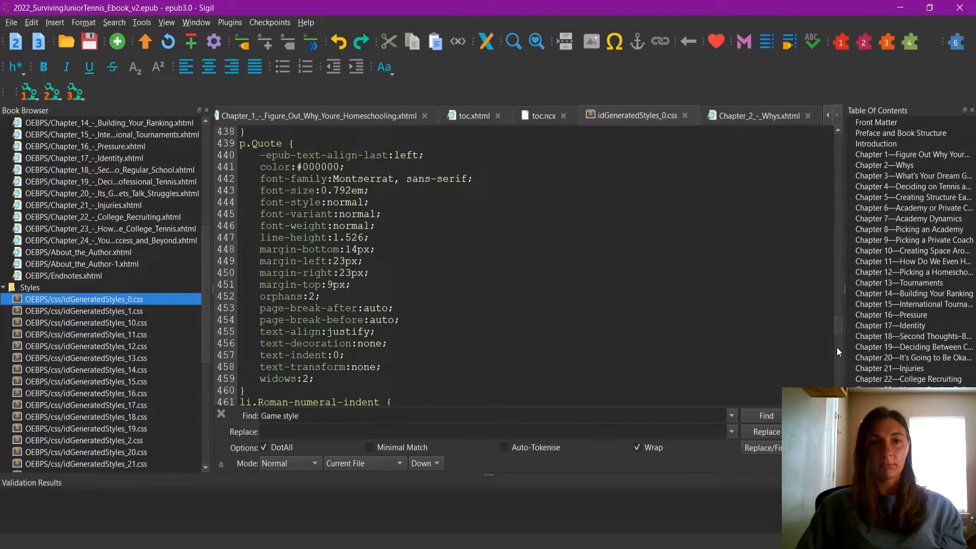
{"action": "scroll", "scroll_direction": "down", "scroll_amount": 3}
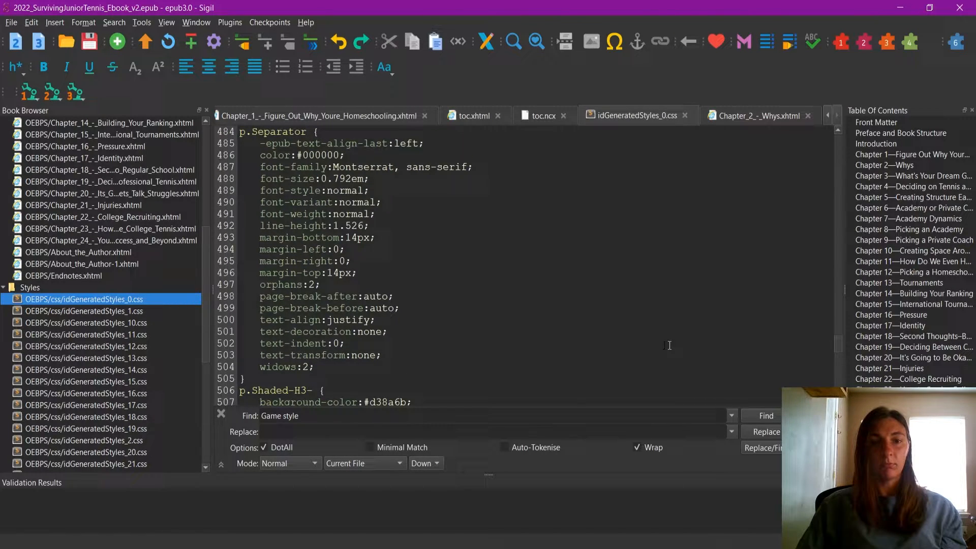
{"action": "scroll", "scroll_direction": "down", "scroll_amount": 3}
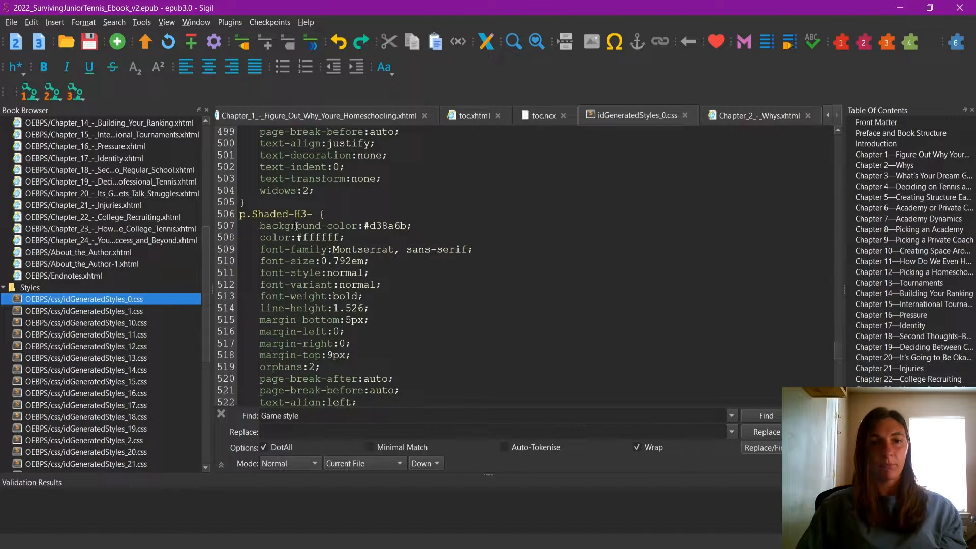
{"action": "left_click_drag", "start_coordinate": [279, 225], "coordinate": [290, 261]}
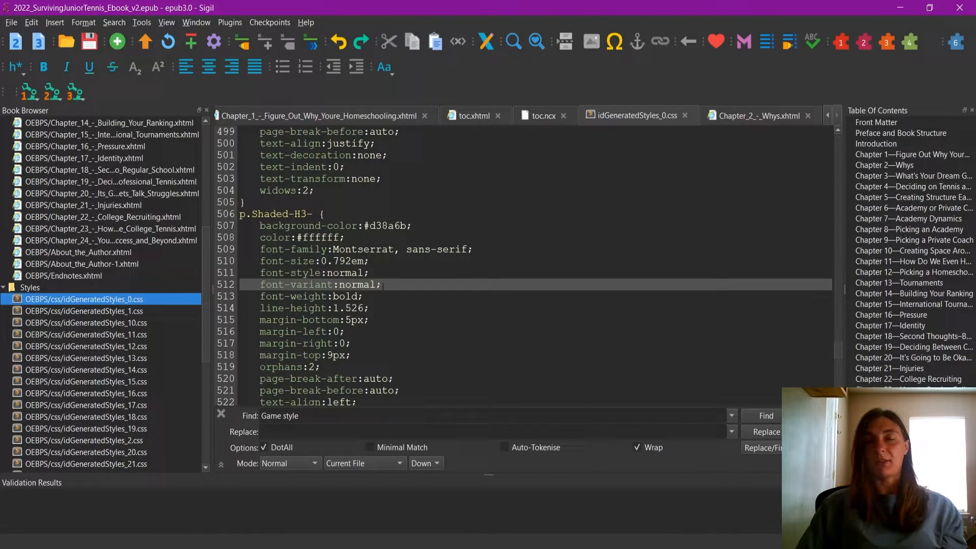
{"action": "scroll", "scroll_direction": "down", "scroll_amount": 3}
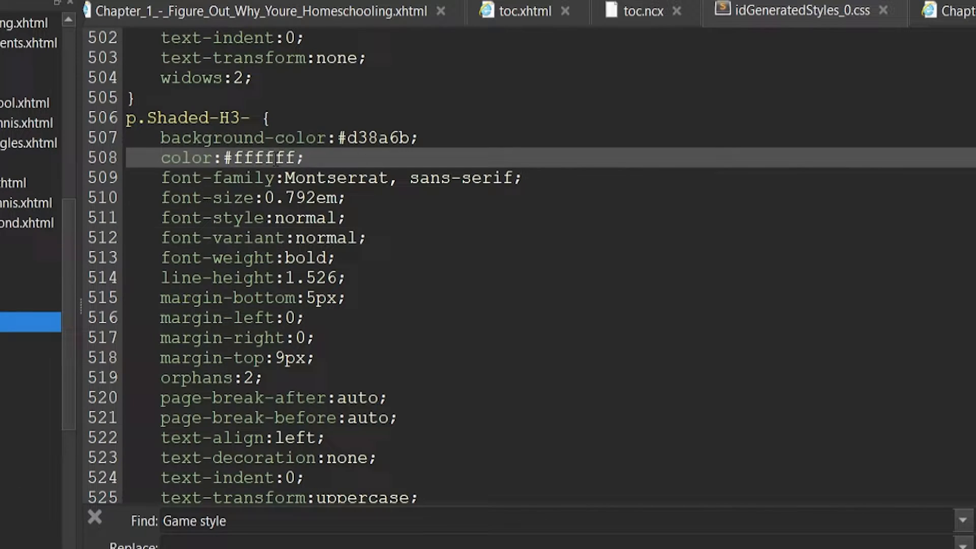
Step: Try black and red for the Shaded-H3 text colour, then restore it to #ffffff
{"action": "double_click", "coordinate": [259, 158]}
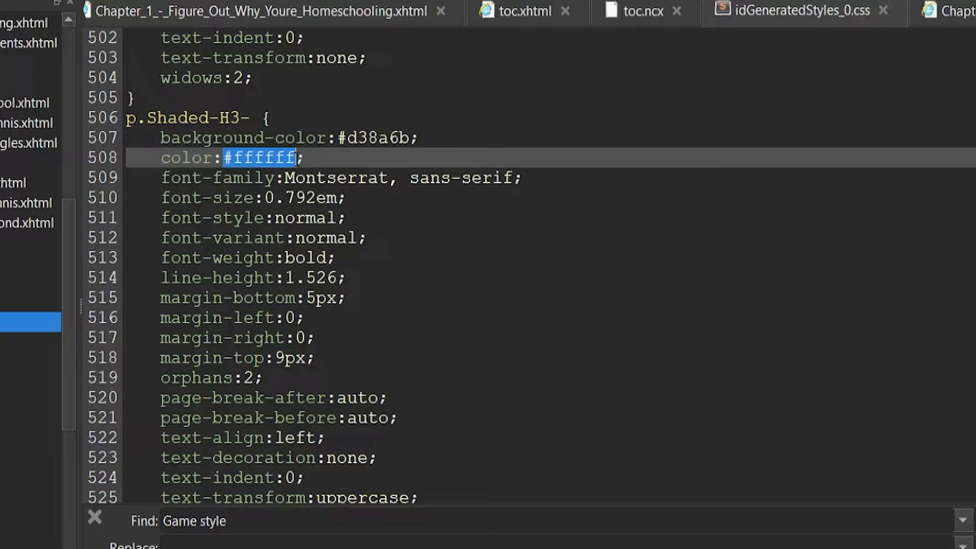
{"action": "type", "text": "b"}
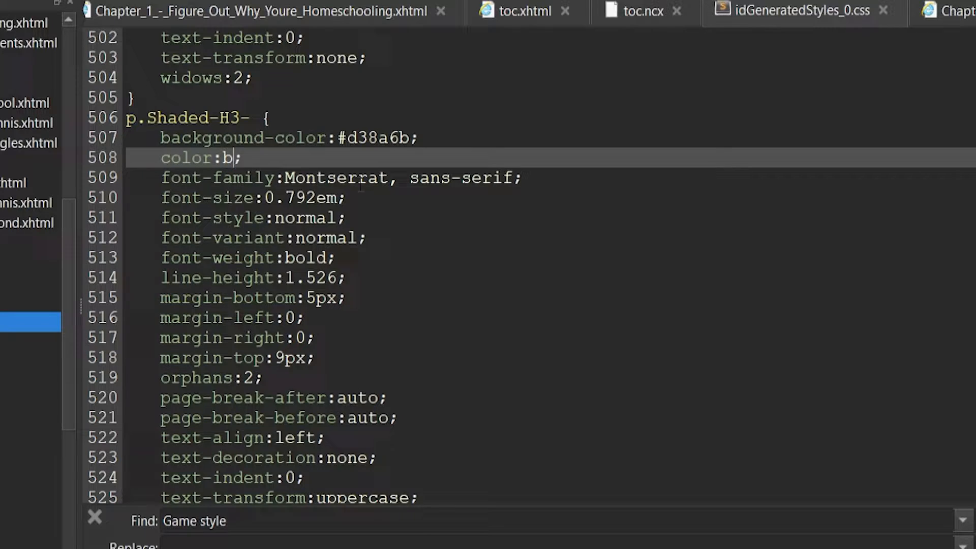
{"action": "type", "text": "lac"}
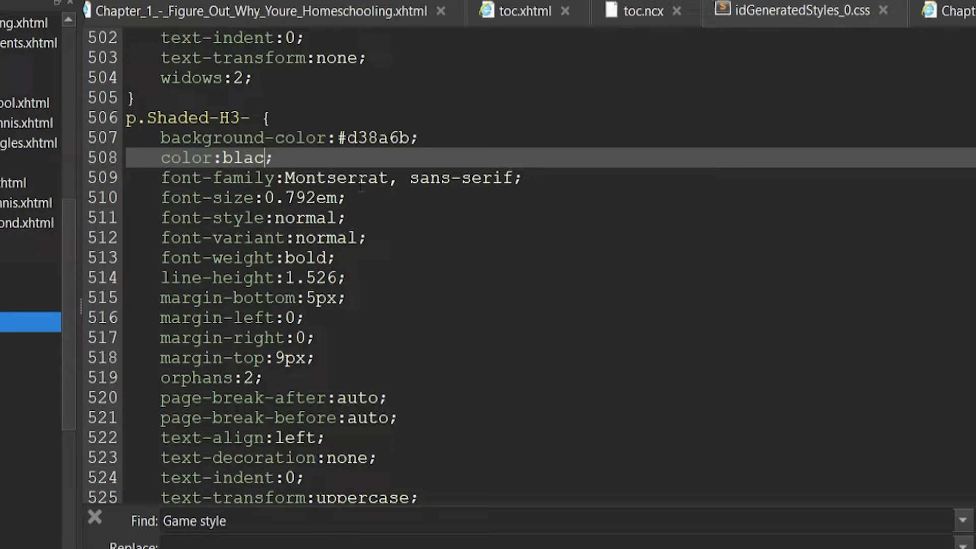
{"action": "type", "text": "red"}
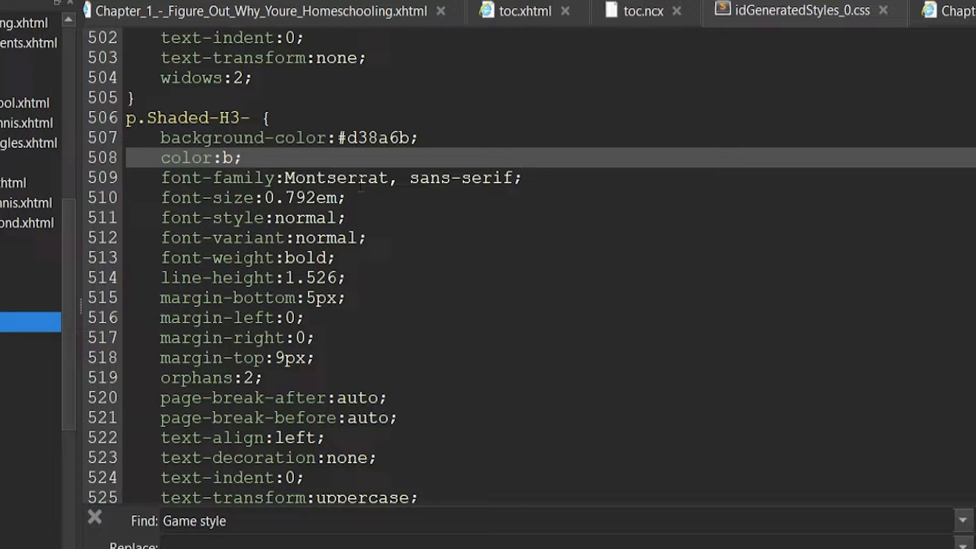
{"action": "type", "text": "#ffffff"}
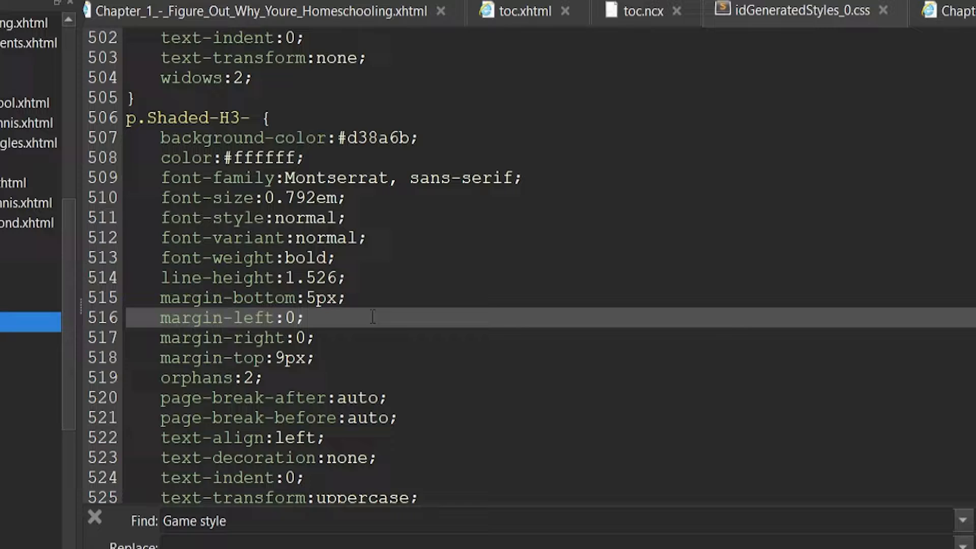
{"action": "mouse_move", "coordinate": [357, 287]}
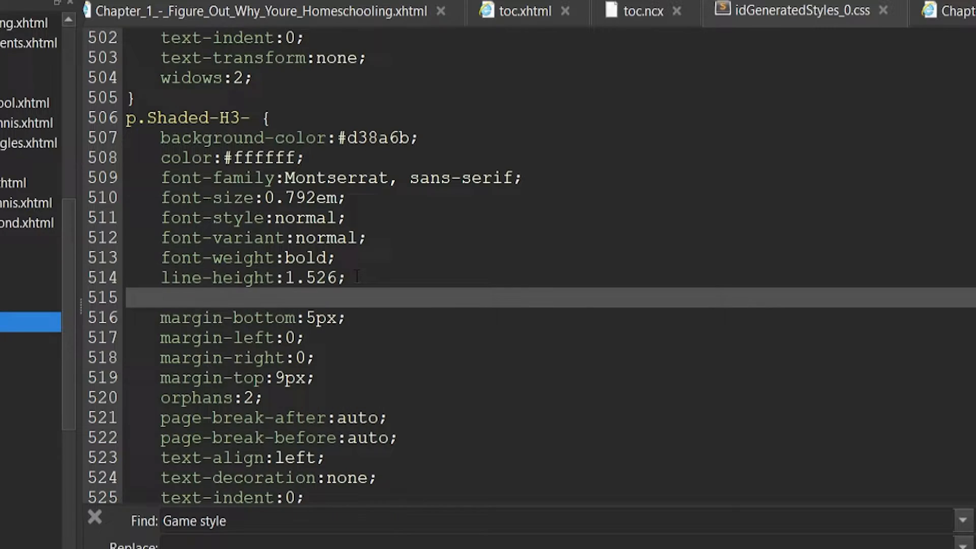
Step: Add 'padding: 20px;' to the p.Shaded-H3- rule and send the book to Kindle Previewer
{"action": "type", "text": "pad"}
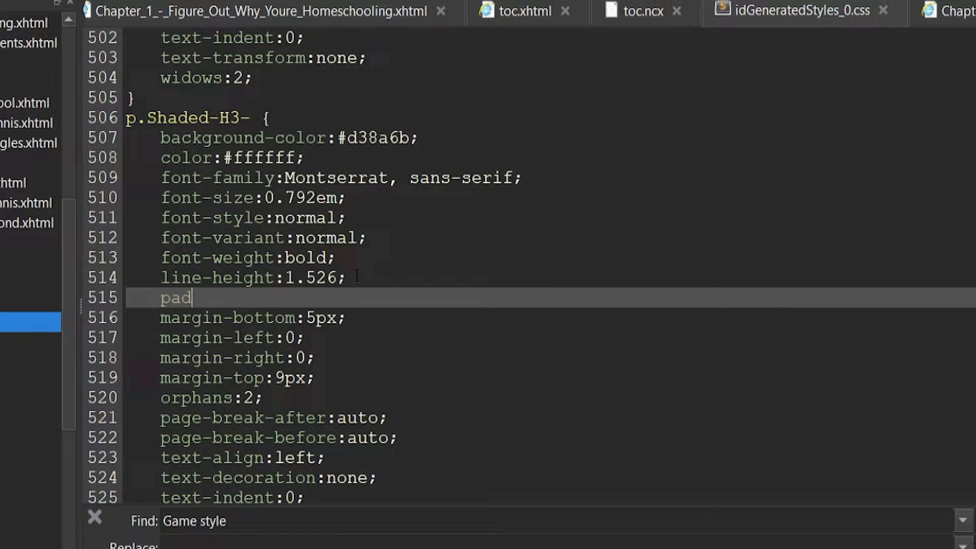
{"action": "type", "text": "ding:"}
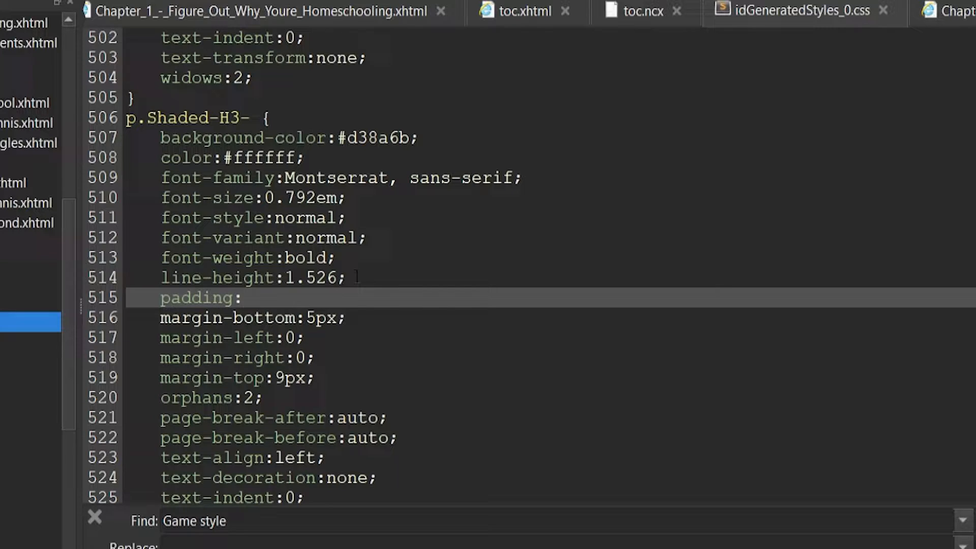
{"action": "type", "text": "20p"}
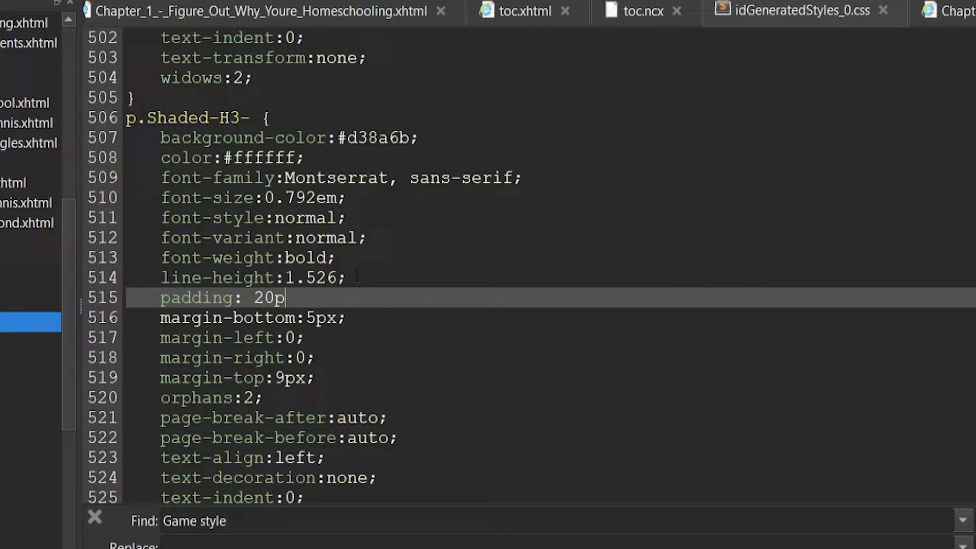
{"action": "type", "text": "x;"}
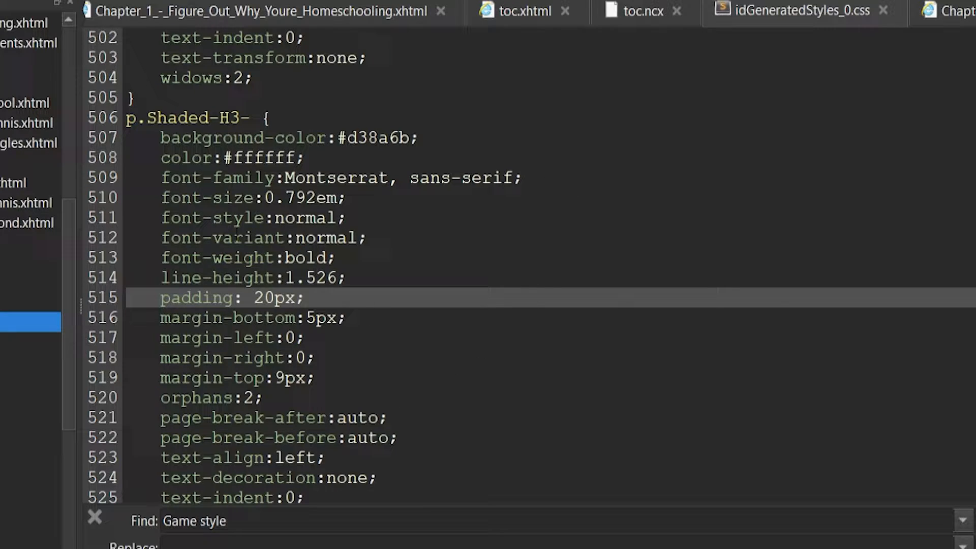
{"action": "left_click", "coordinate": [305, 298]}
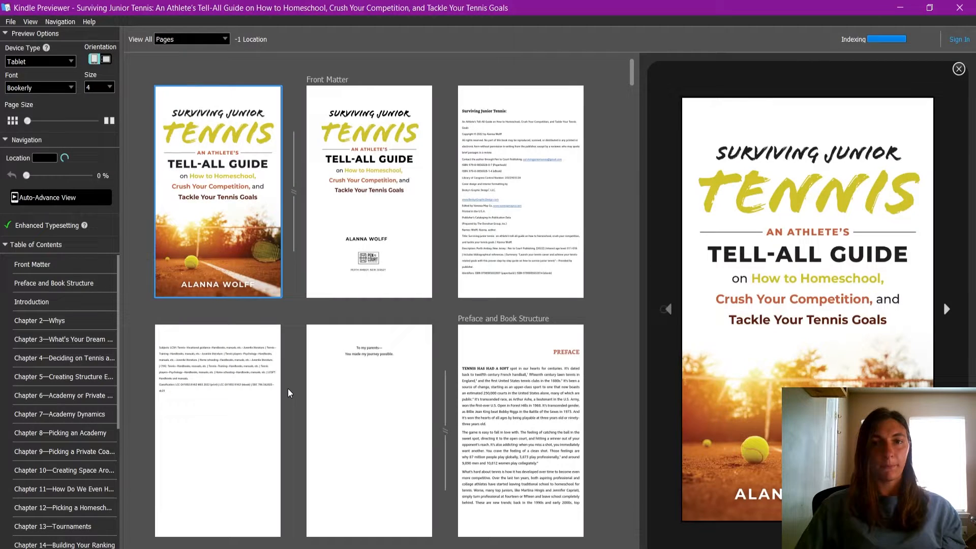
Step: Load the updated tennis EPUB in Kindle Previewer and let it index
{"action": "left_click", "coordinate": [38, 321]}
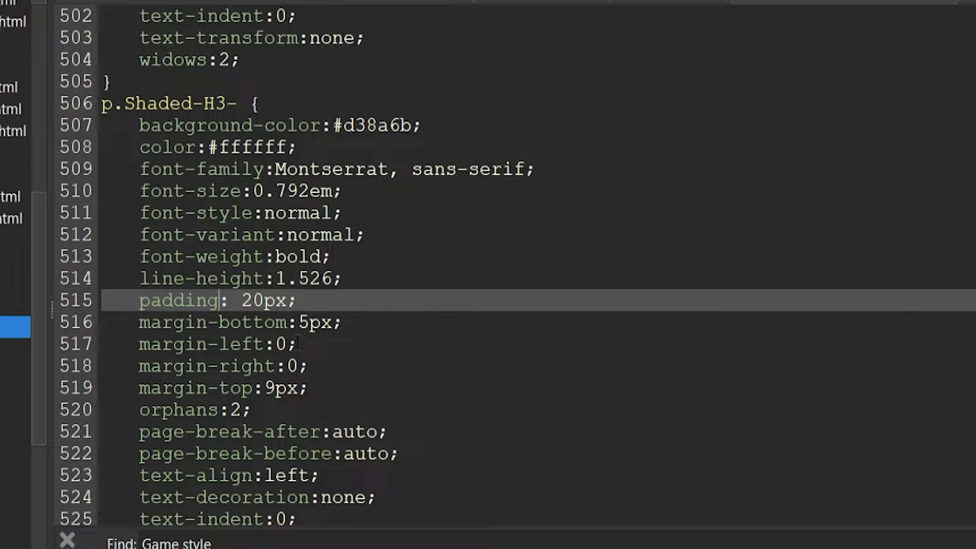
Step: Replace the padding with padding-top: 15px, padding-bottom: 15px and padding-left: 20px
{"action": "type", "text": "-"}
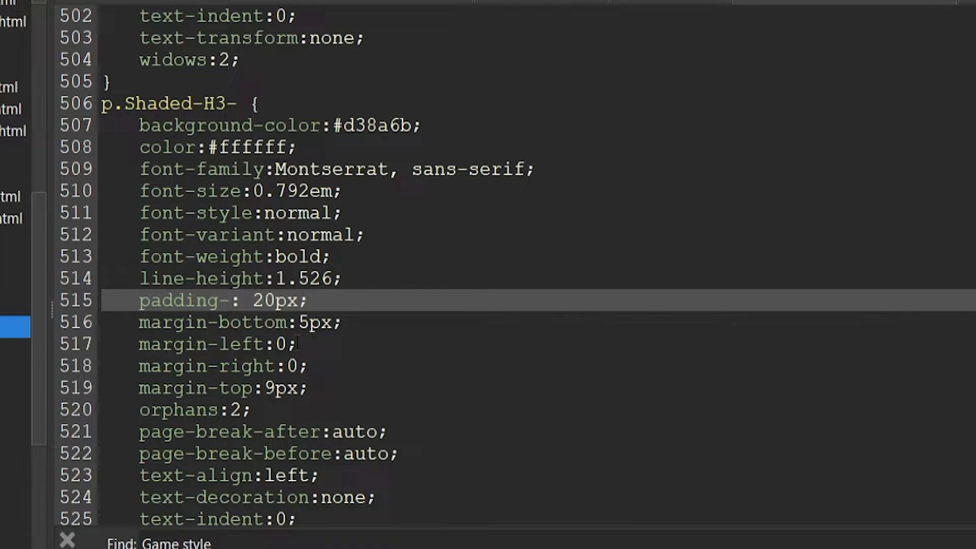
{"action": "type", "text": "top"}
{"action": "type", "text": "paddin"}
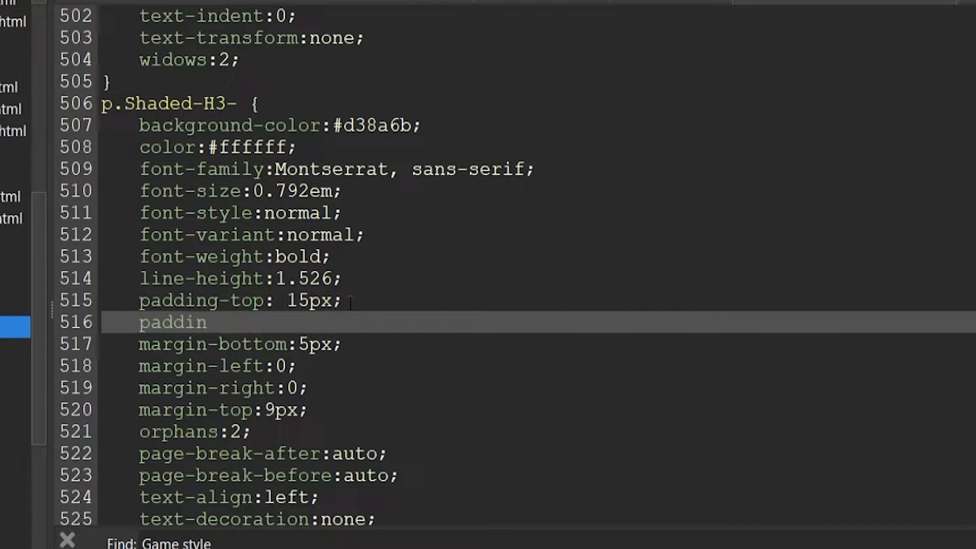
{"action": "type", "text": "g-bottom"}
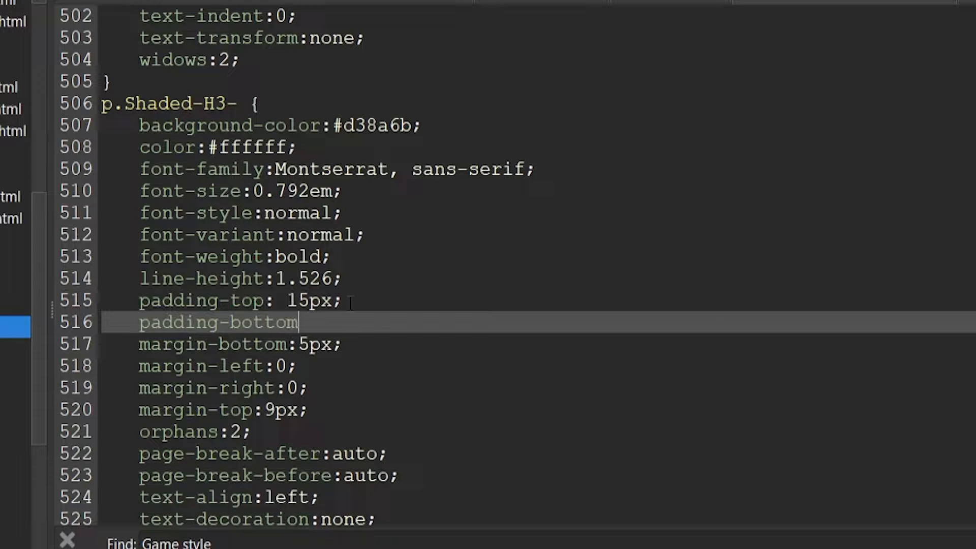
{"action": "type", "text": ": 15"}
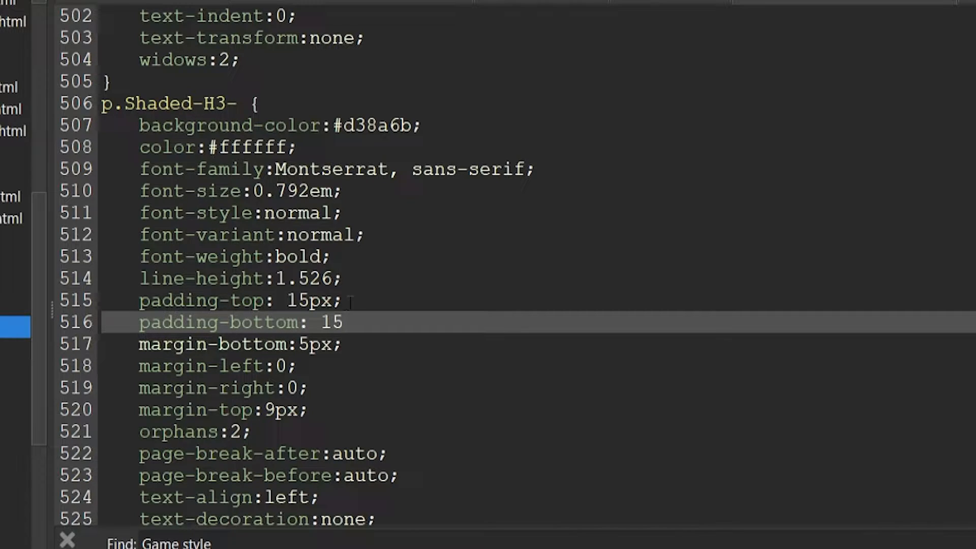
{"action": "type", "text": "px;"}
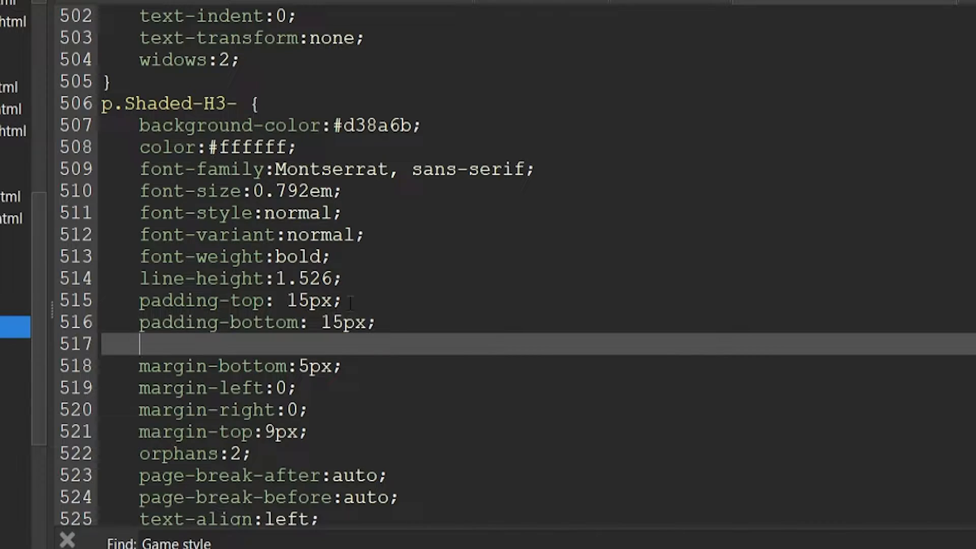
{"action": "type", "text": "padding-"}
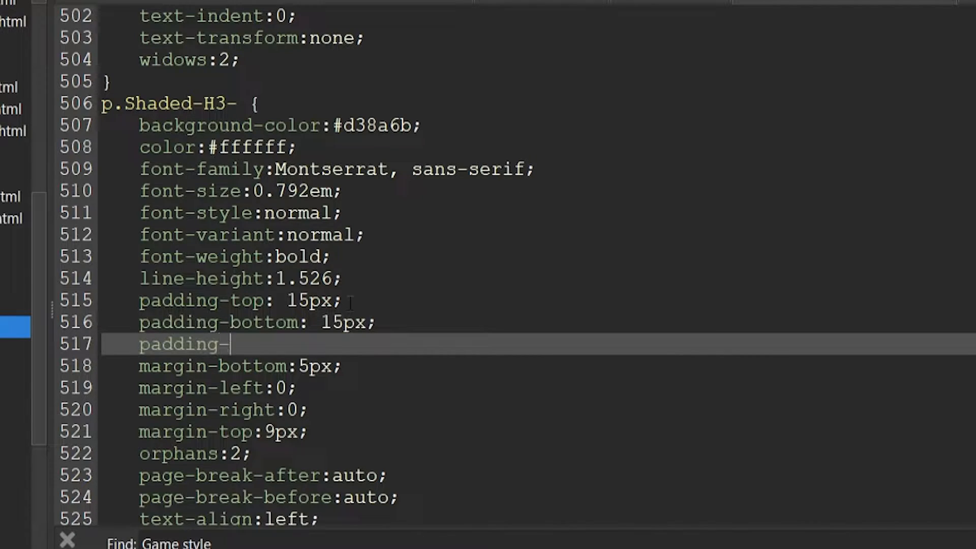
{"action": "type", "text": "left:"}
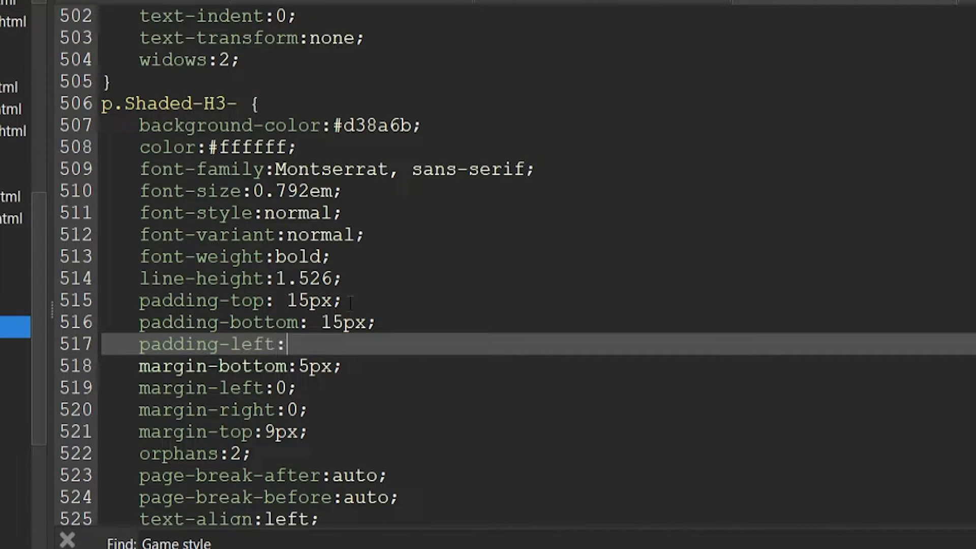
{"action": "type", "text": "2"}
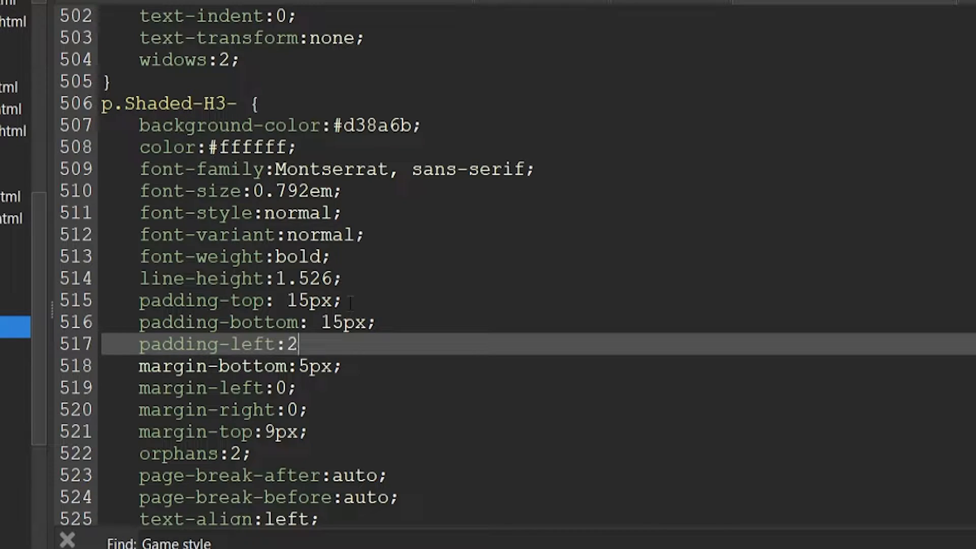
{"action": "type", "text": "0px;"}
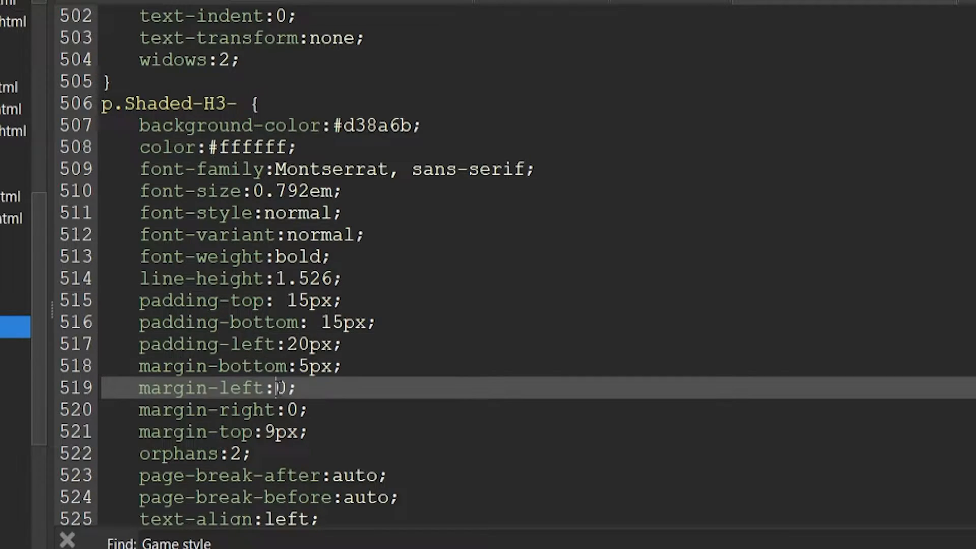
Step: Change the Shaded-H3 margin-left from 0 to 10px
{"action": "double_click", "coordinate": [280, 389]}
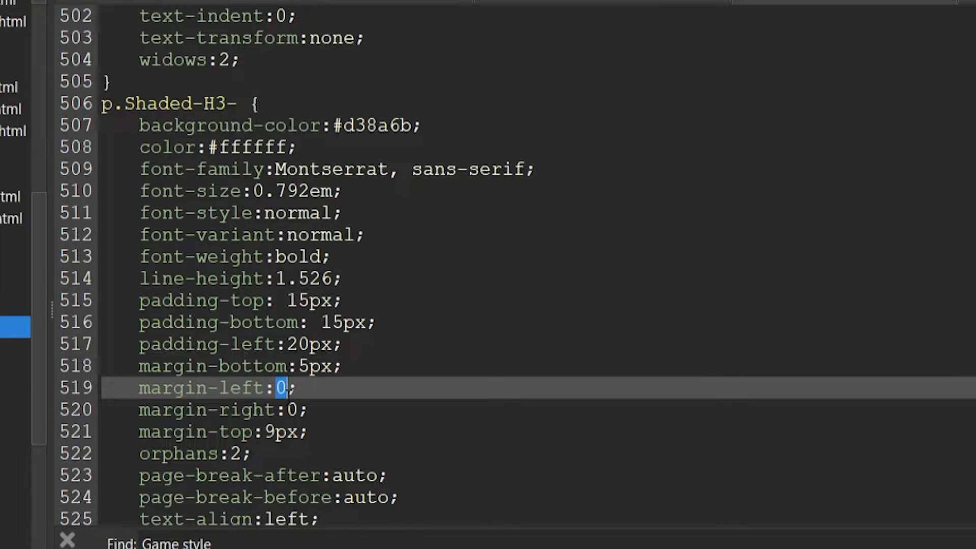
{"action": "type", "text": "10p"}
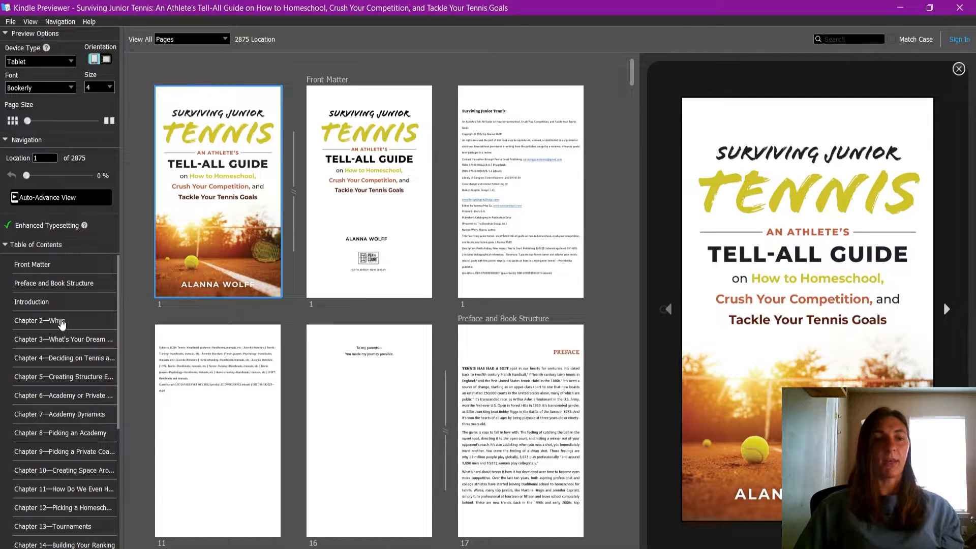
Step: Preview Chapter 2 pages showing the shaded Court Time, Weather and Game Style headings
{"action": "left_click", "coordinate": [39, 320]}
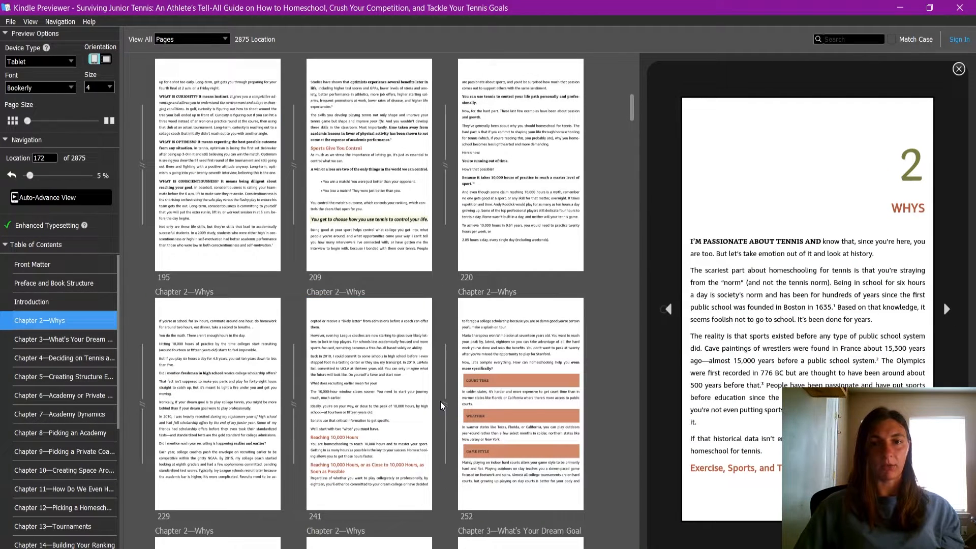
{"action": "left_click", "coordinate": [520, 405]}
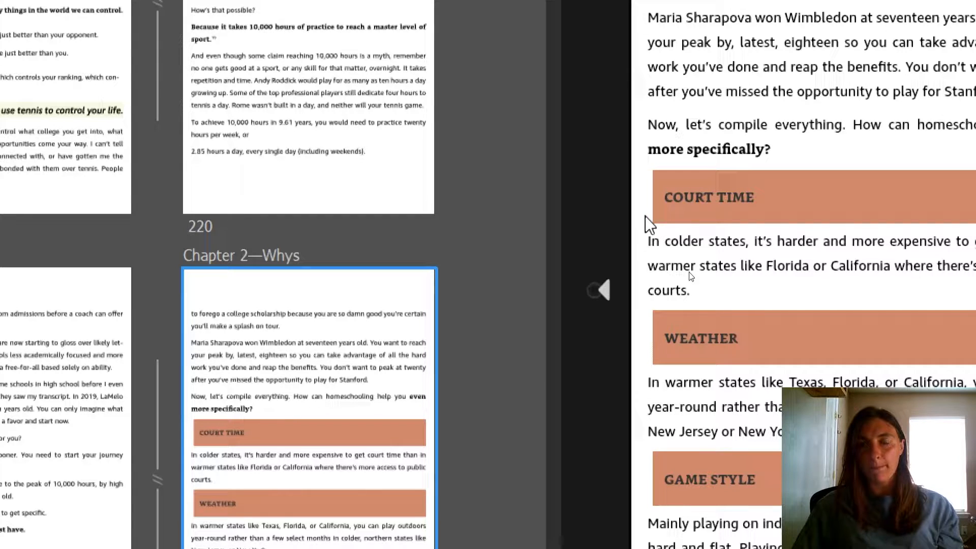
{"action": "mouse_move", "coordinate": [732, 226]}
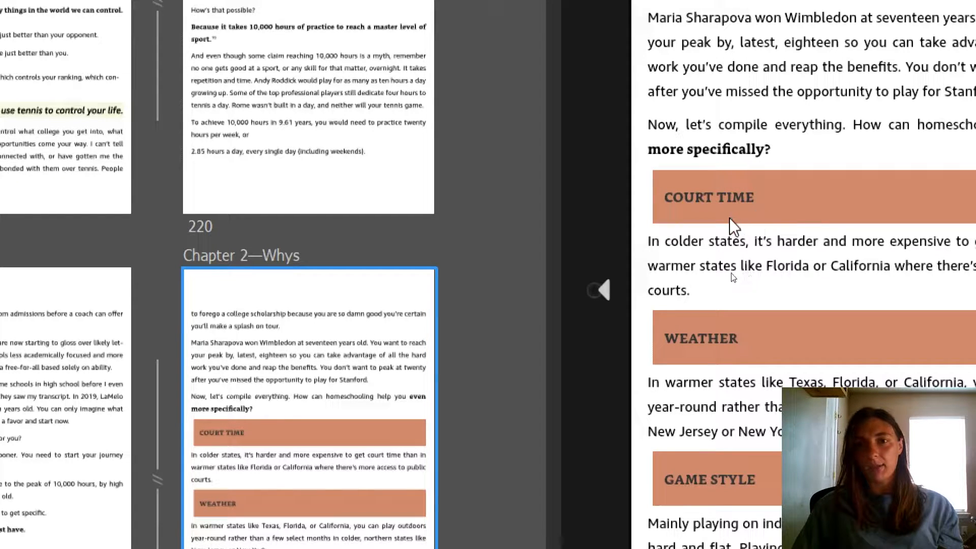
{"action": "mouse_move", "coordinate": [709, 191]}
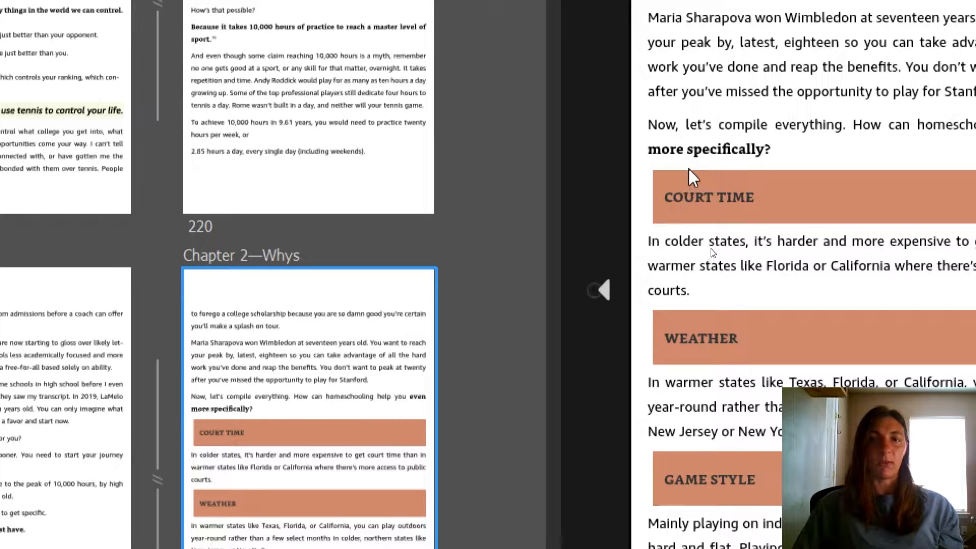
{"action": "mouse_move", "coordinate": [801, 222]}
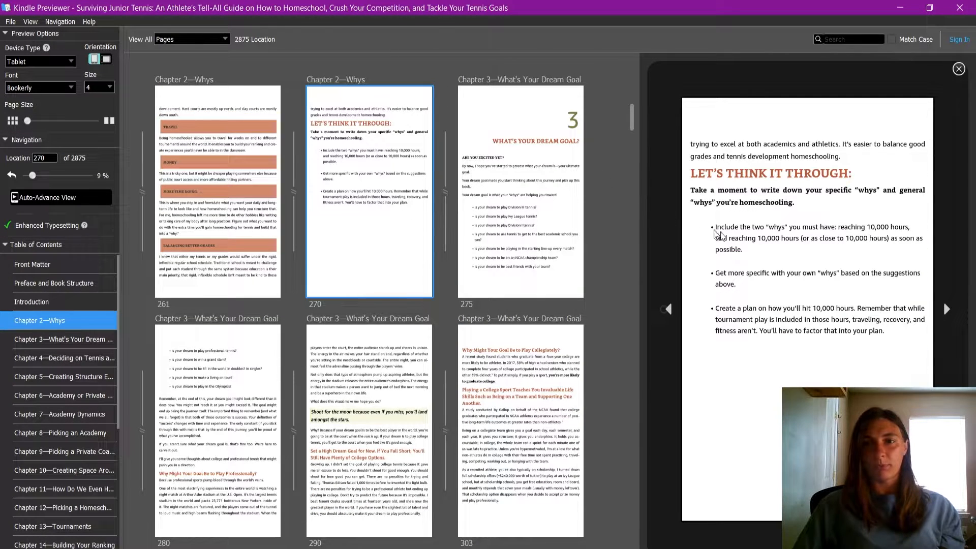
{"action": "mouse_move", "coordinate": [742, 209]}
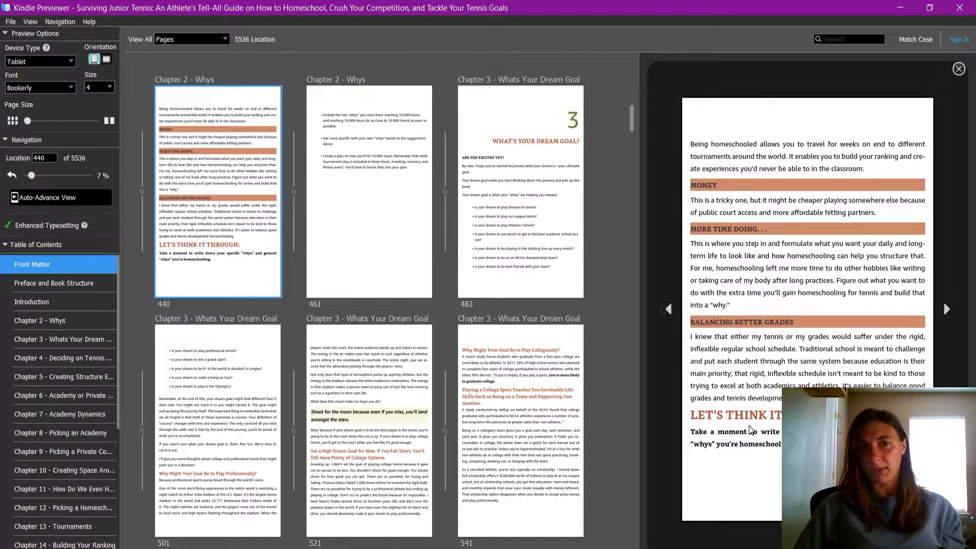
{"action": "mouse_move", "coordinate": [661, 450]}
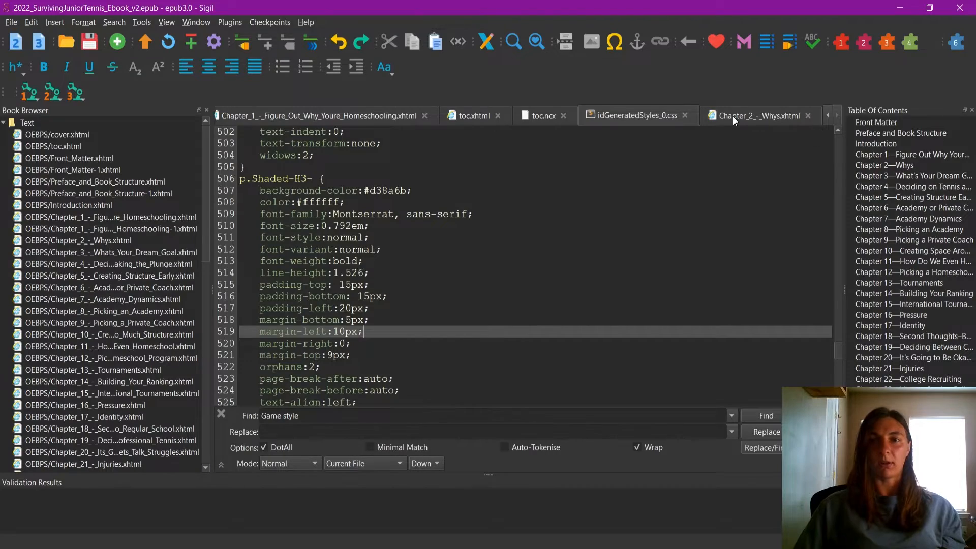
Step: Switch to Chapter_2_-_Whys.xhtml and start a Find for 'Let's thi'
{"action": "left_click", "coordinate": [756, 115]}
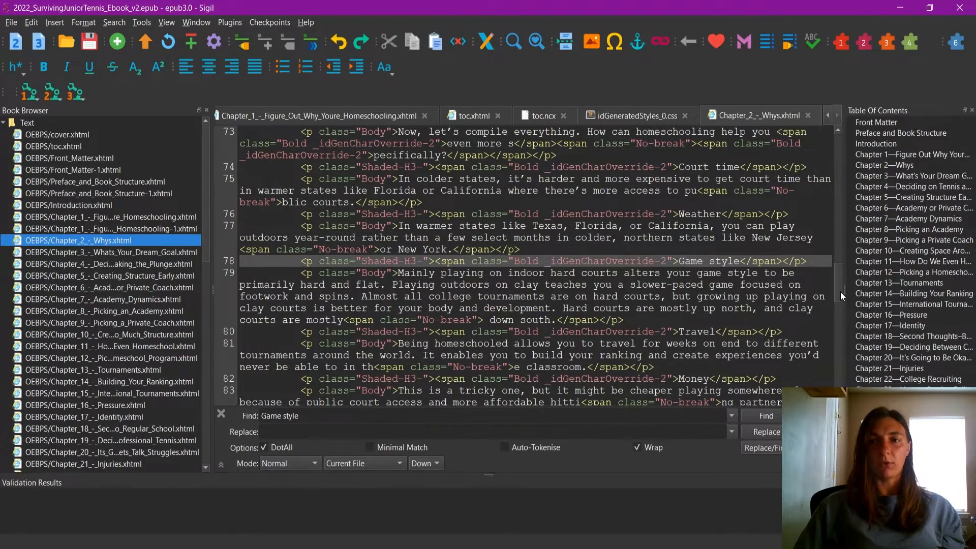
{"action": "scroll", "scroll_direction": "down", "scroll_amount": 3}
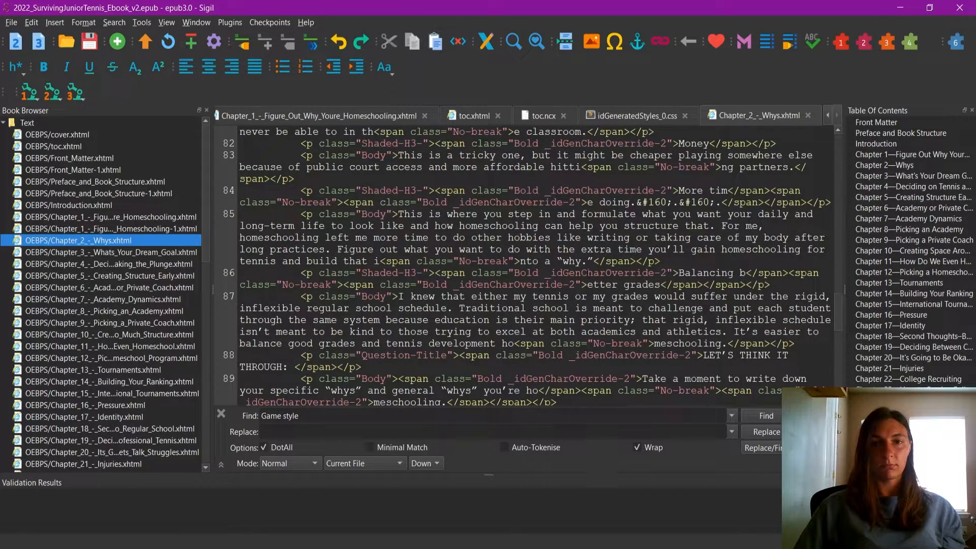
{"action": "left_click", "coordinate": [762, 415]}
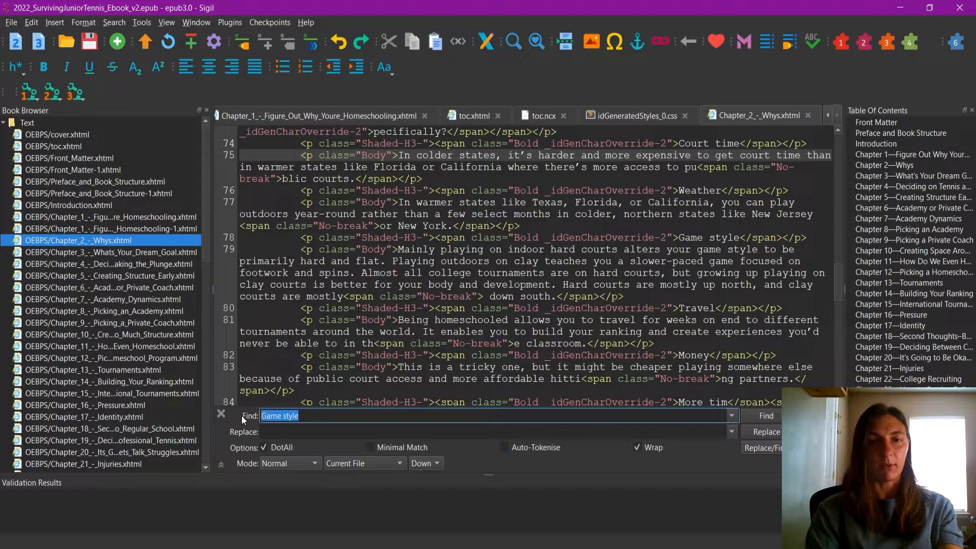
{"action": "type", "text": "L"}
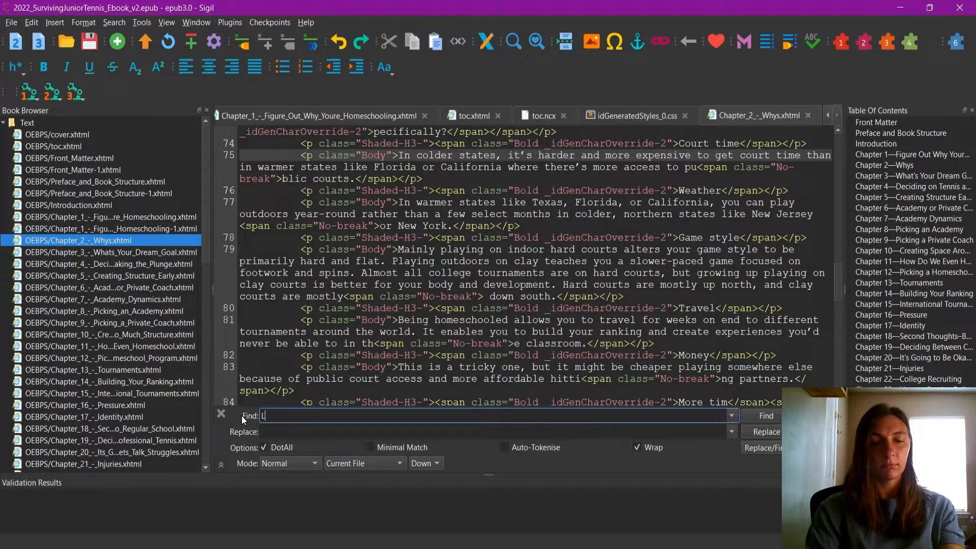
{"action": "type", "text": "et's think It"}
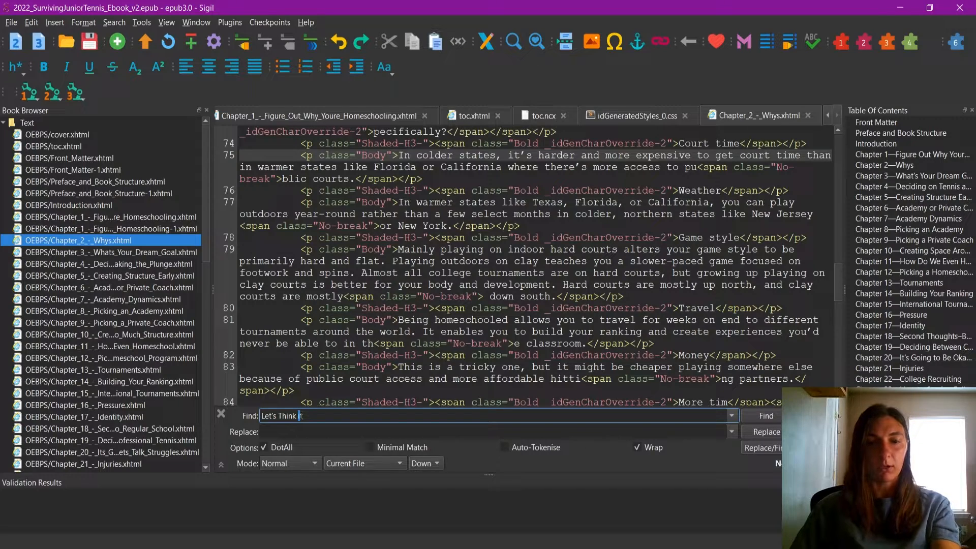
Step: Replace the search text with the uppercase 'LET'S THINK' heading wording
{"action": "left_click", "coordinate": [767, 415]}
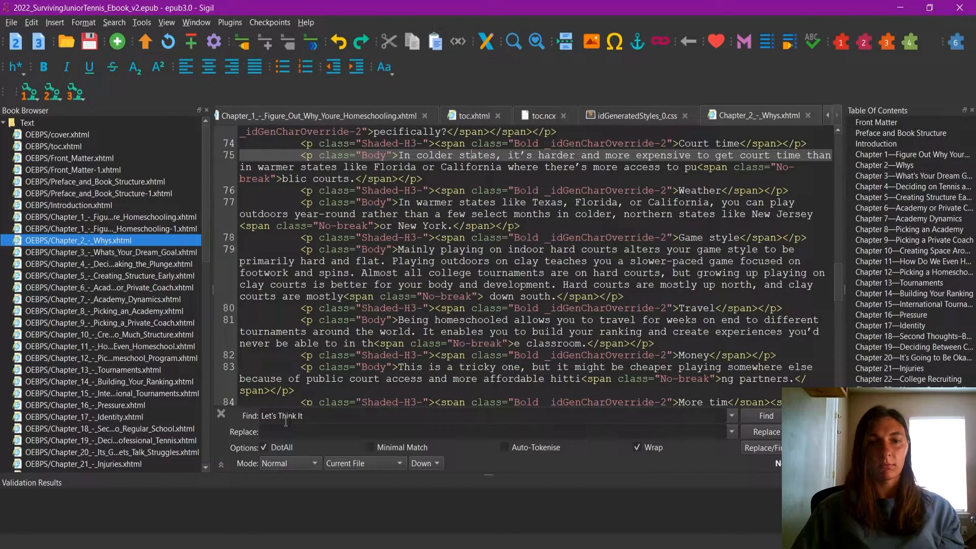
{"action": "triple_click", "coordinate": [282, 416]}
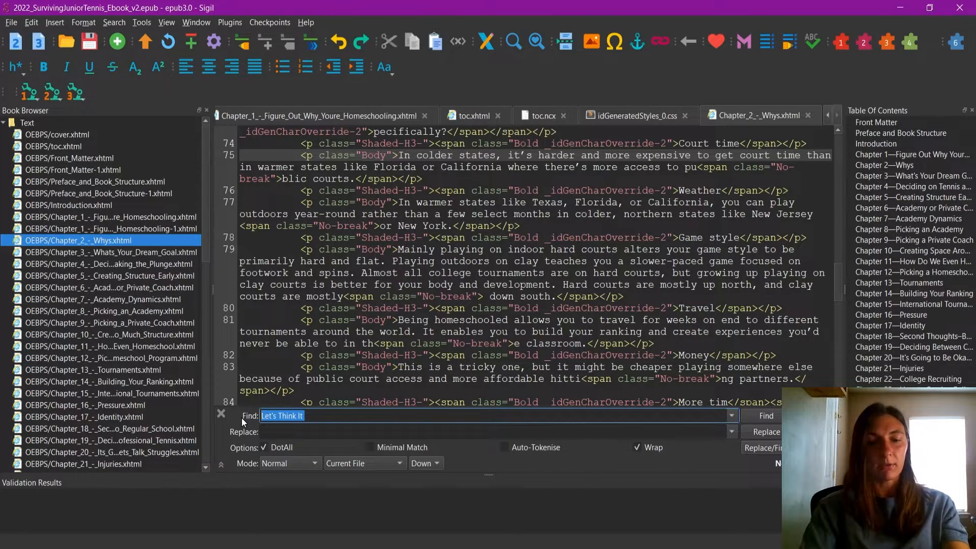
{"action": "type", "text": "LET'S"}
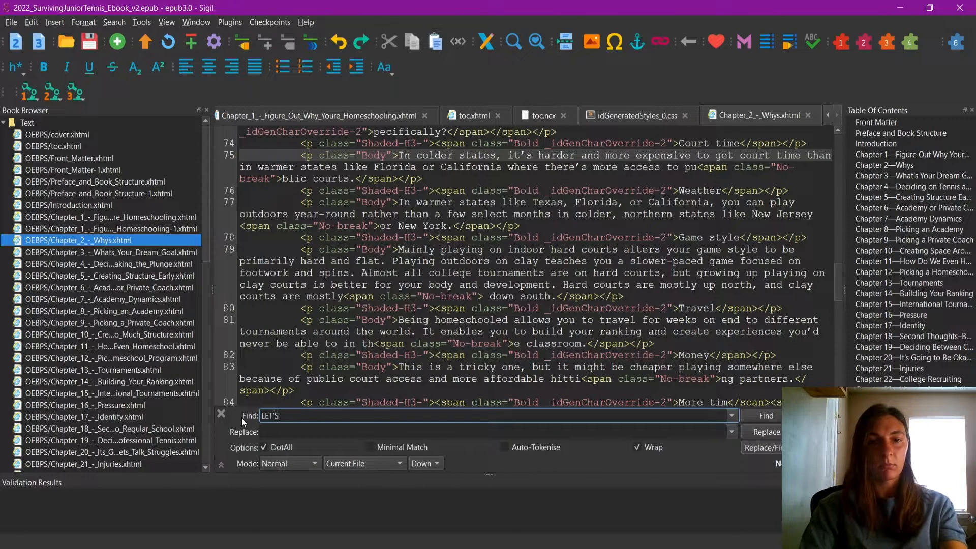
{"action": "type", "text": "THINK IT THROUGH"}
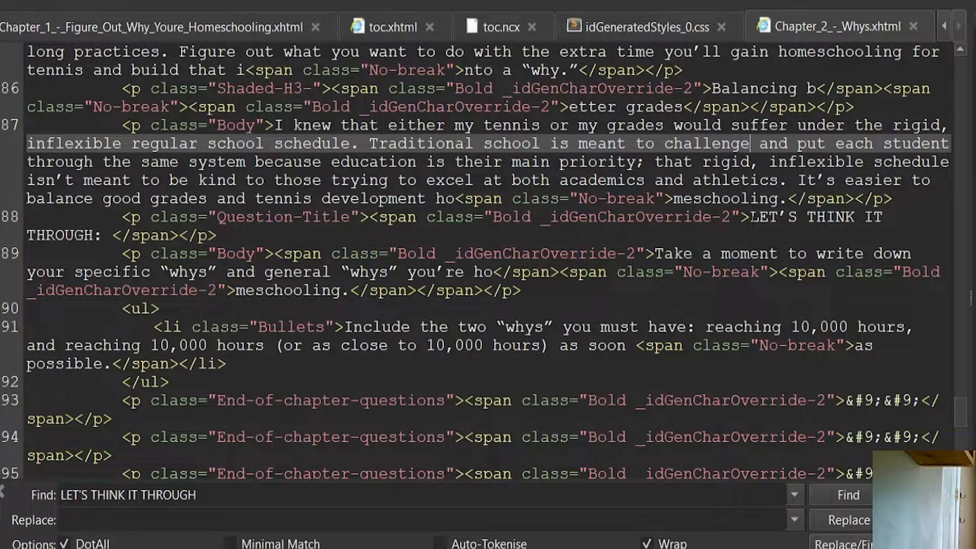
Step: Add <p style="page-break-before: always;"><hr style="opacity:0" /></p> before LET'S THINK IT THROUGH
{"action": "left_click", "coordinate": [848, 495]}
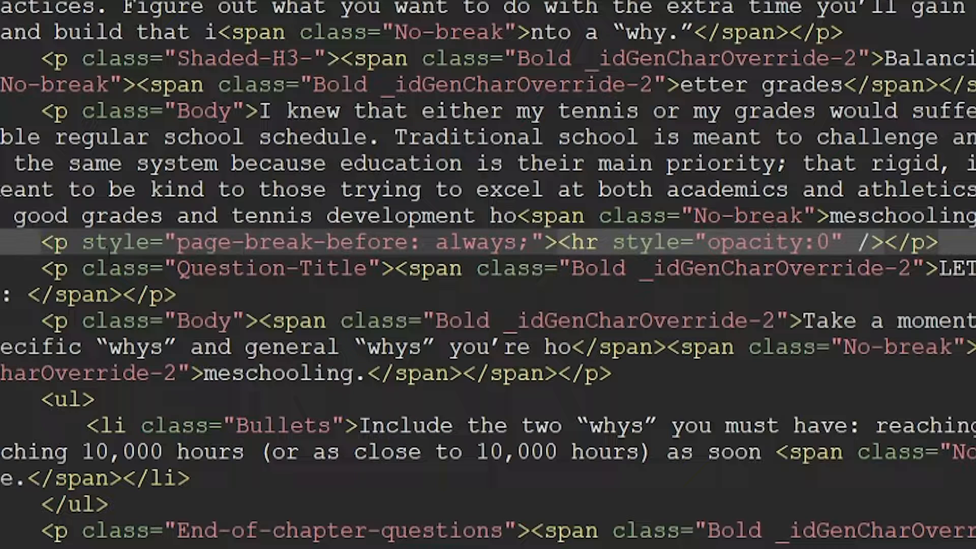
{"action": "left_click_drag", "start_coordinate": [40, 242], "coordinate": [510, 242]}
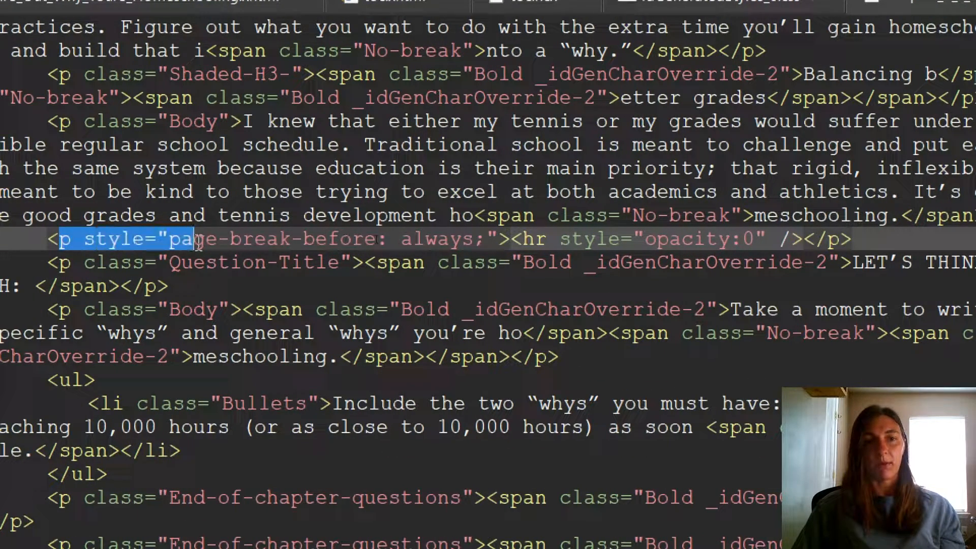
{"action": "left_click_drag", "start_coordinate": [193, 238], "coordinate": [392, 238]}
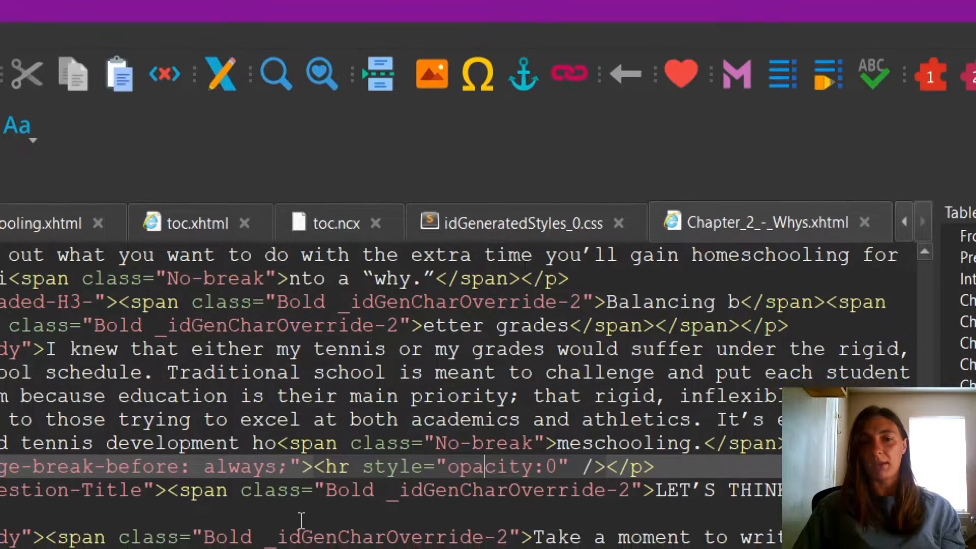
{"action": "scroll", "scroll_direction": "down", "scroll_amount": 3}
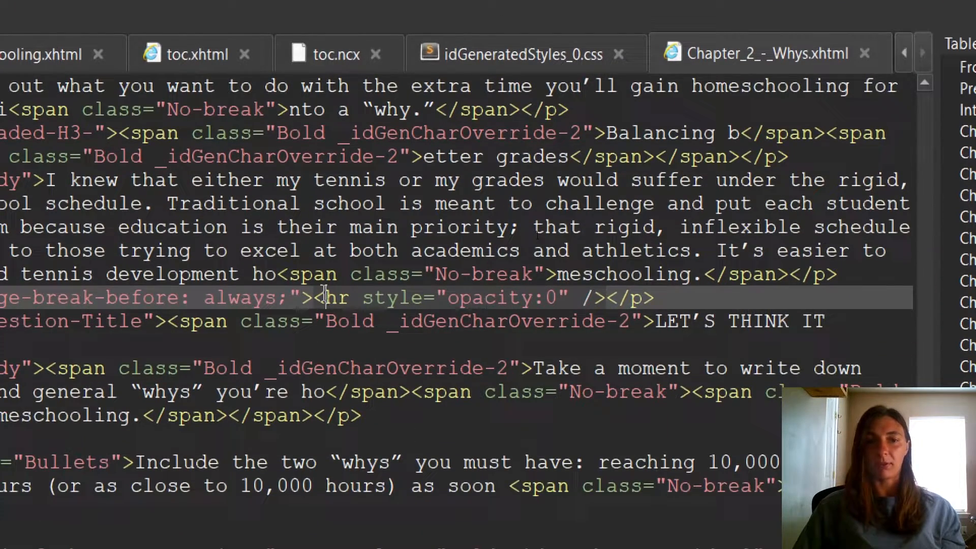
{"action": "left_click_drag", "start_coordinate": [325, 298], "coordinate": [567, 298]}
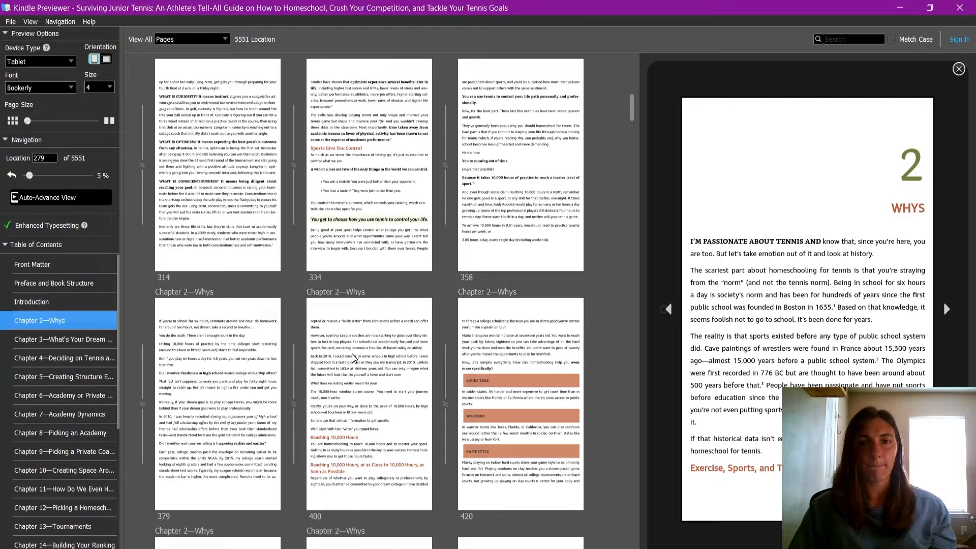
Step: Scroll Kindle Previewer's page grid to Chapter 2's pages 457 and 459
{"action": "scroll", "scroll_direction": "down", "scroll_amount": 3}
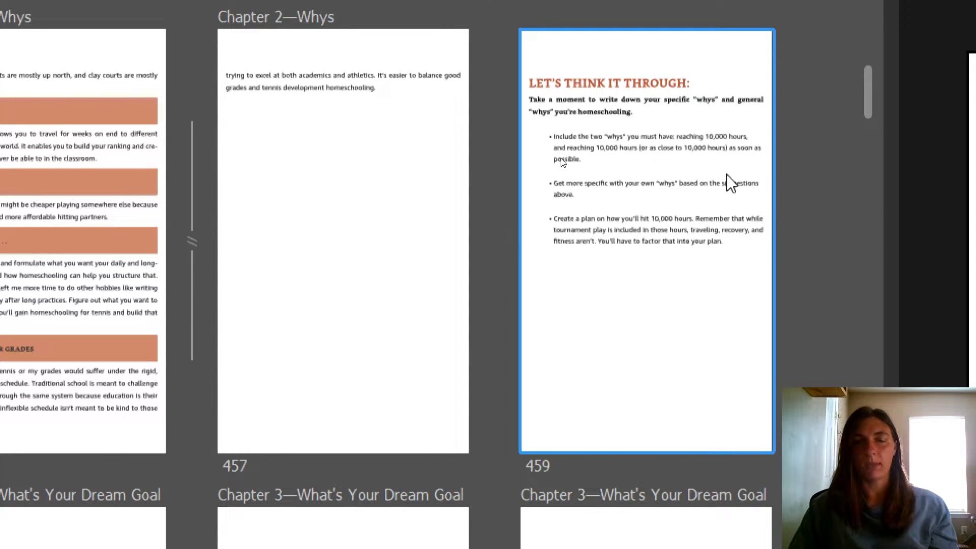
{"action": "mouse_move", "coordinate": [681, 91]}
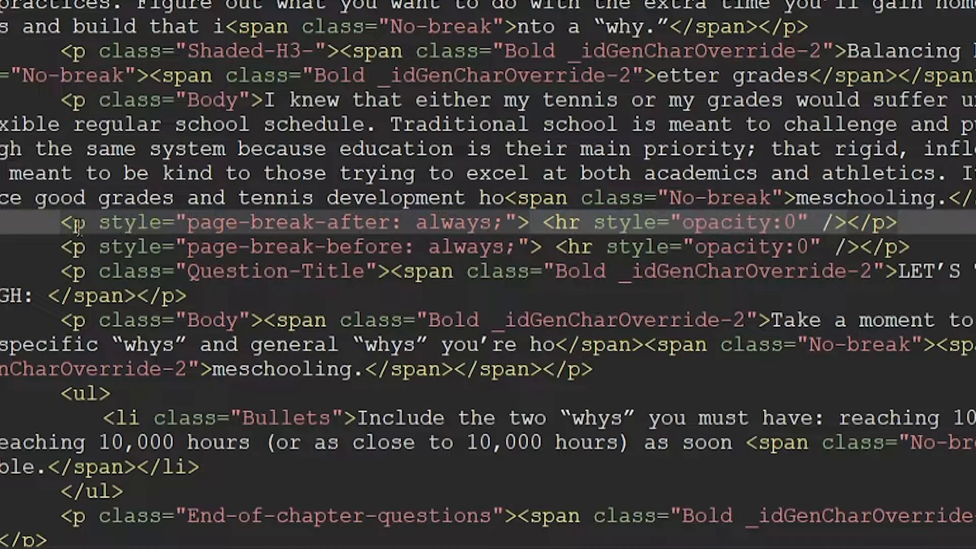
Step: Add a page-break-after paragraph above the page-break-before one and compare their wording
{"action": "left_click_drag", "start_coordinate": [60, 222], "coordinate": [284, 222]}
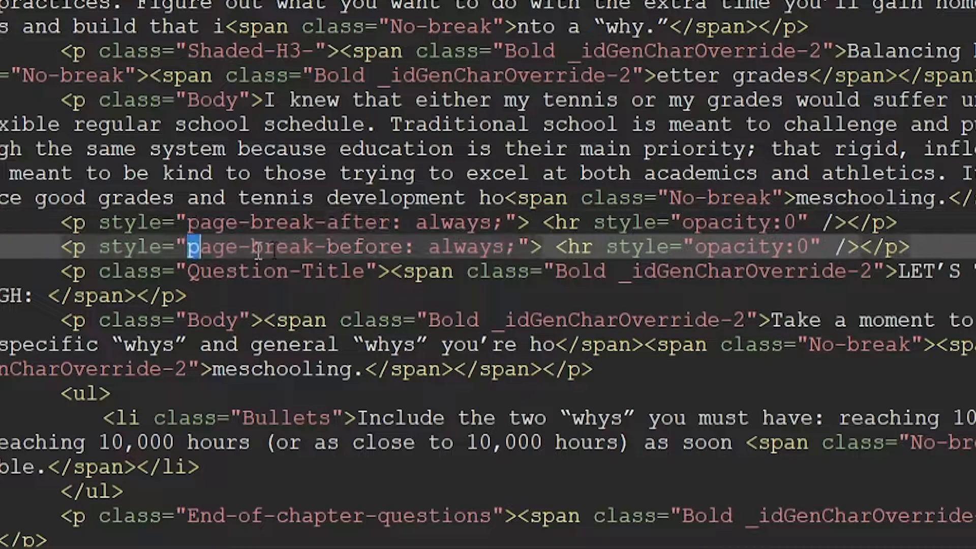
{"action": "double_click", "coordinate": [297, 246]}
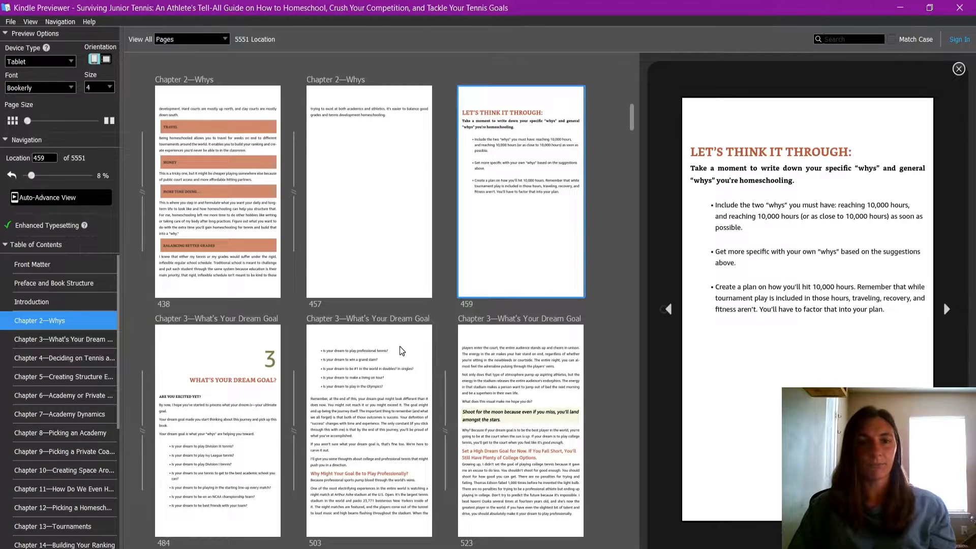
Step: Preview page 503, the Chapter 3 dream-goal questions page
{"action": "left_click", "coordinate": [368, 436]}
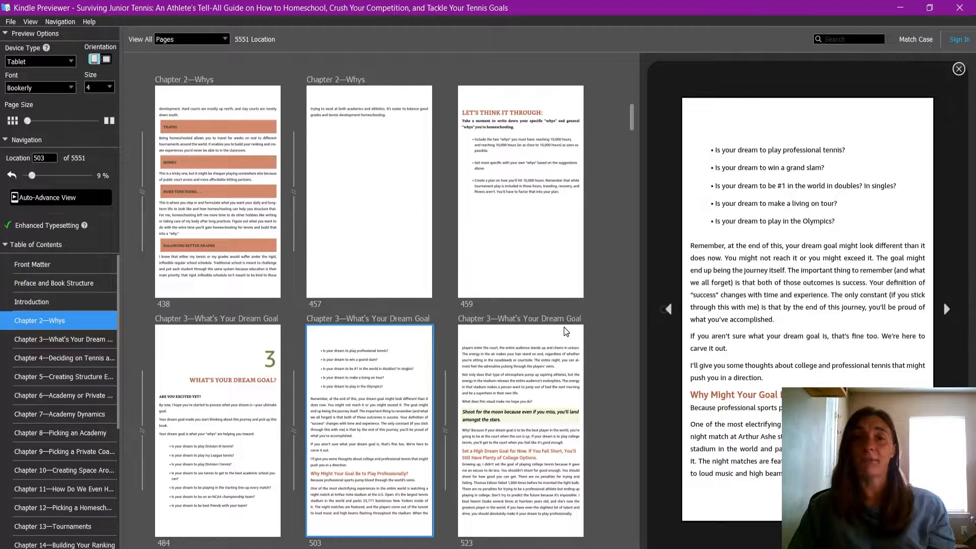